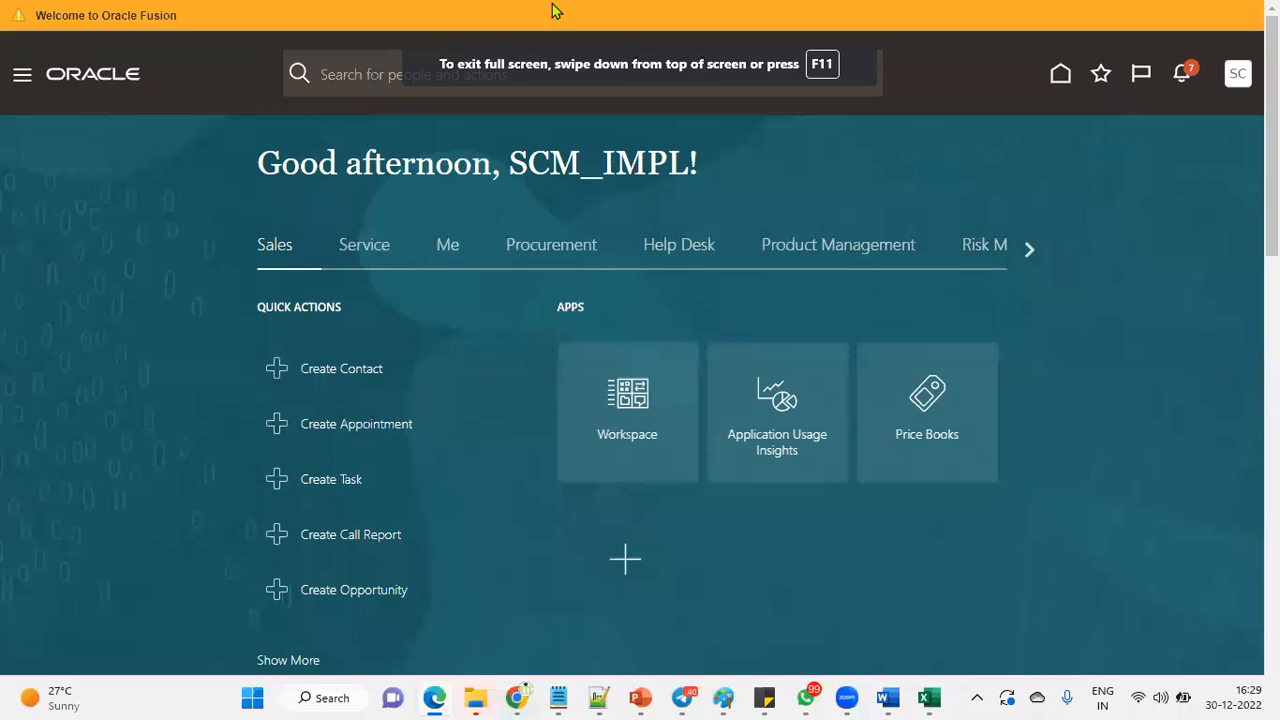
Navigate via the Navigator's Supply Chain Execution group to the Inventory Management work area.
key(F11)
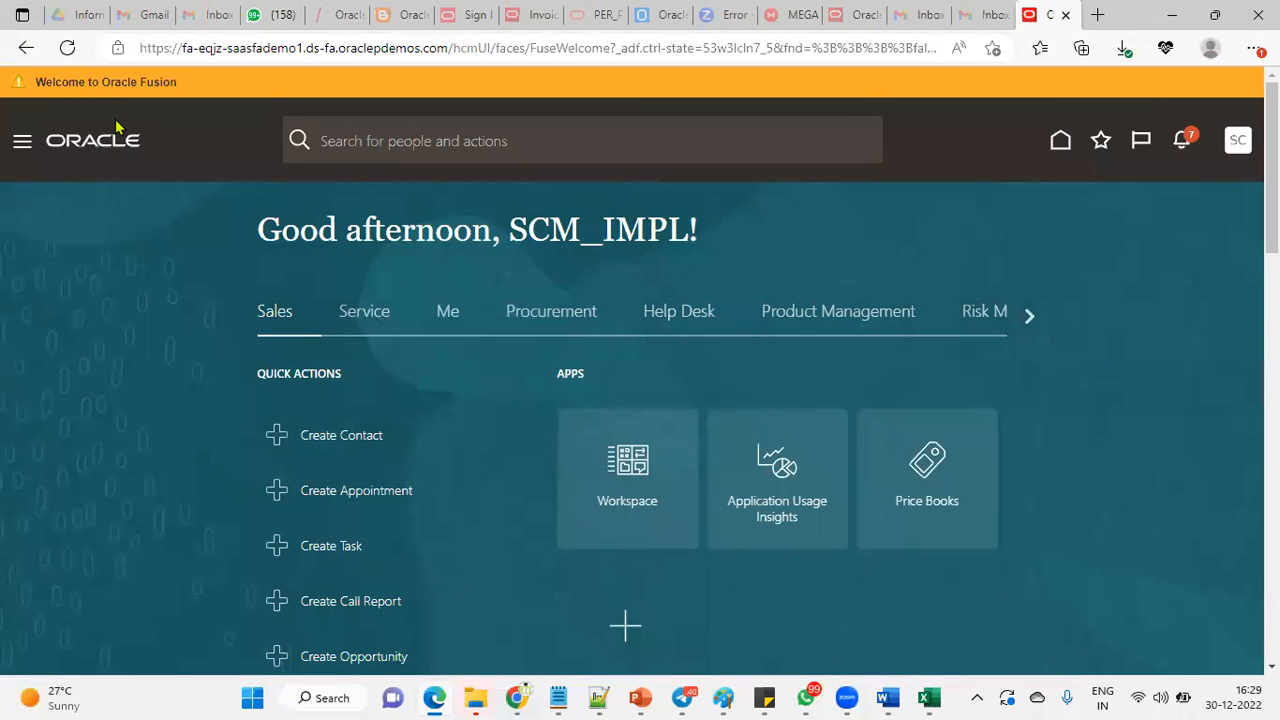
mouse_move(210, 160)
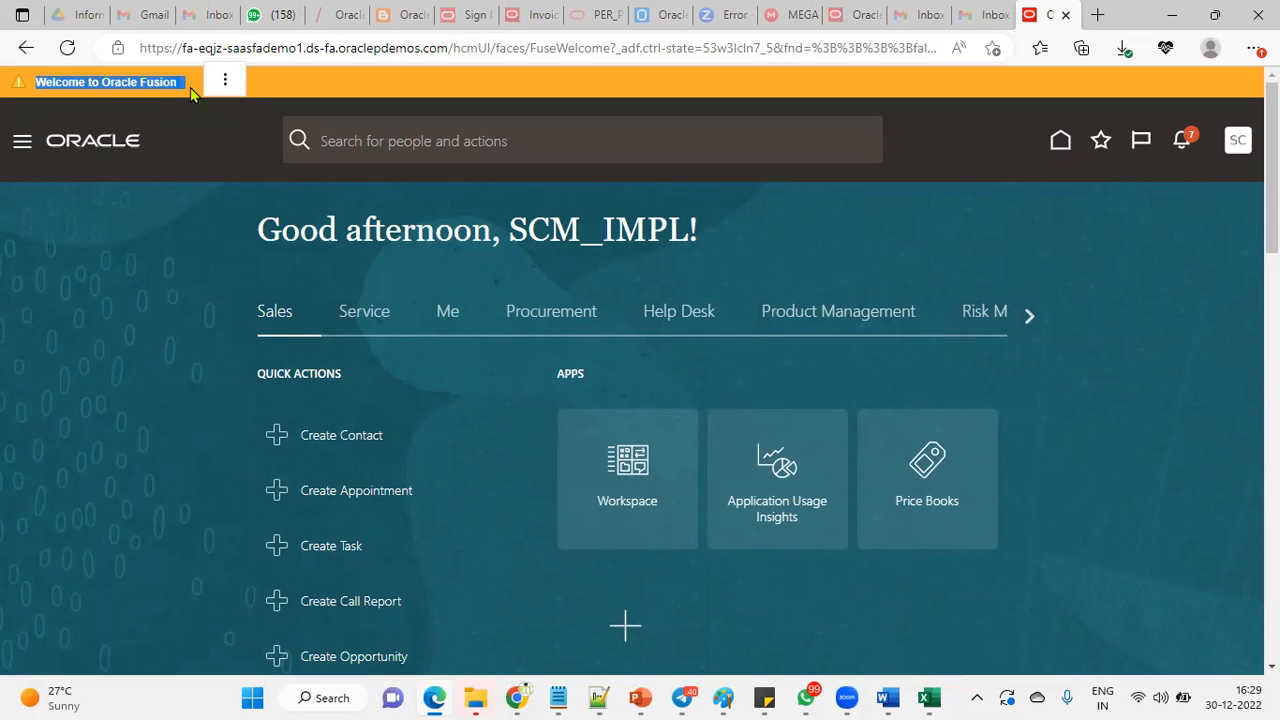
mouse_move(180, 158)
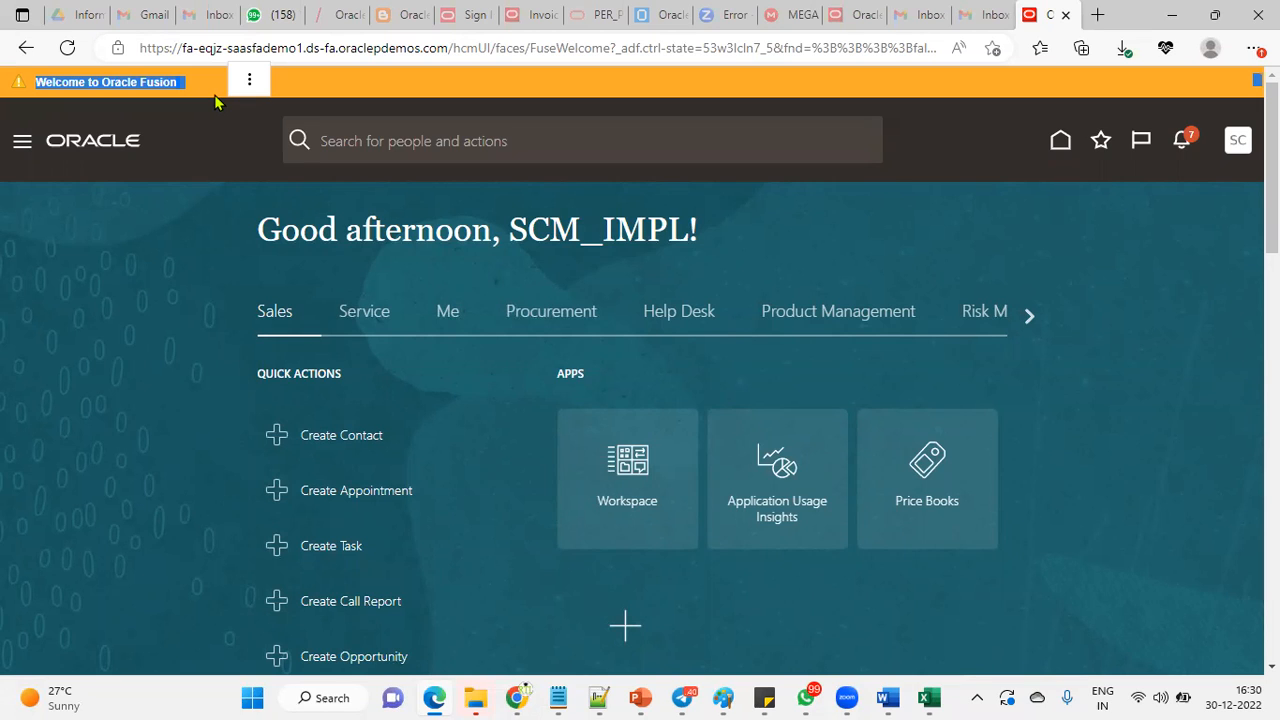
mouse_move(150, 200)
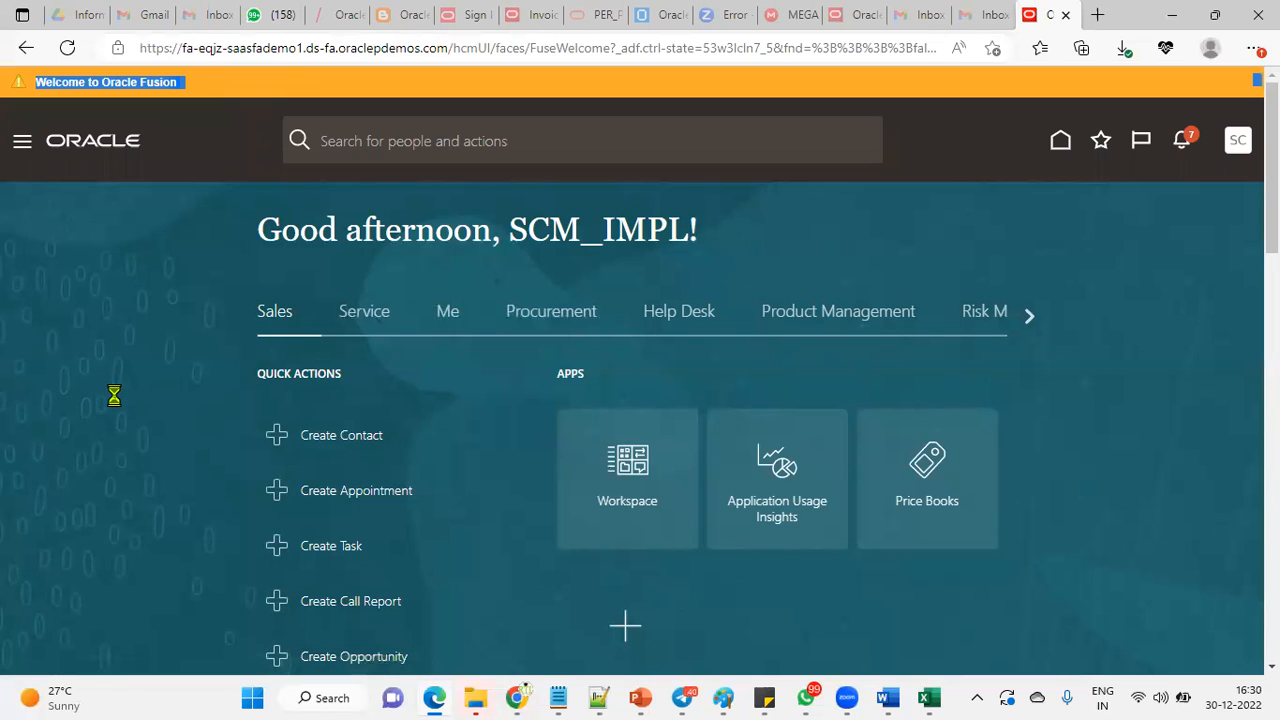
click(22, 140)
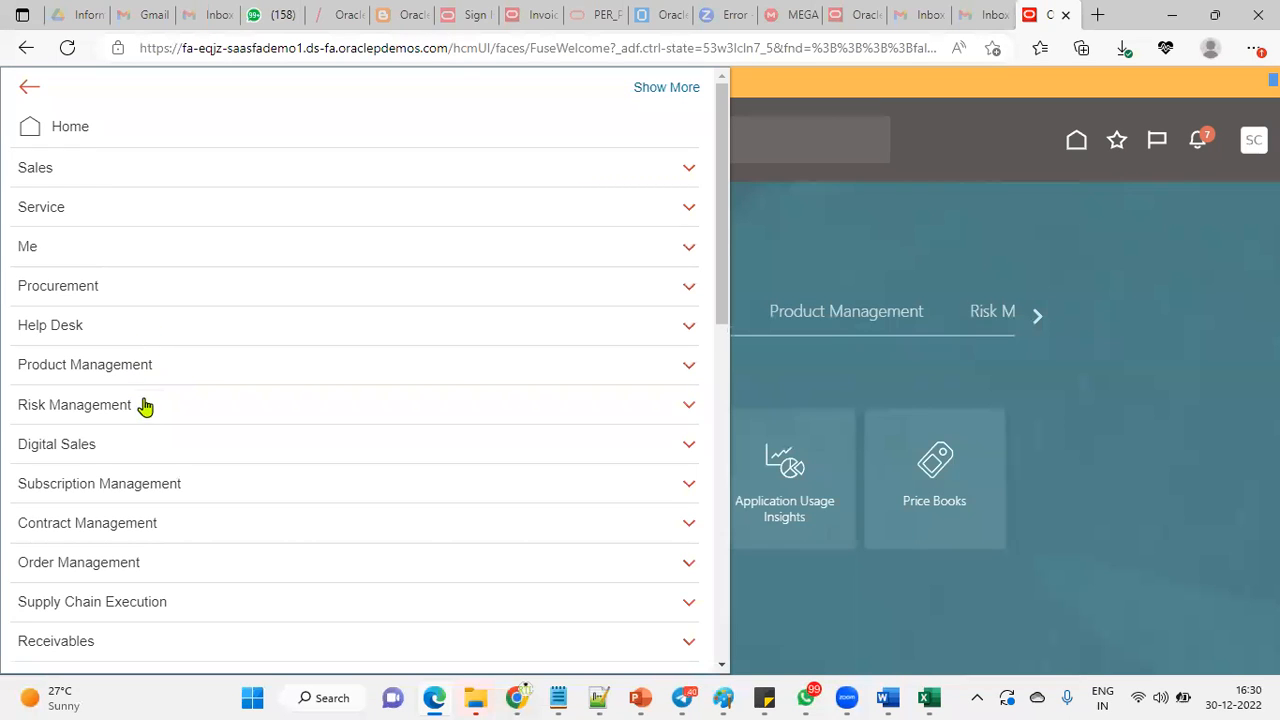
mouse_move(188, 528)
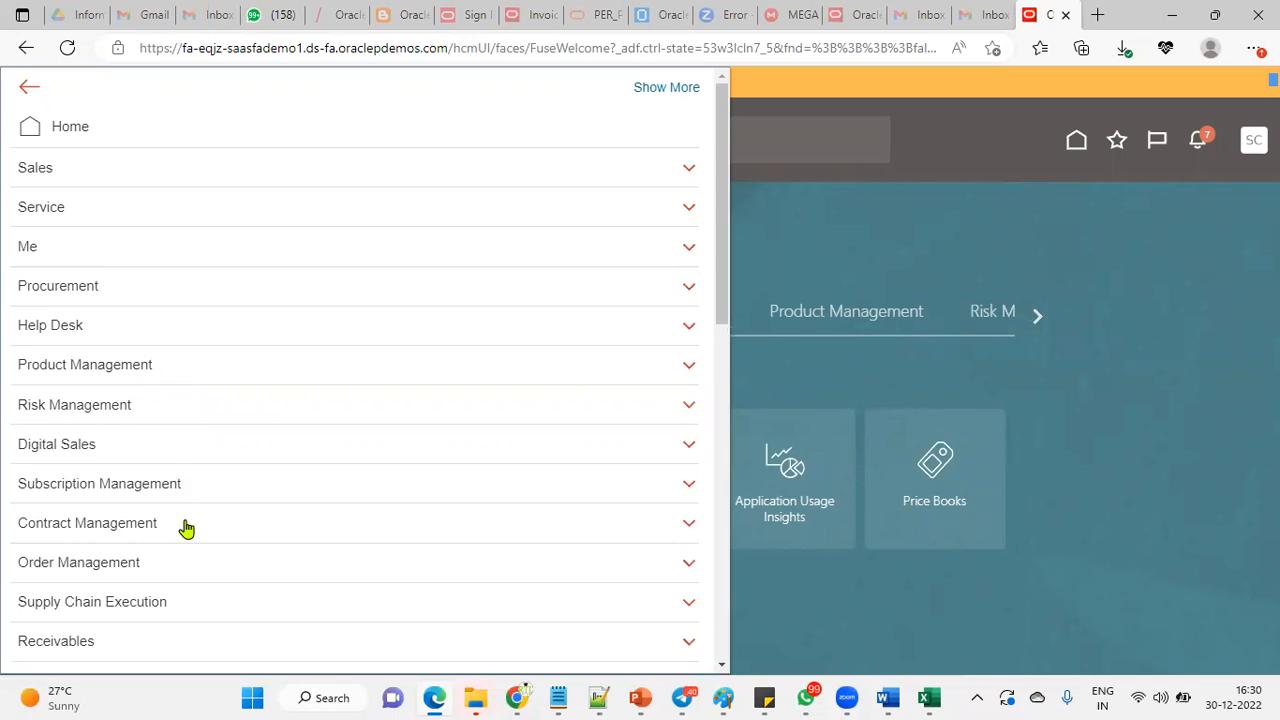
click(92, 600)
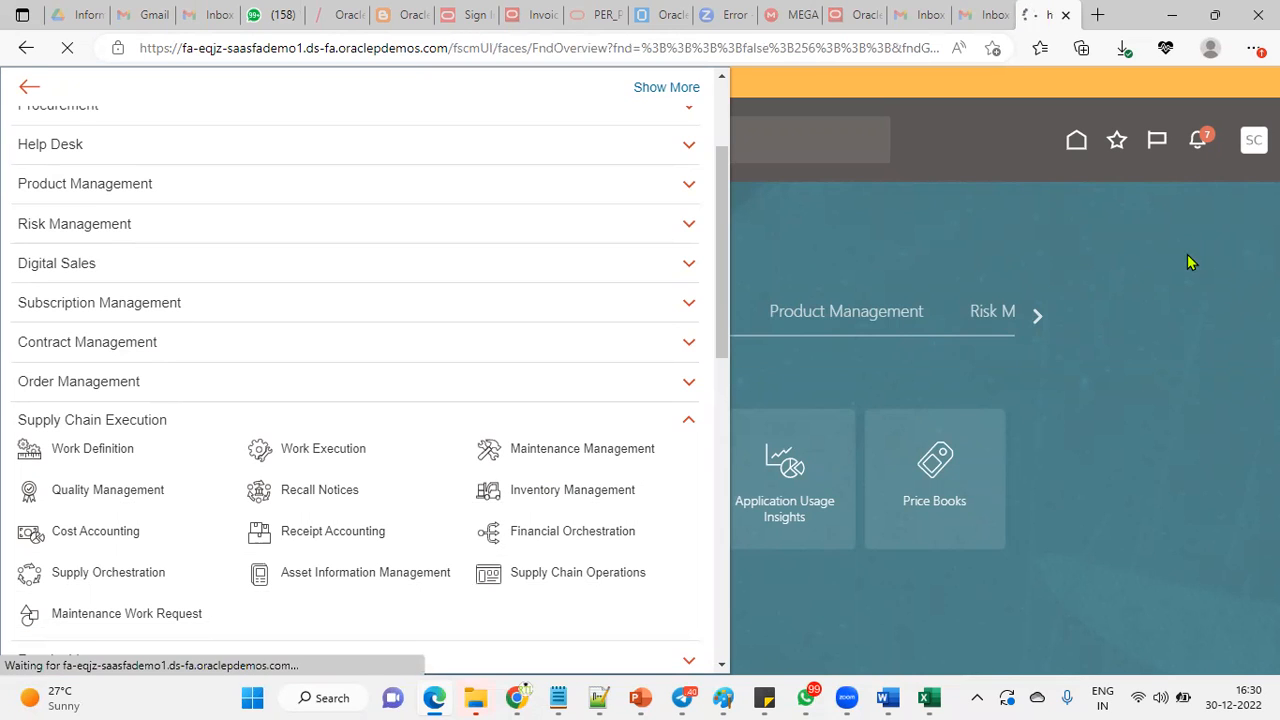
click(572, 490)
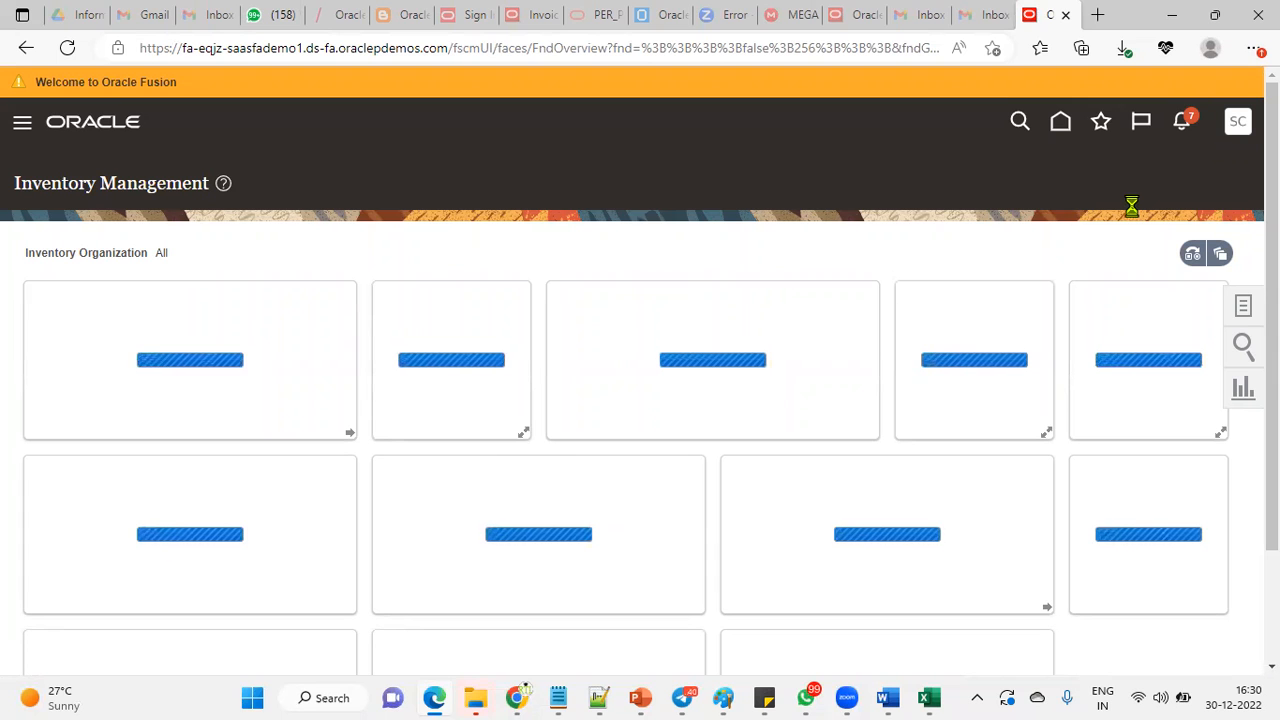
Create a Miscellaneous Transaction from the Tasks panel, choosing inventory organization 001.
click(1244, 304)
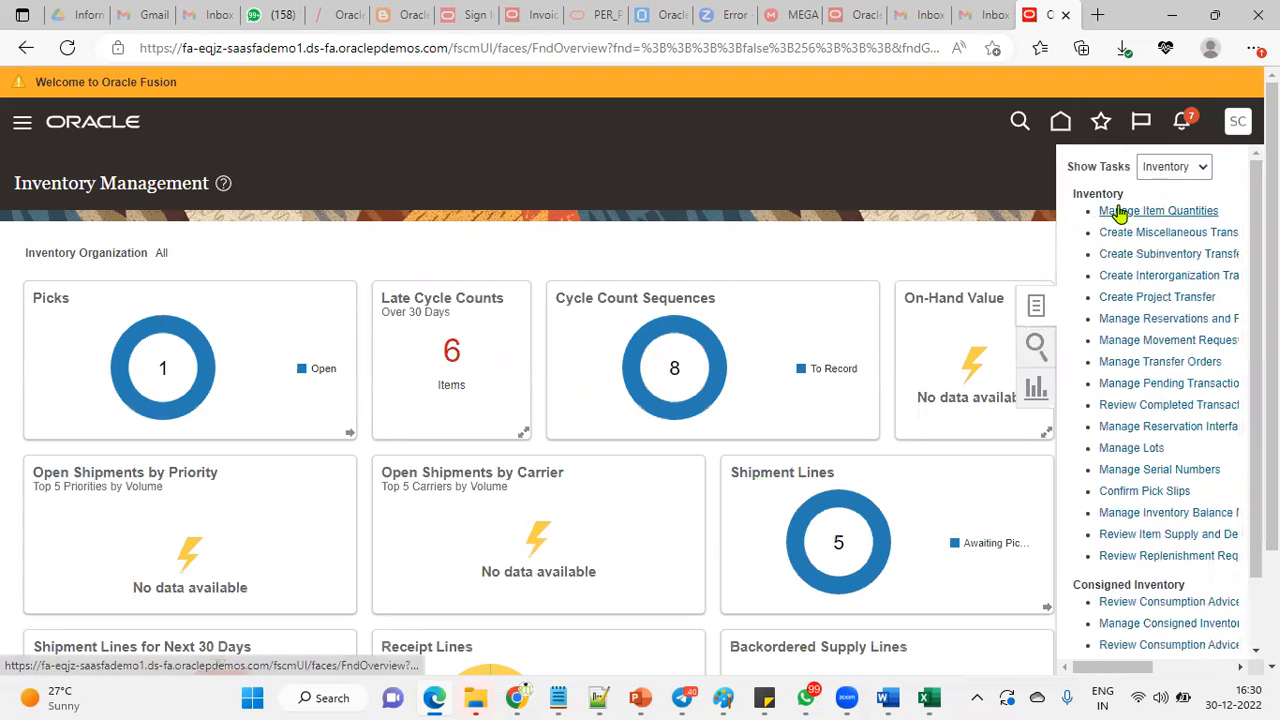
click(1158, 210)
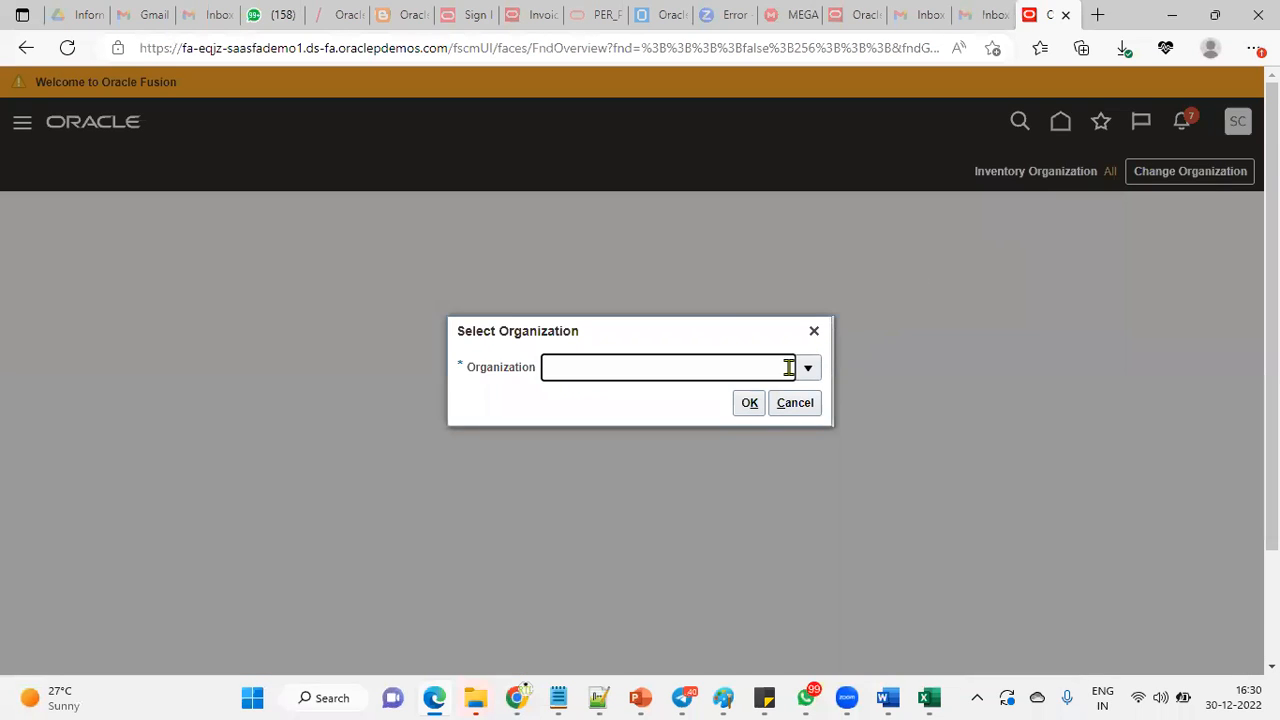
click(808, 368)
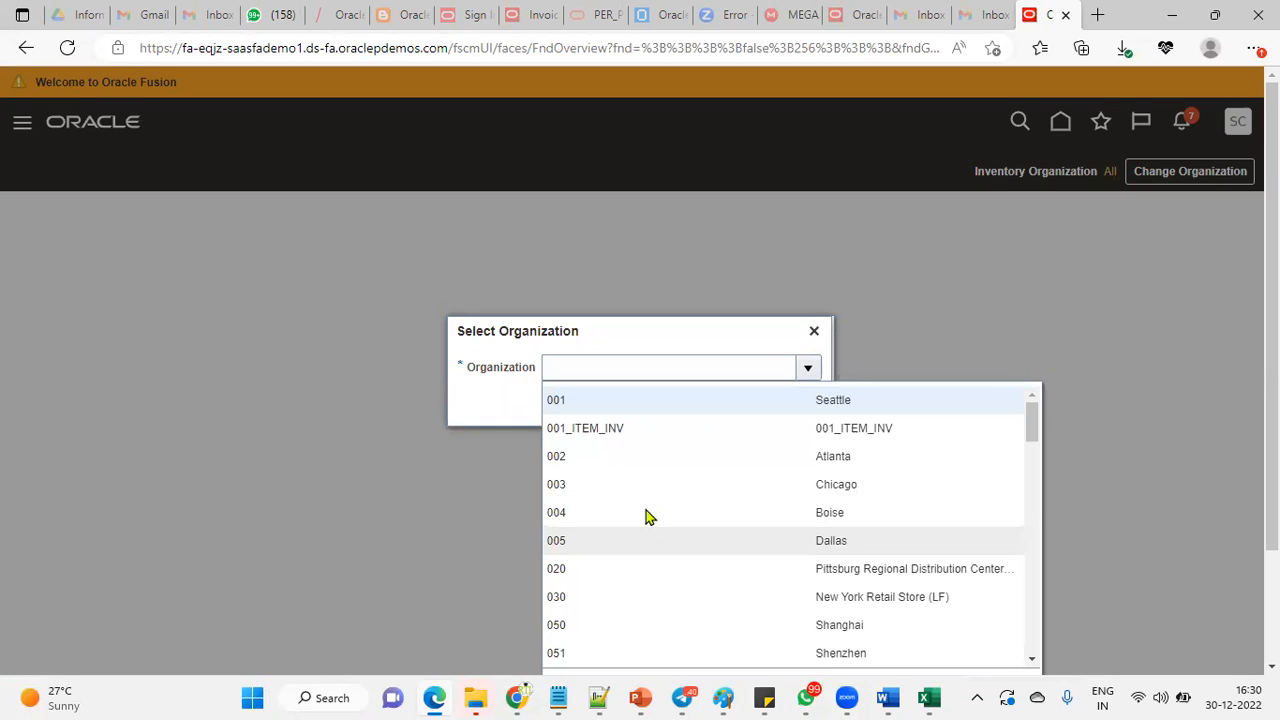
click(556, 400)
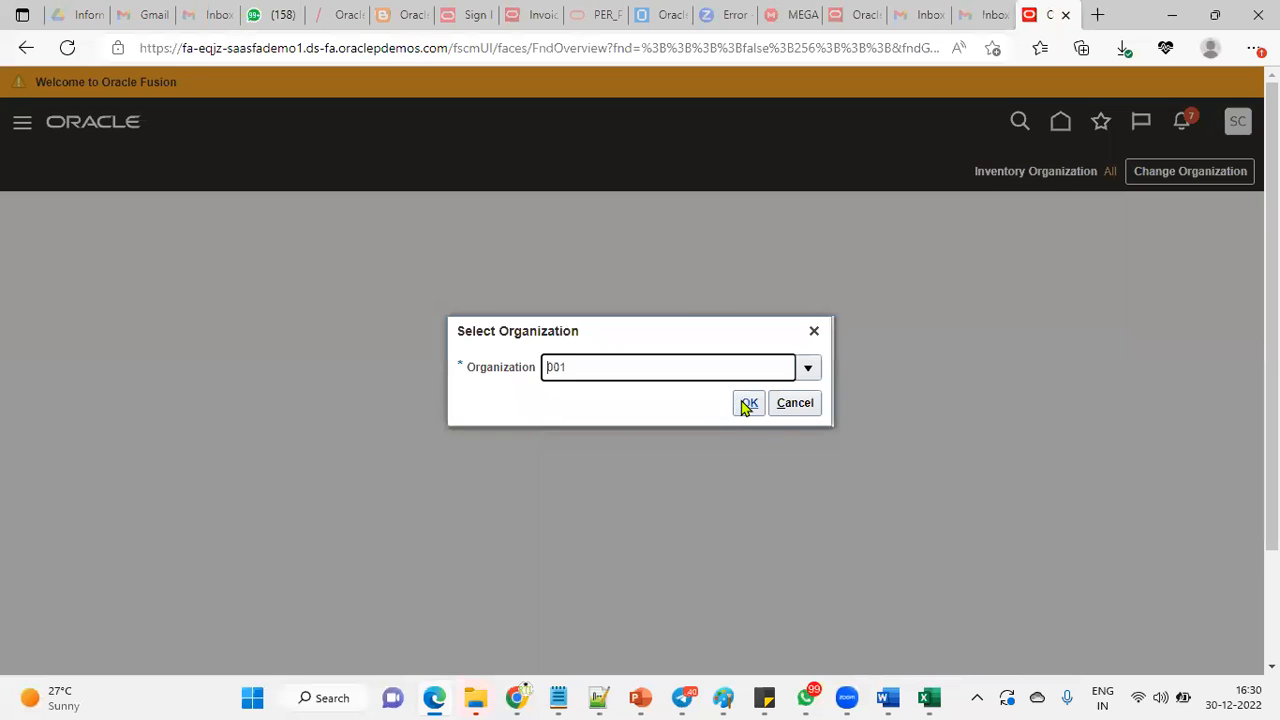
click(748, 402)
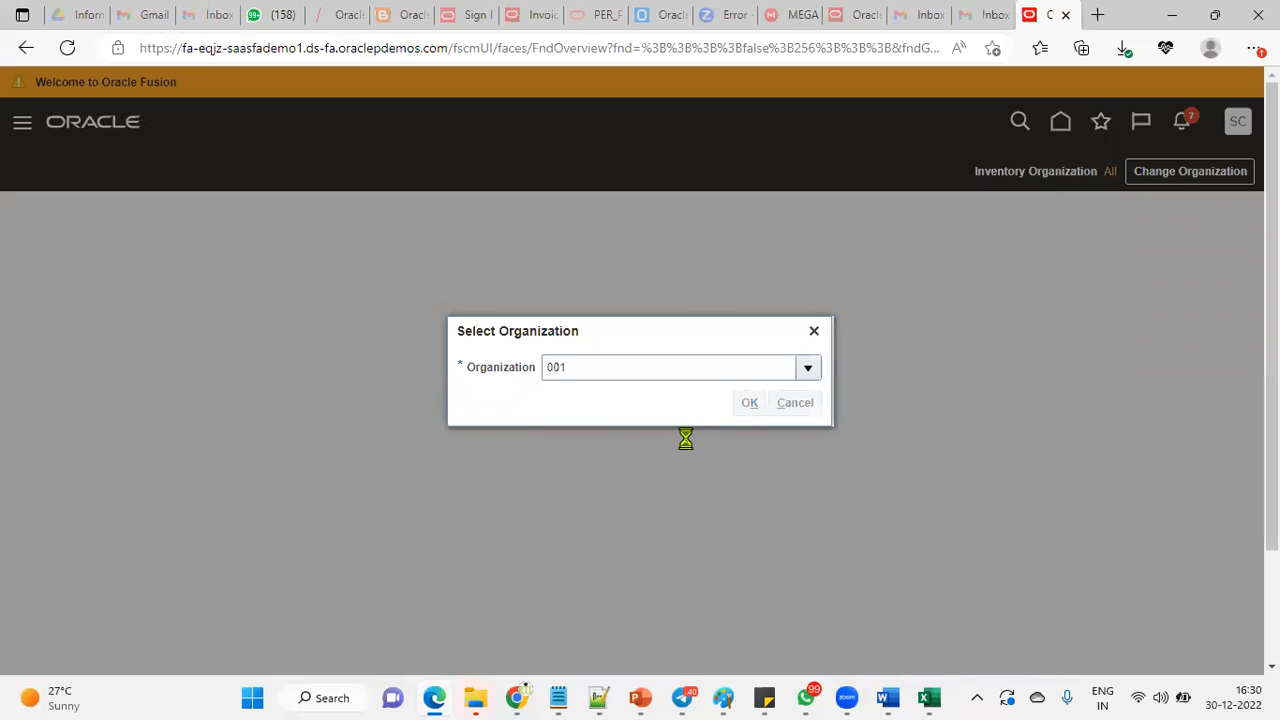
click(748, 402)
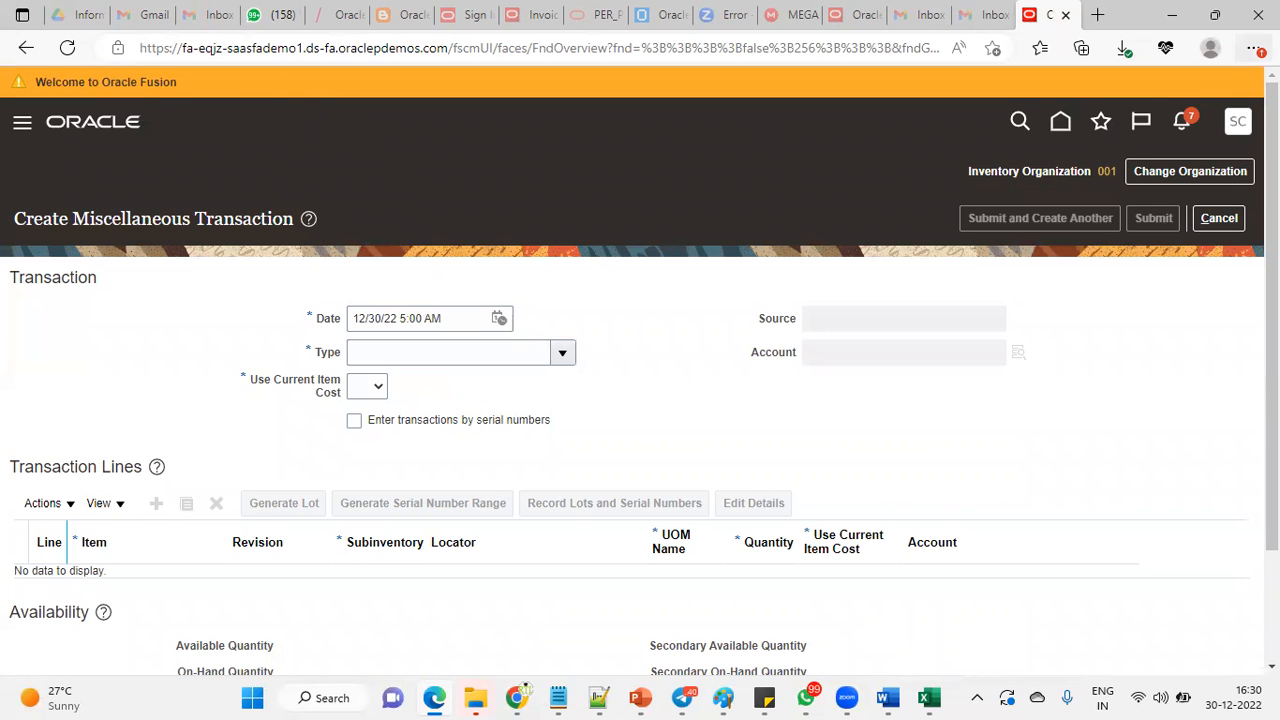
key(F11)
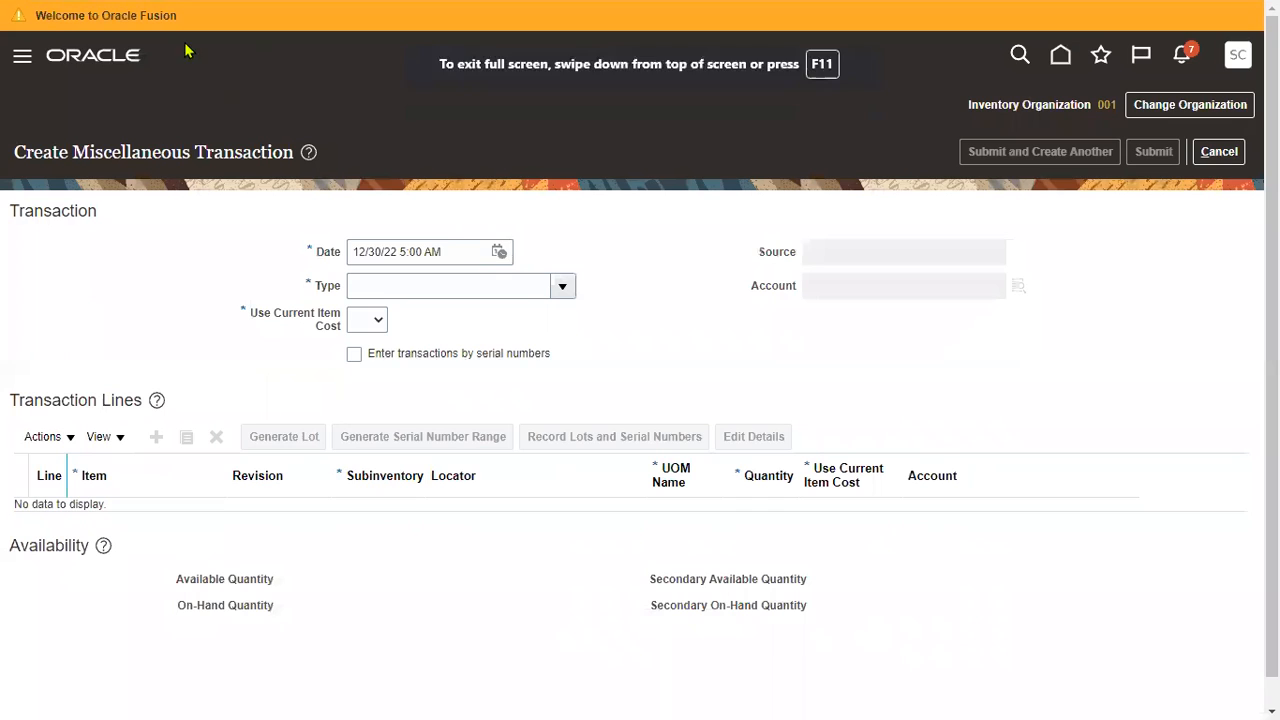
mouse_move(1092, 300)
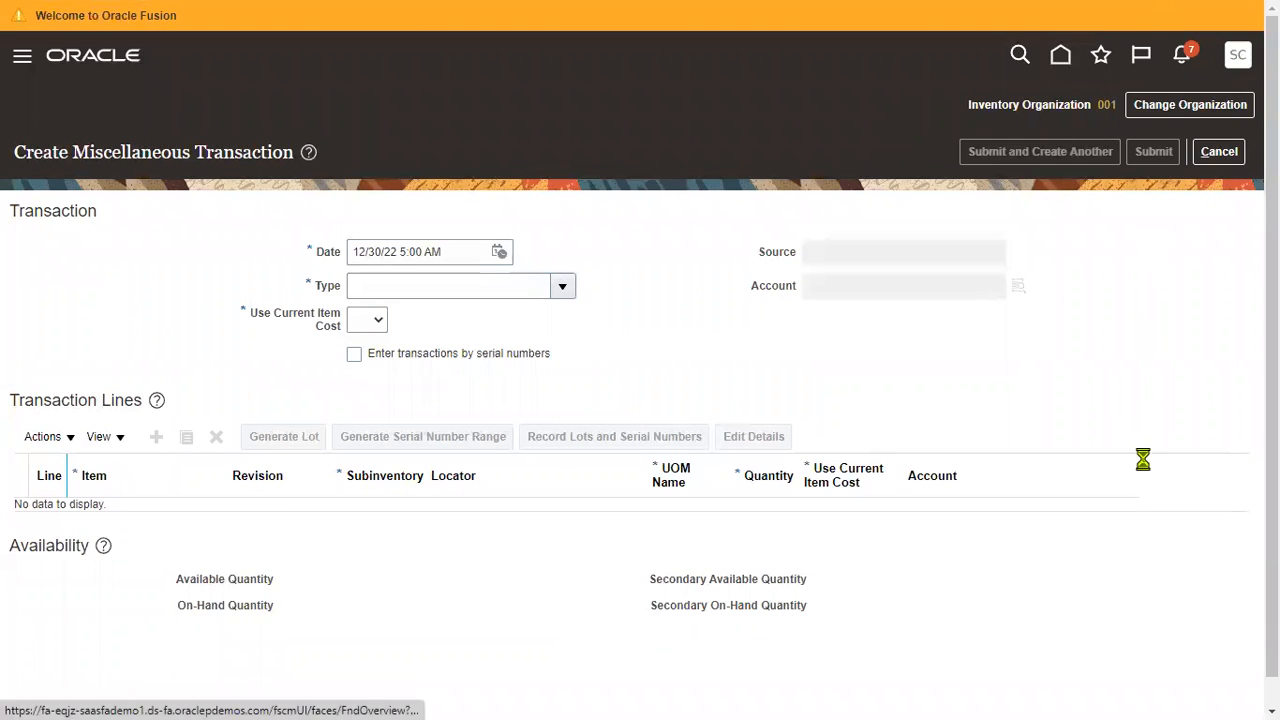
Go to Setup and Maintenance, discarding the transaction page, and reach the task search page.
click(1236, 54)
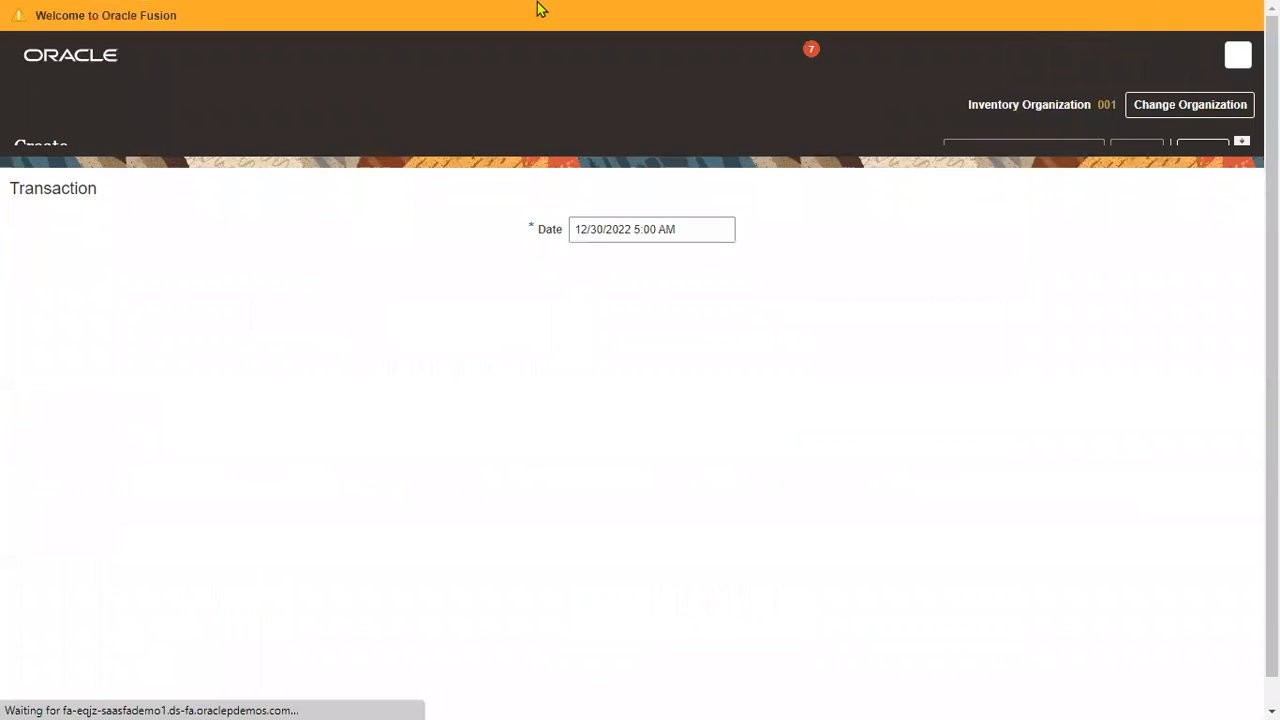
mouse_move(880, 396)
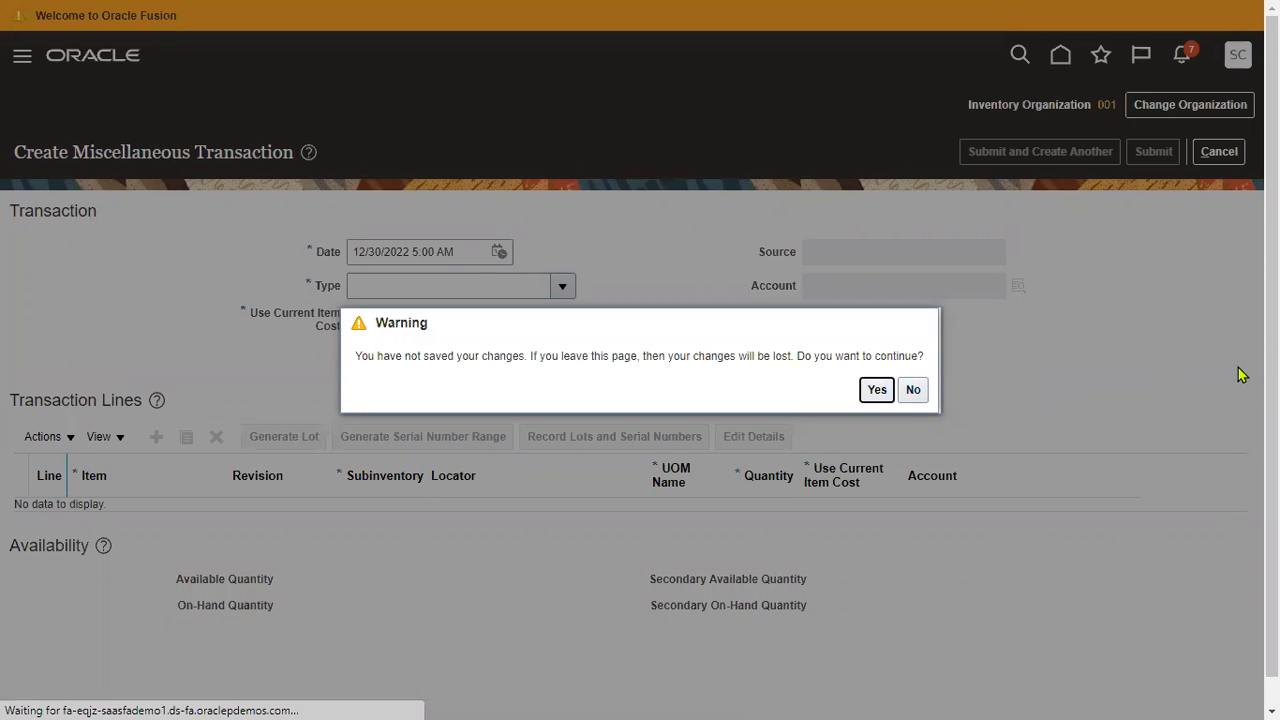
click(876, 388)
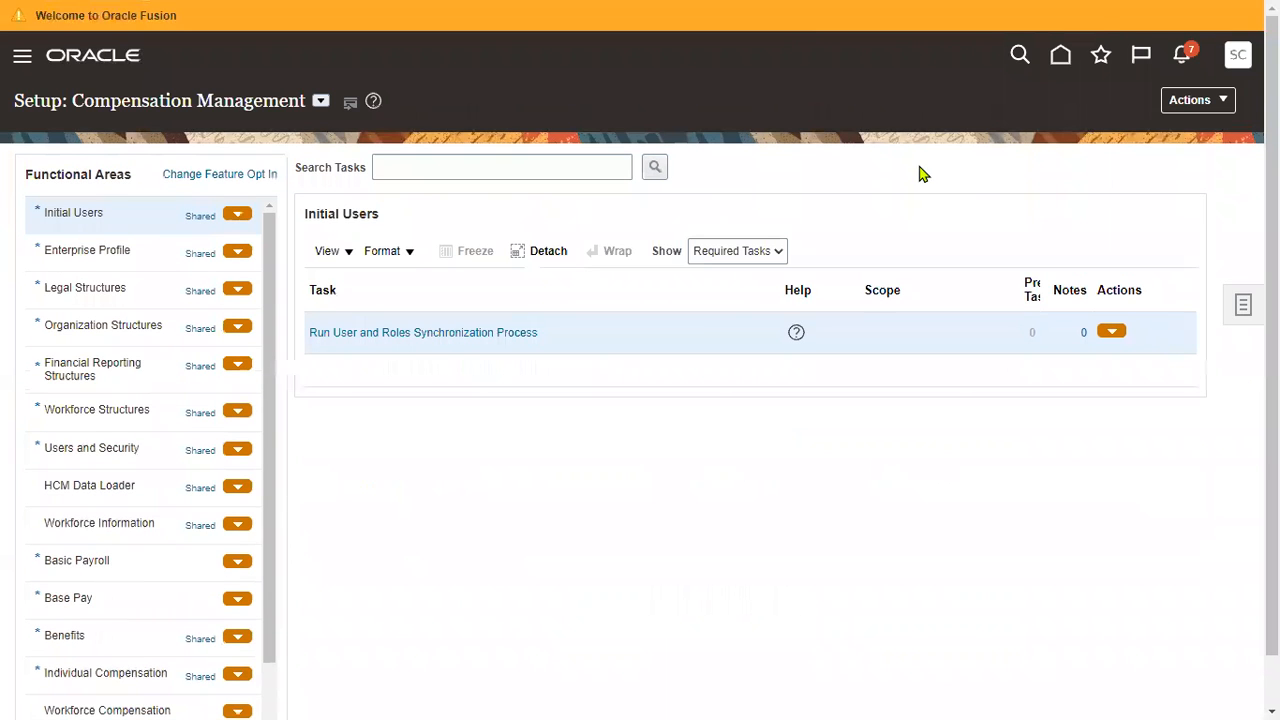
click(1188, 100)
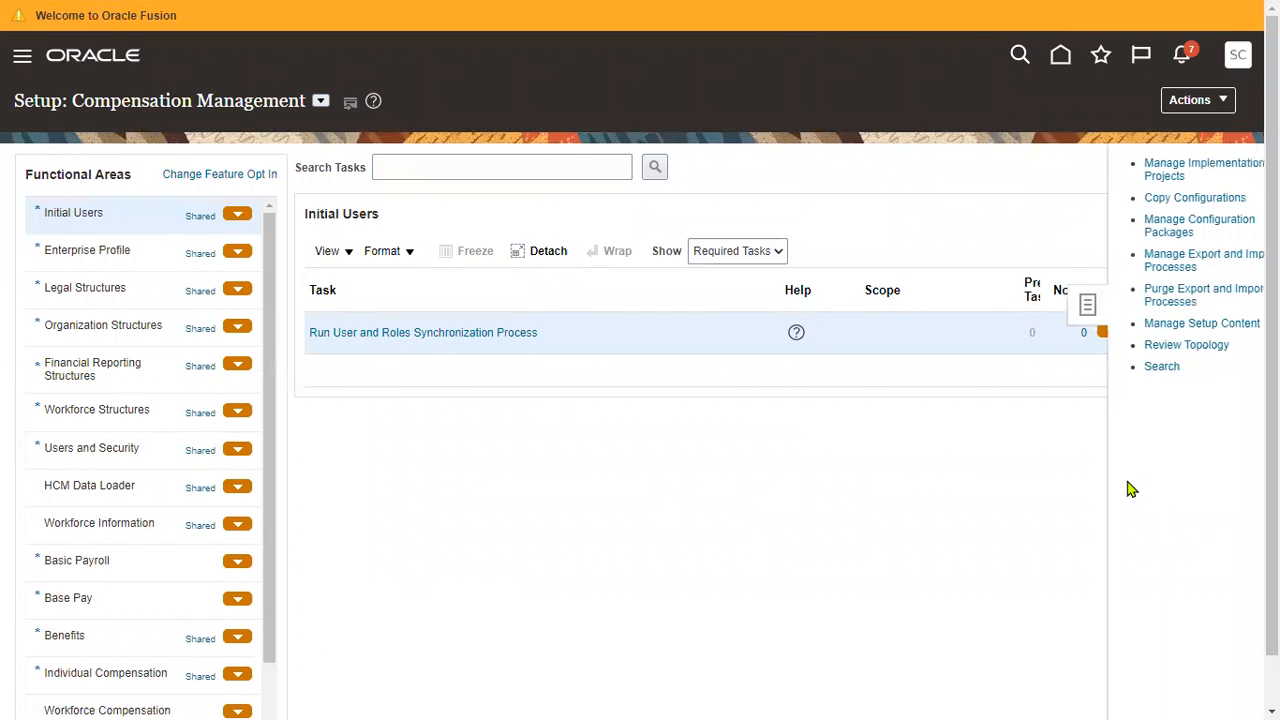
click(1162, 366)
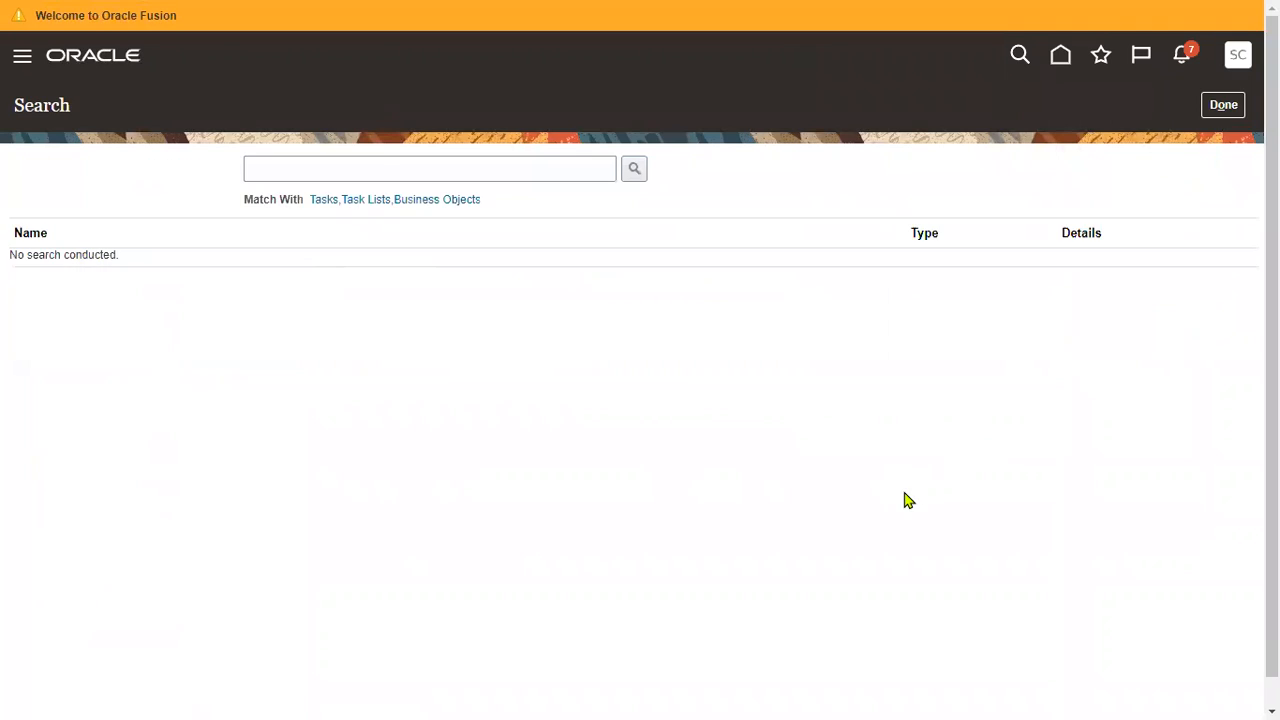
Search setup tasks for 'manage%admini%' to list administrator tasks.
click(428, 168)
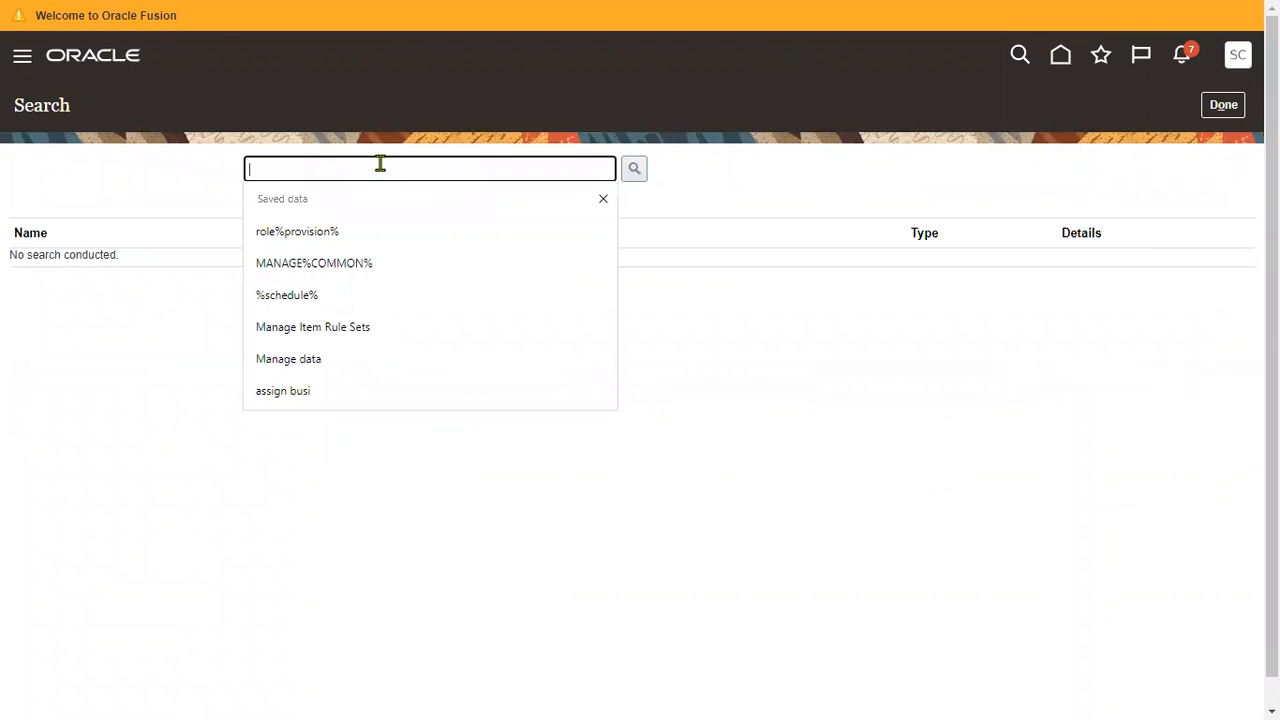
text(manage)
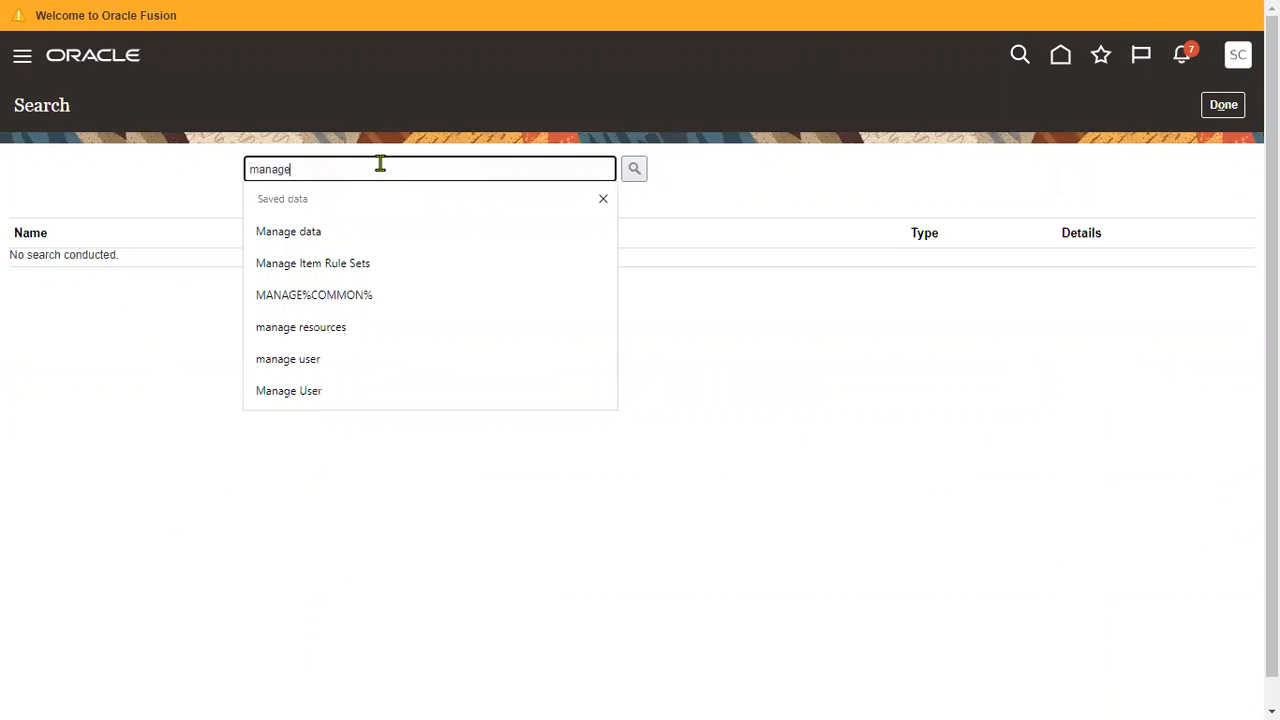
text(%admini%)
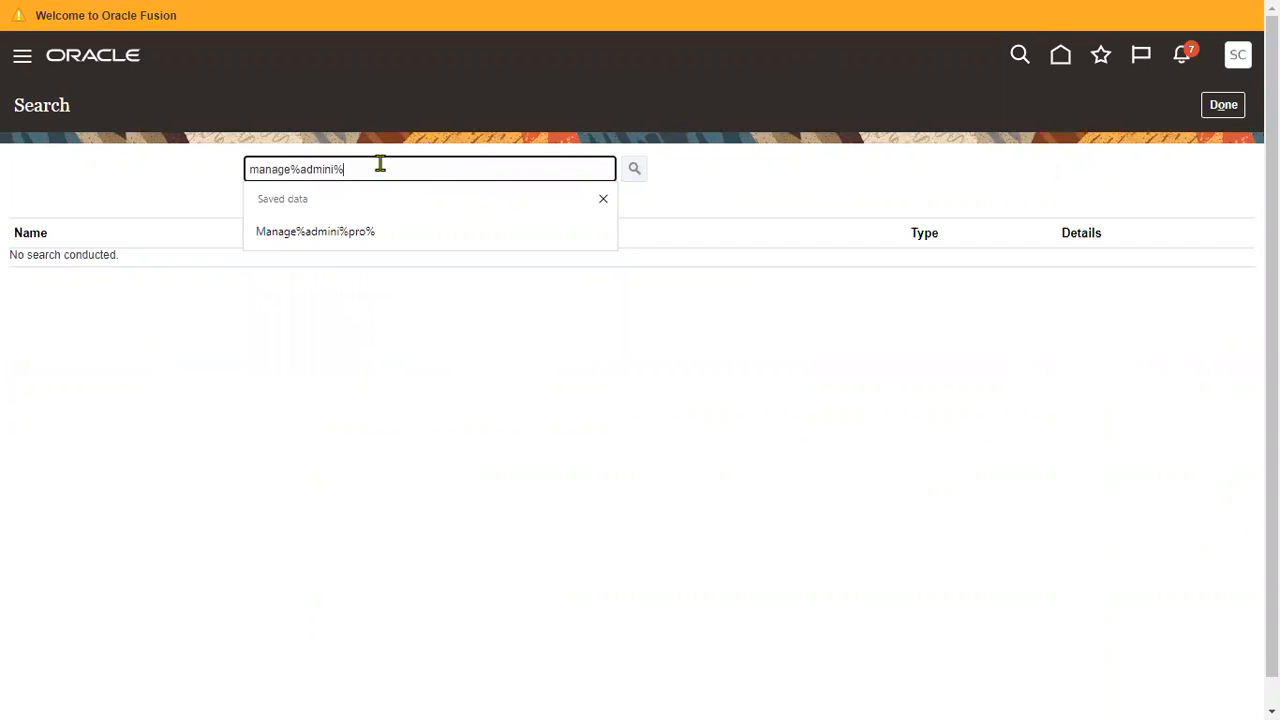
click(634, 168)
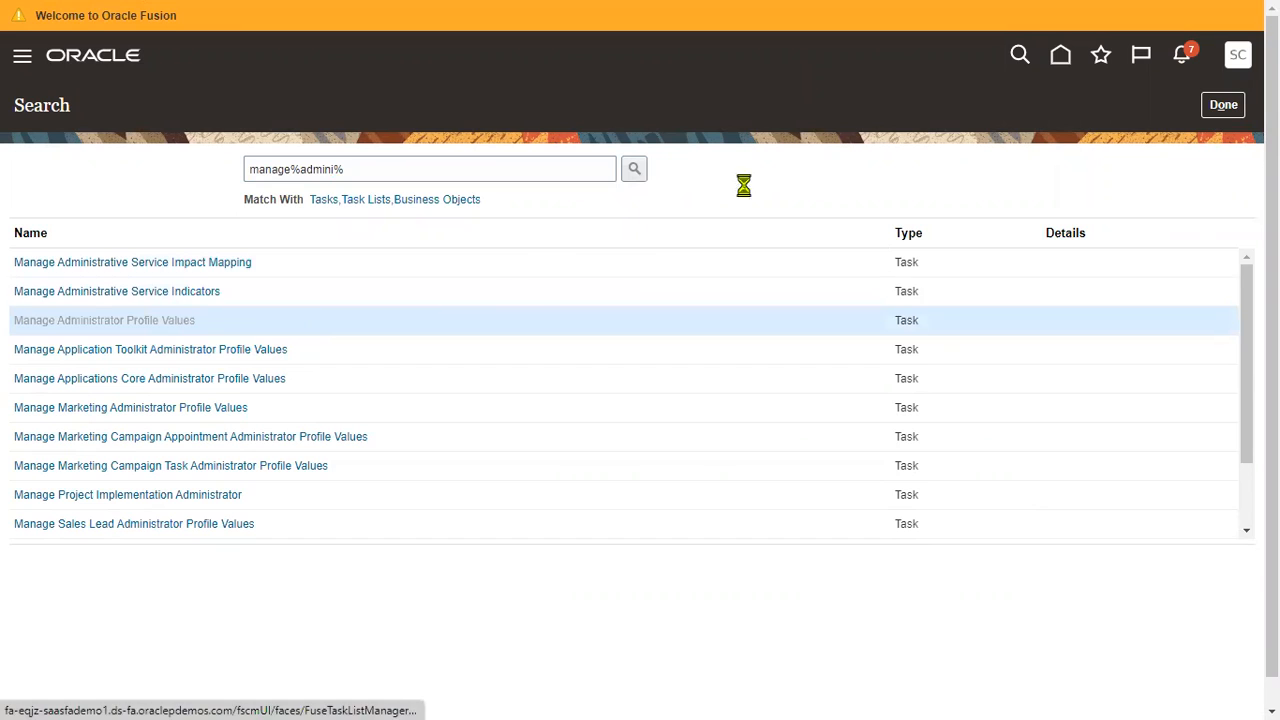
In Manage Administrator Profile Values, search profile option code '%BANNER%'.
click(104, 320)
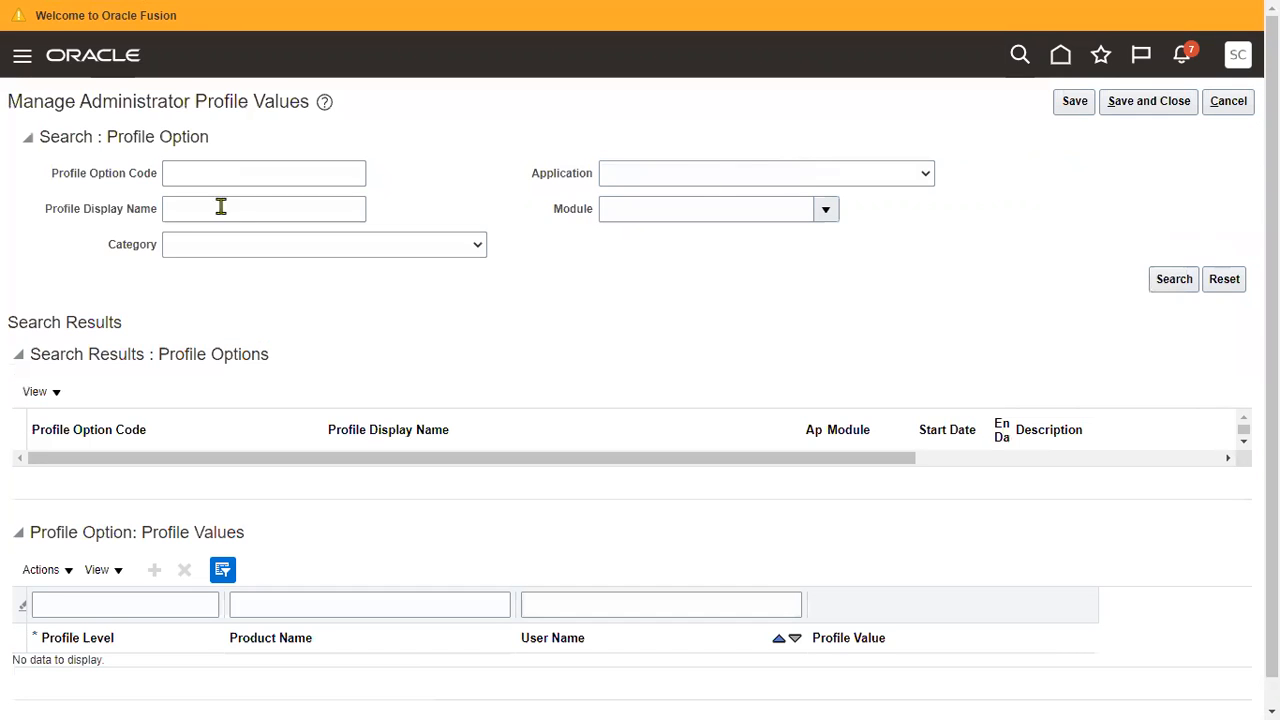
double_click(156, 136)
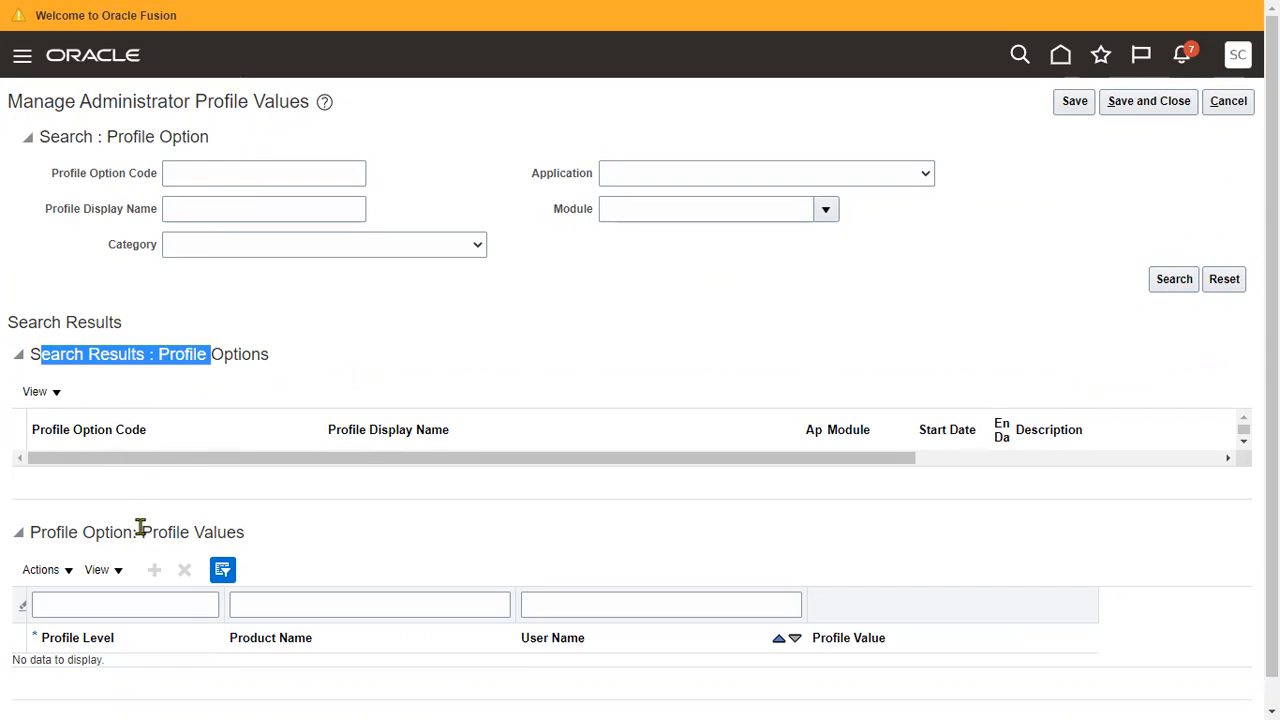
click(264, 172)
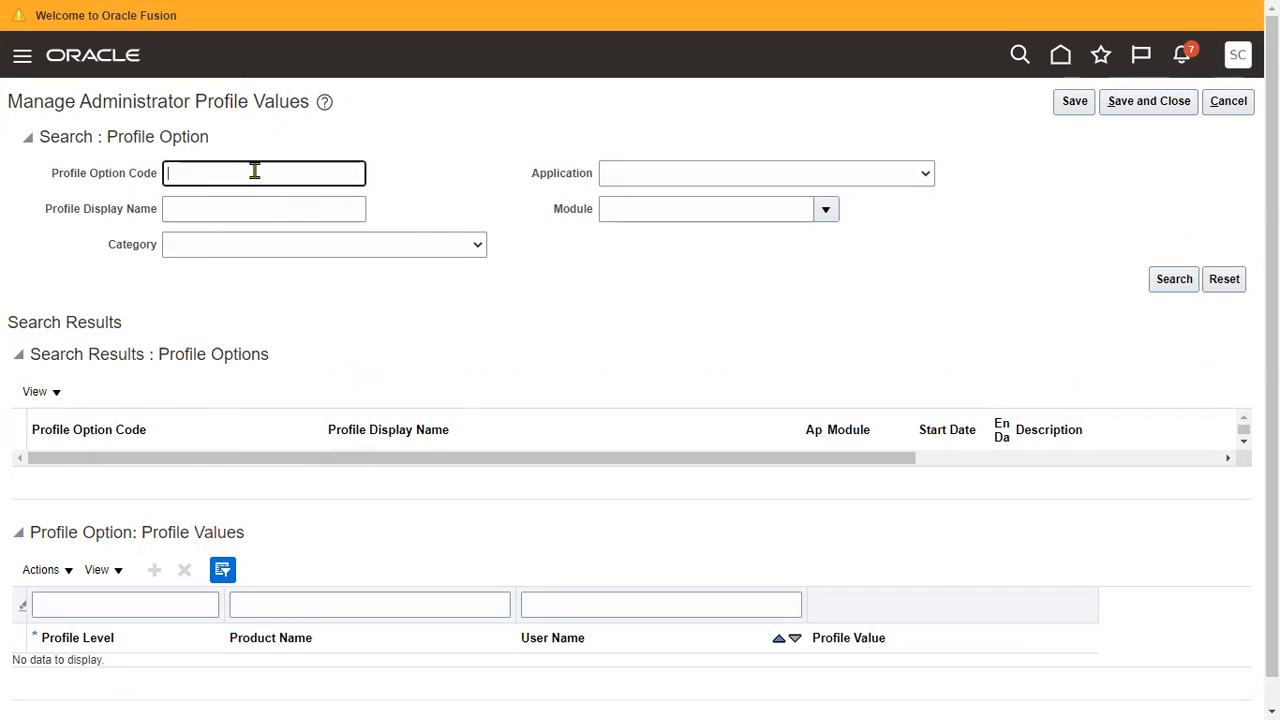
text(%B)
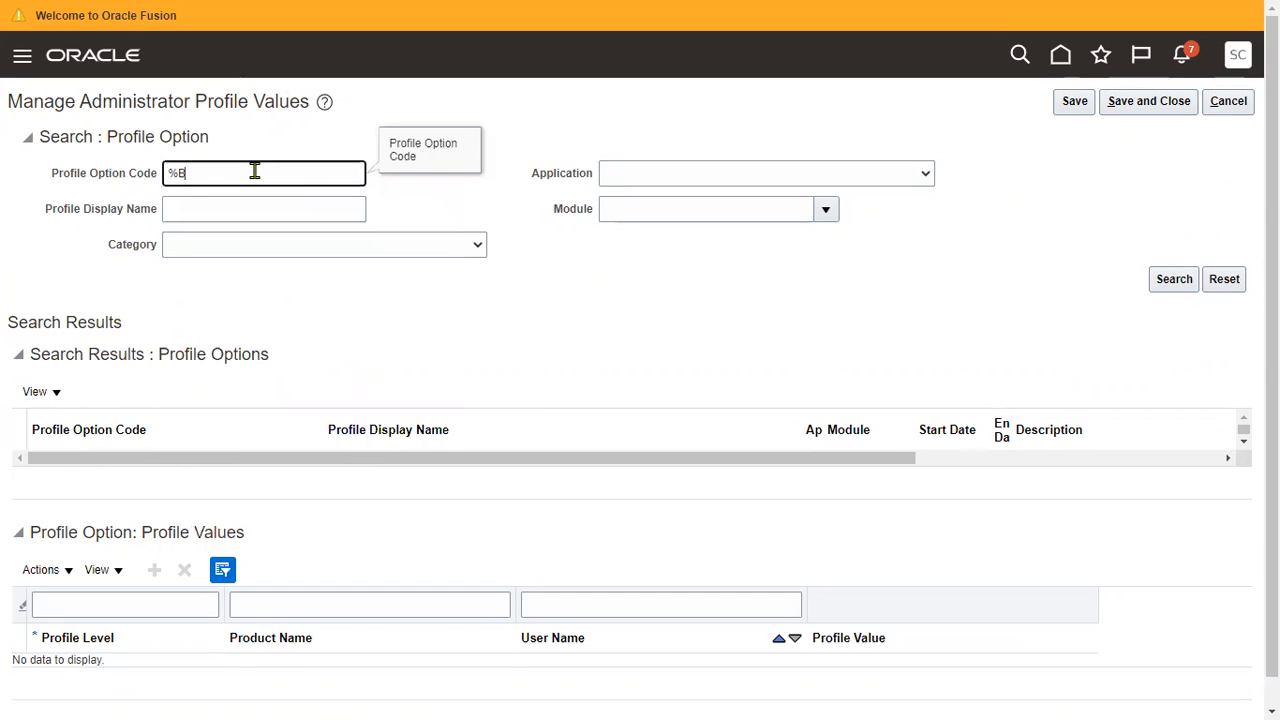
text(BANNER%)
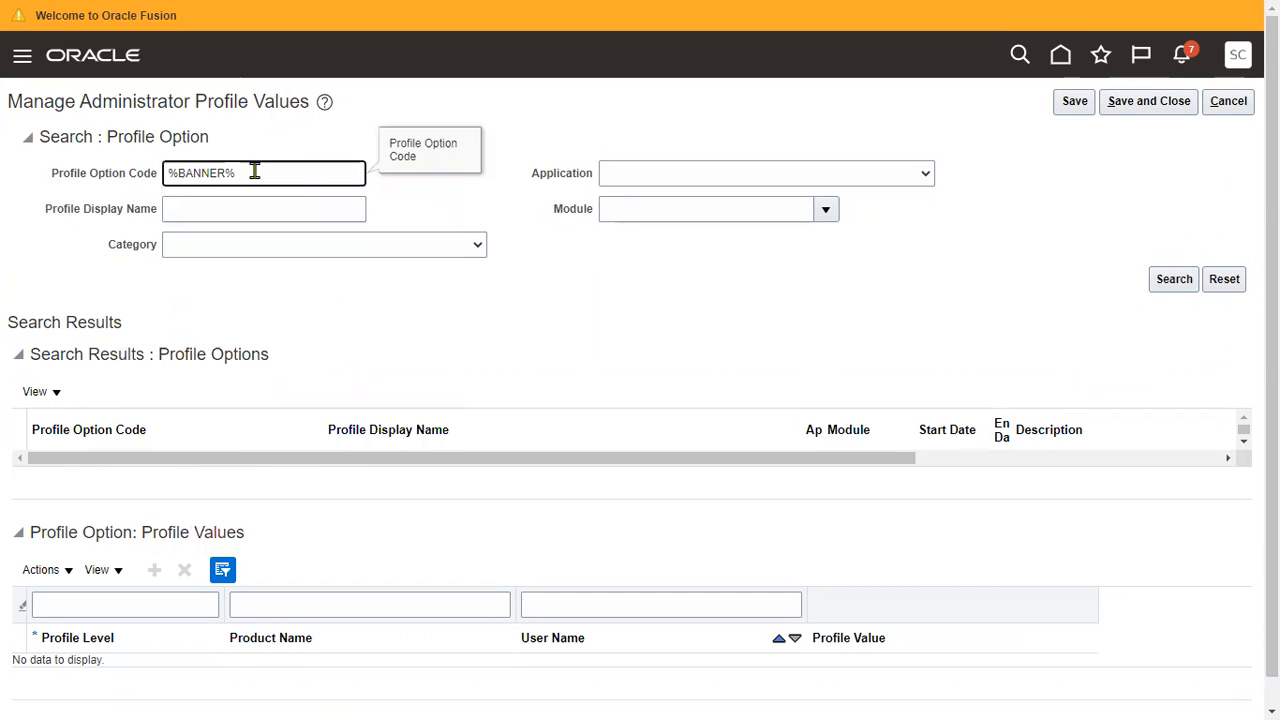
click(1172, 280)
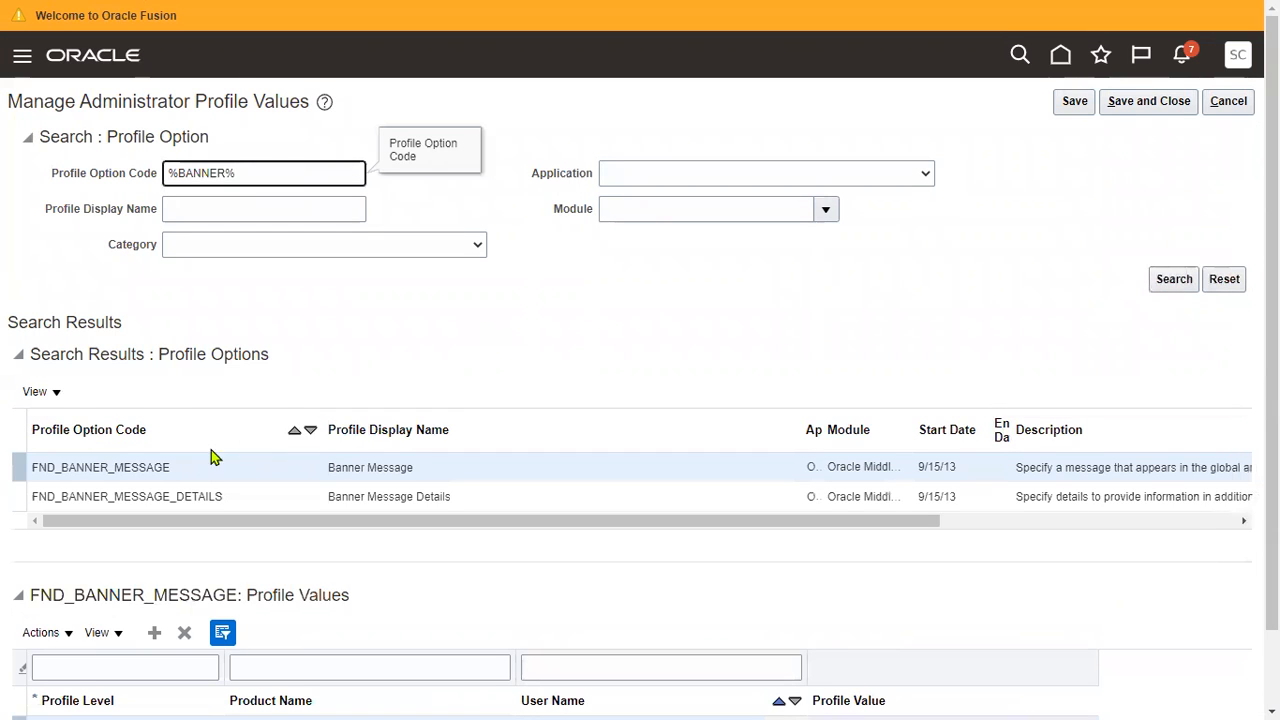
Review FND_BANNER_MESSAGE and FND_BANNER_MESSAGE_DETAILS values, removing an added empty row, then Save and Close.
click(100, 468)
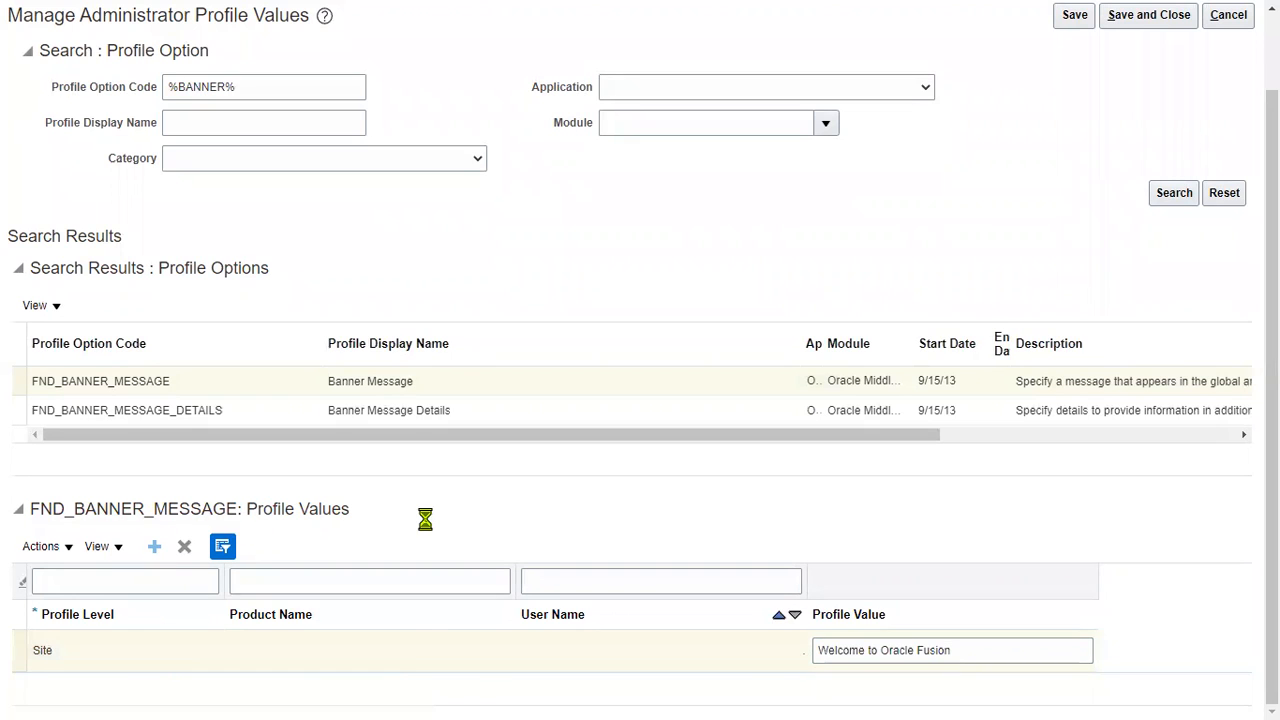
click(154, 546)
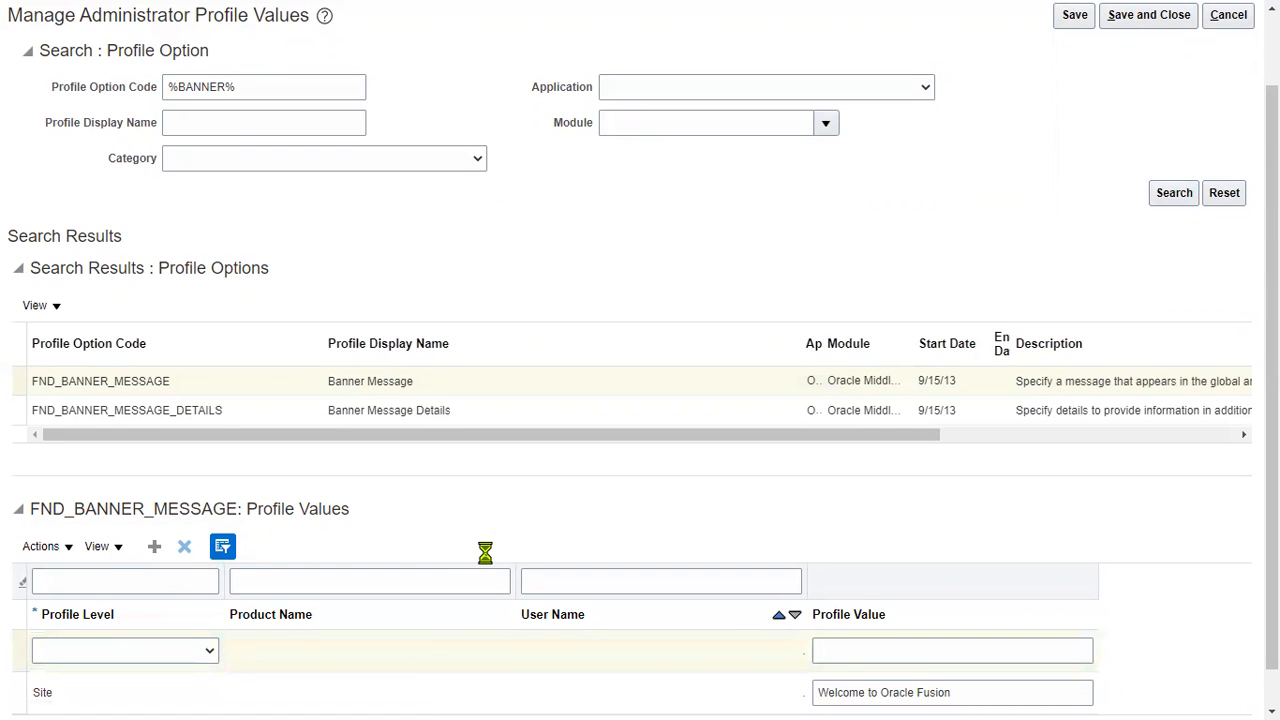
click(184, 546)
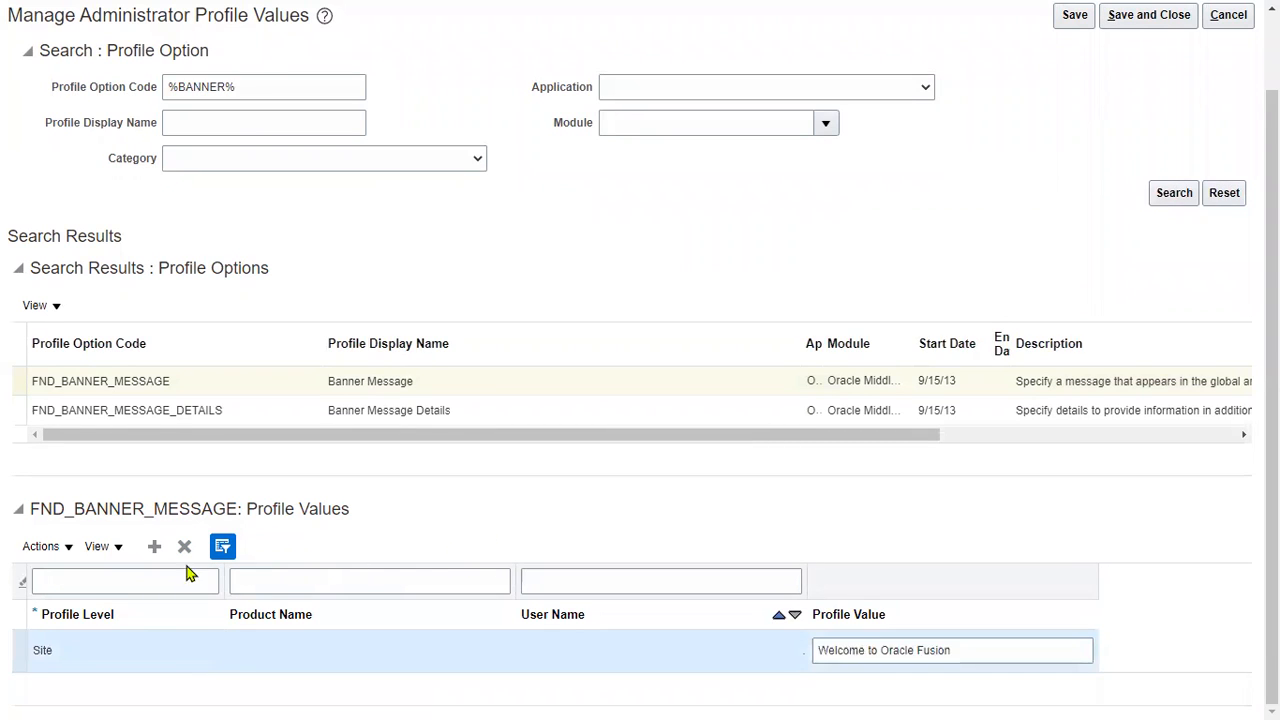
click(184, 546)
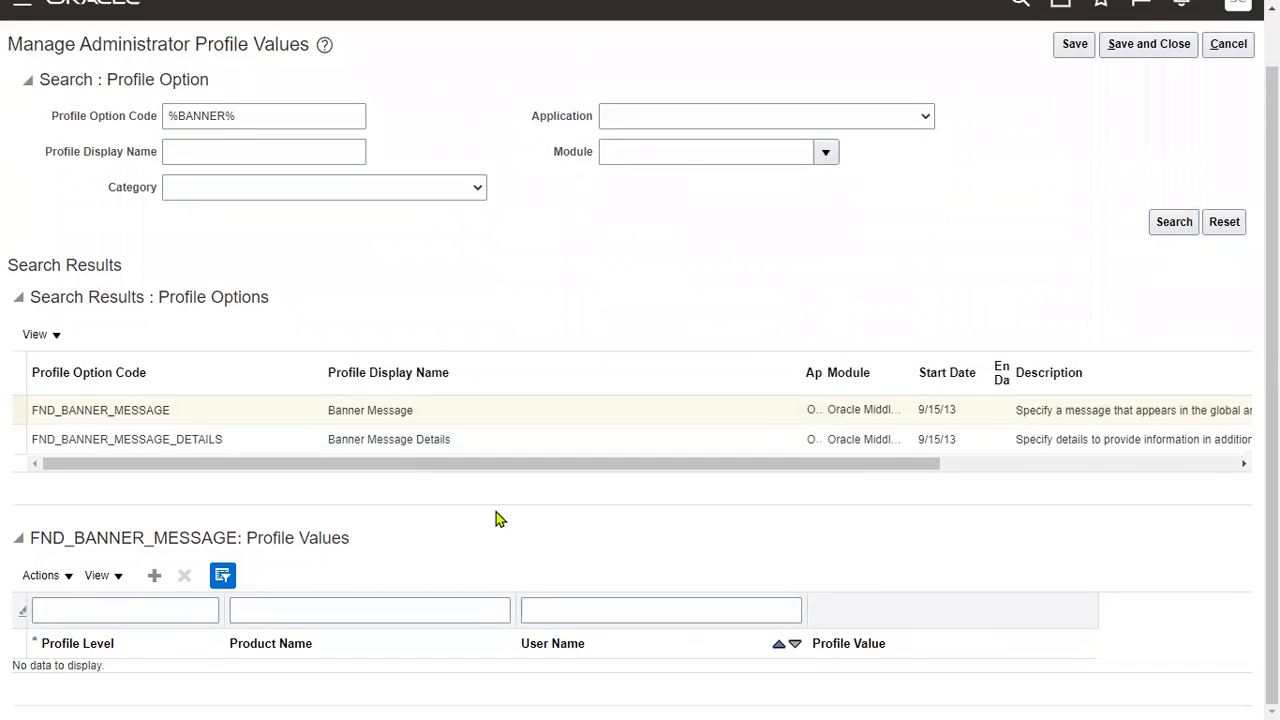
click(128, 440)
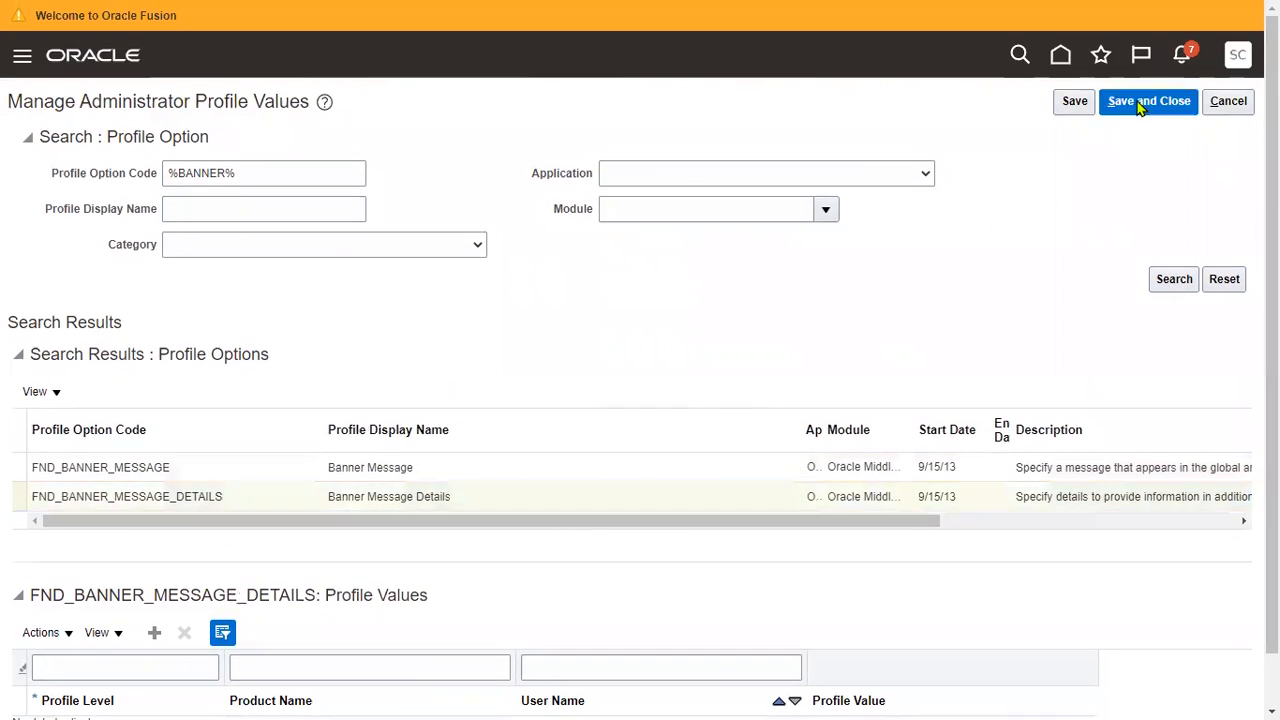
click(1148, 100)
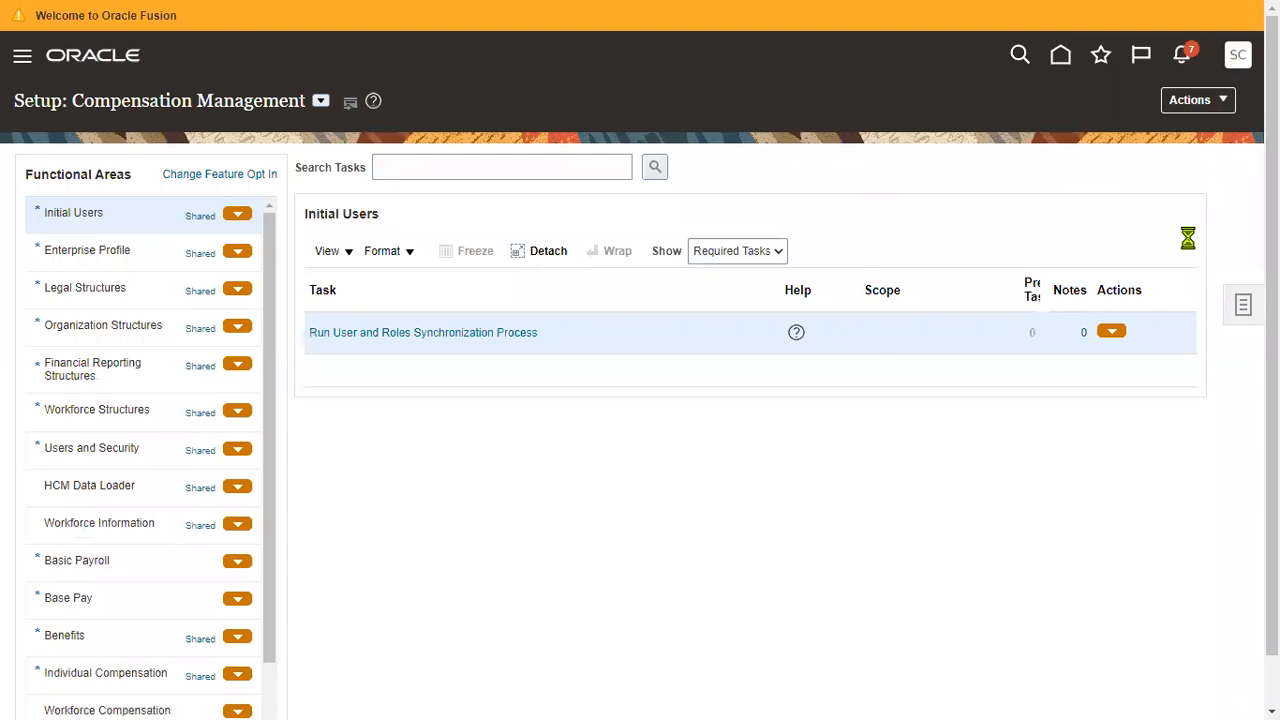
Sign out via Settings and Actions and sign back in as HCM_IMPL7.
click(1236, 54)
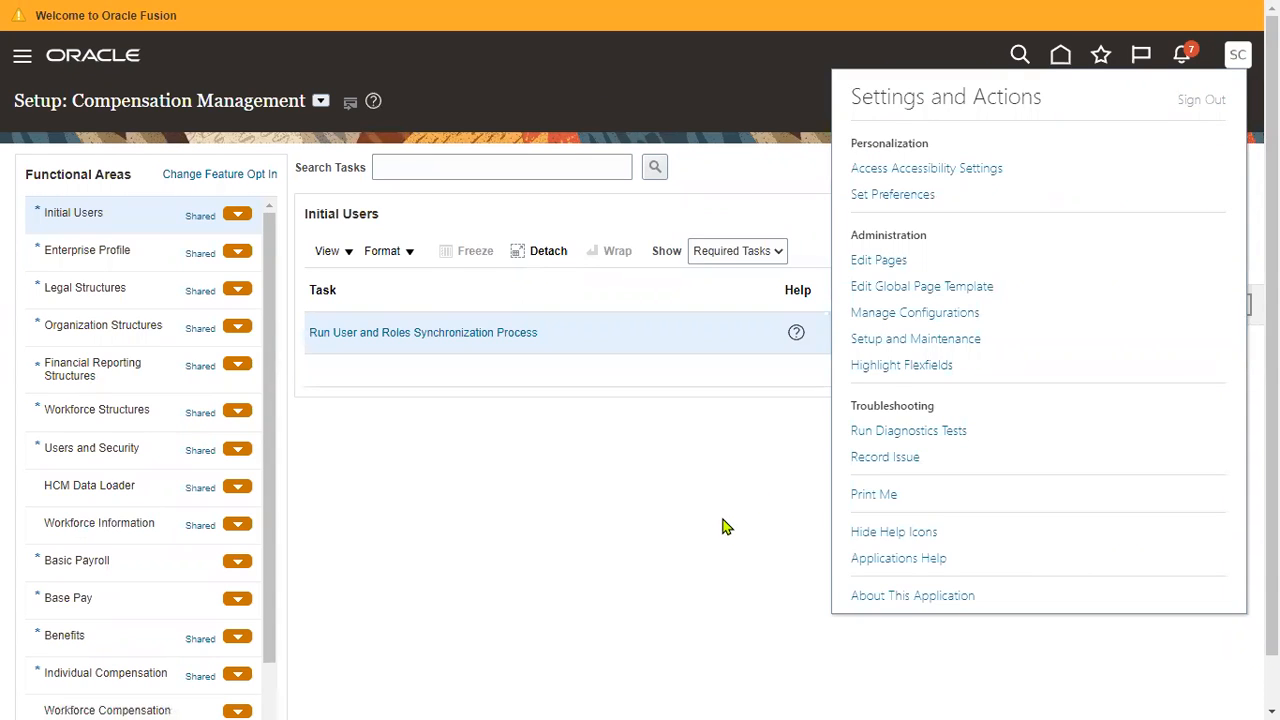
click(1200, 100)
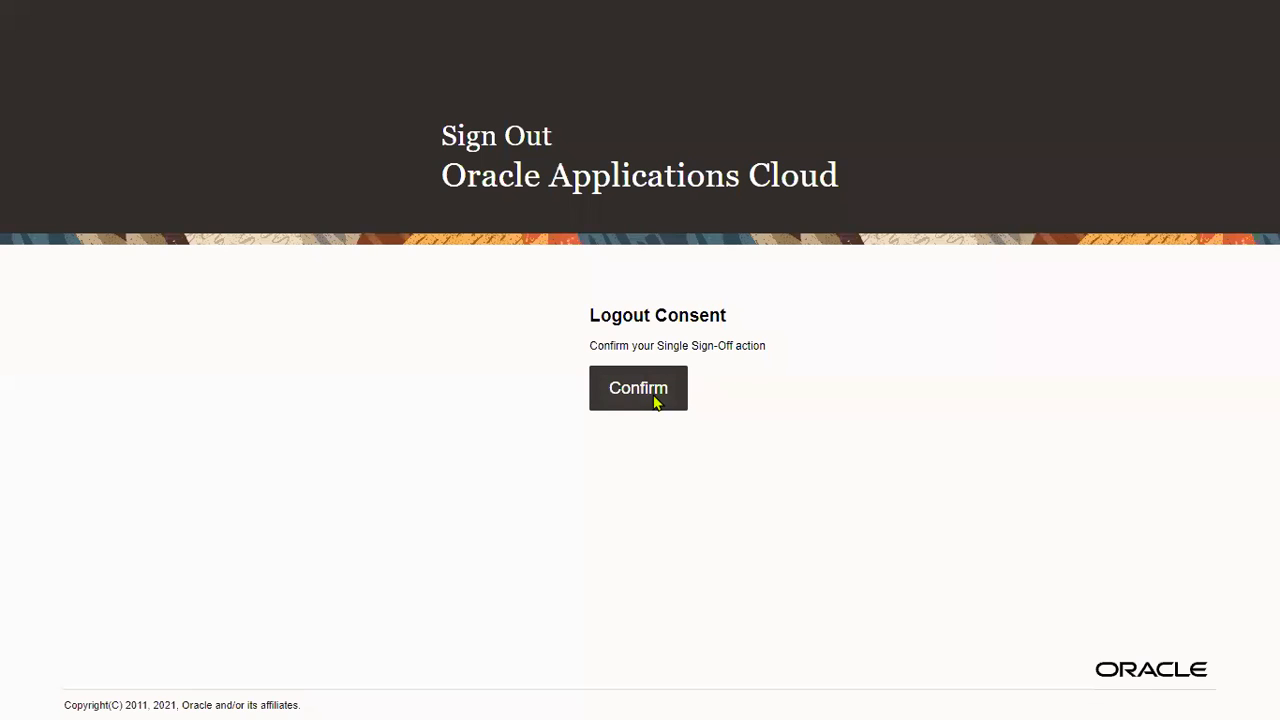
click(638, 388)
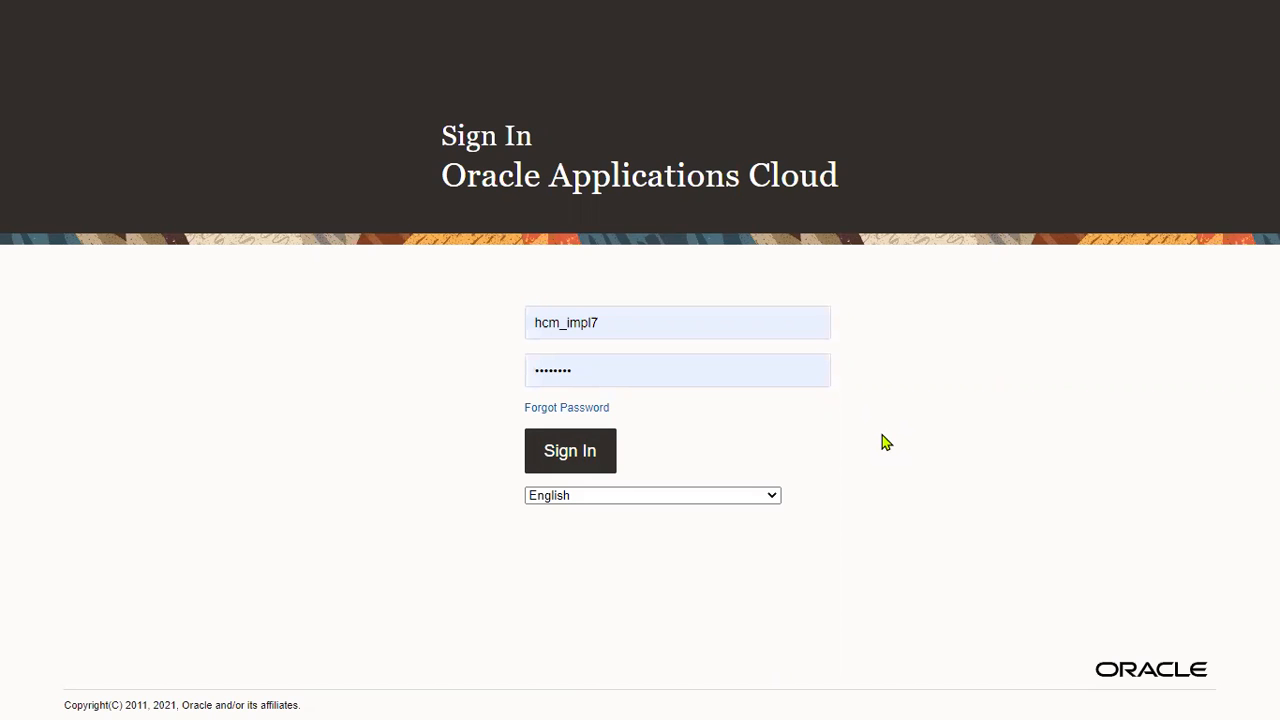
click(568, 450)
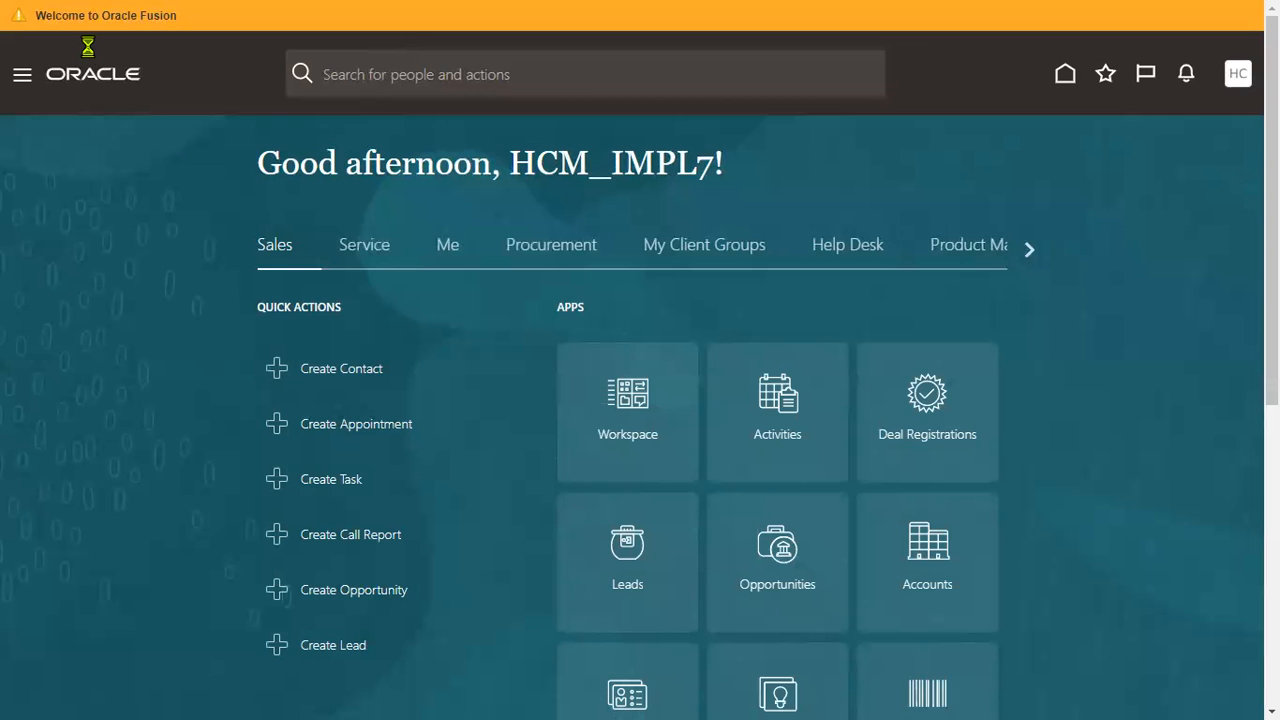
mouse_move(650, 72)
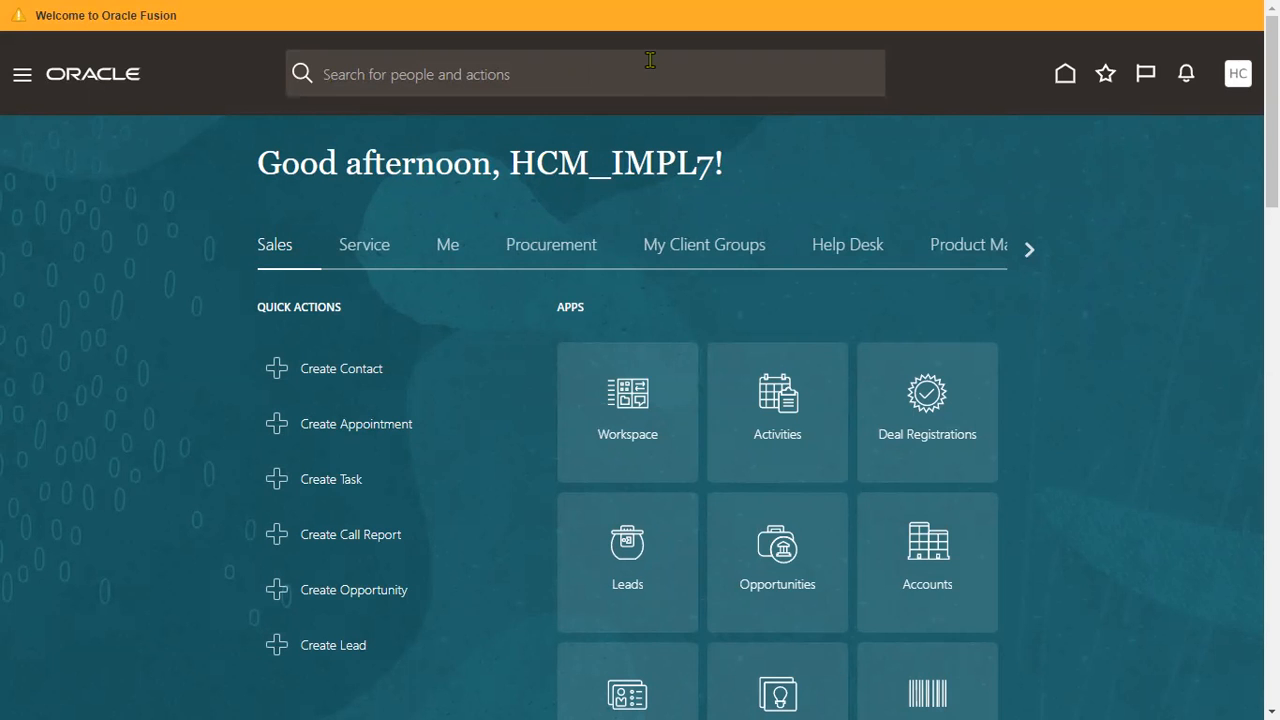
From the Settings and Actions menu, go to Setup and Maintenance.
click(1236, 72)
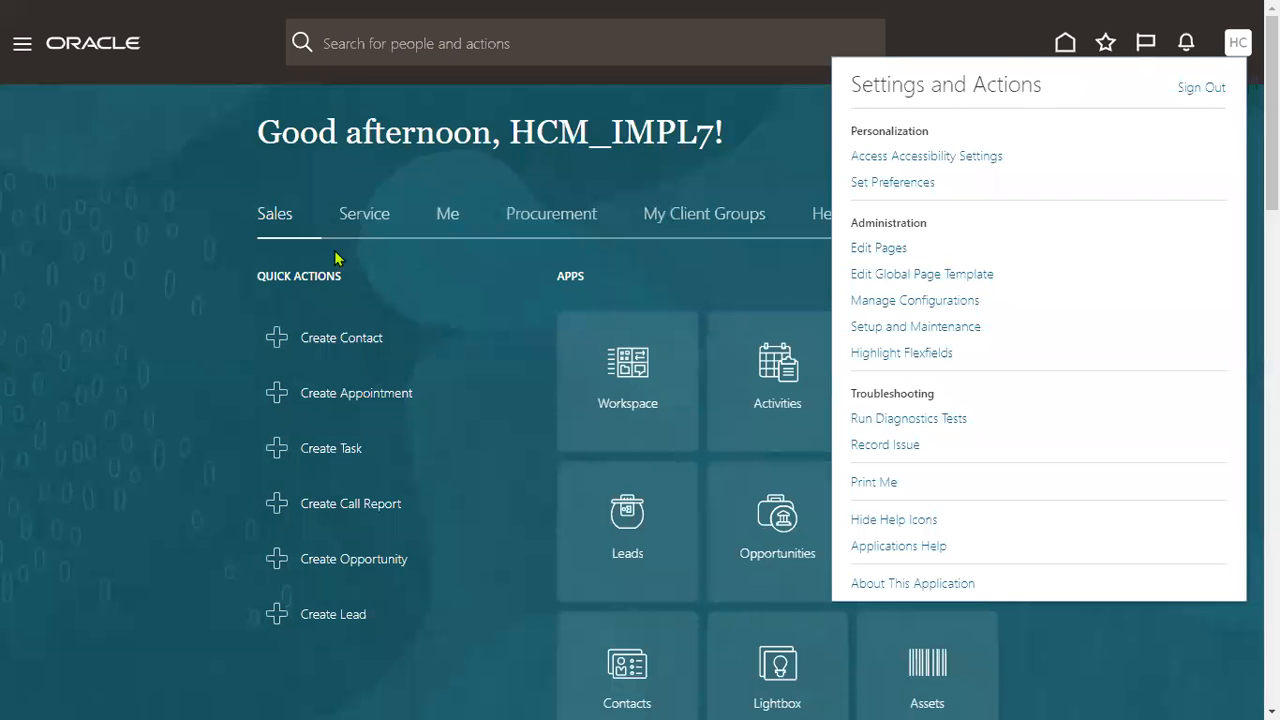
click(200, 52)
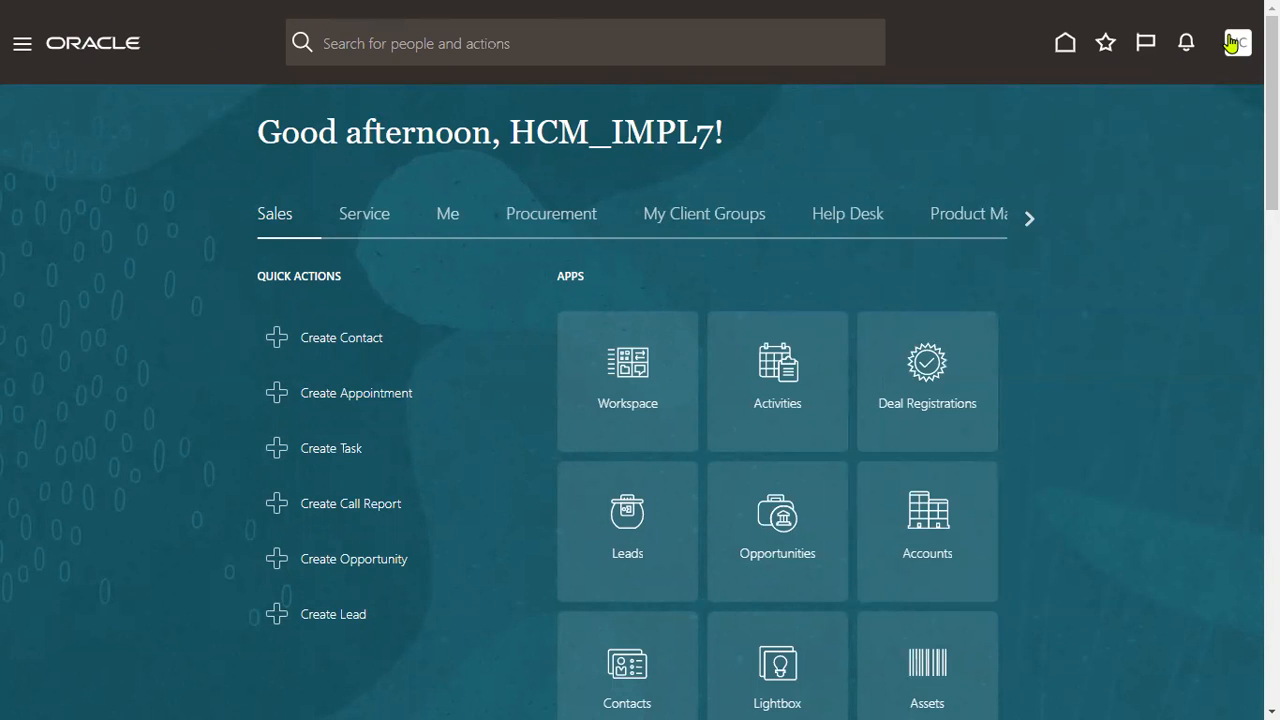
click(1236, 42)
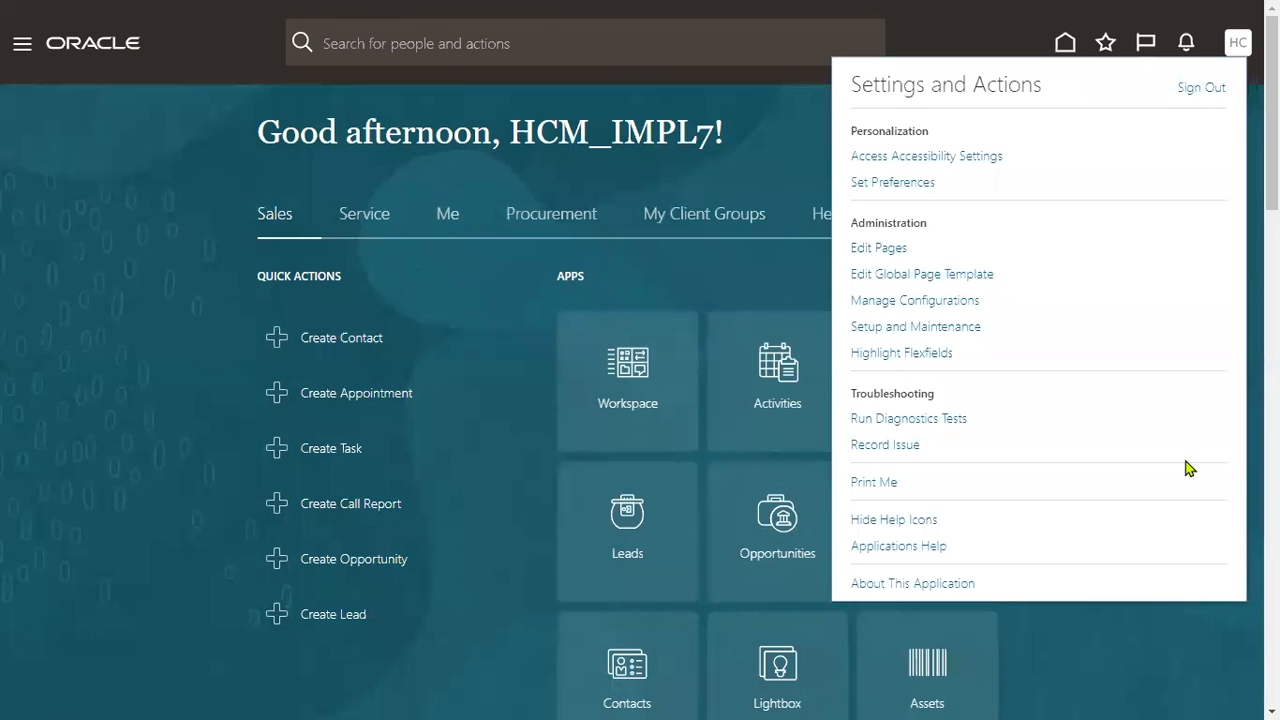
mouse_move(724, 112)
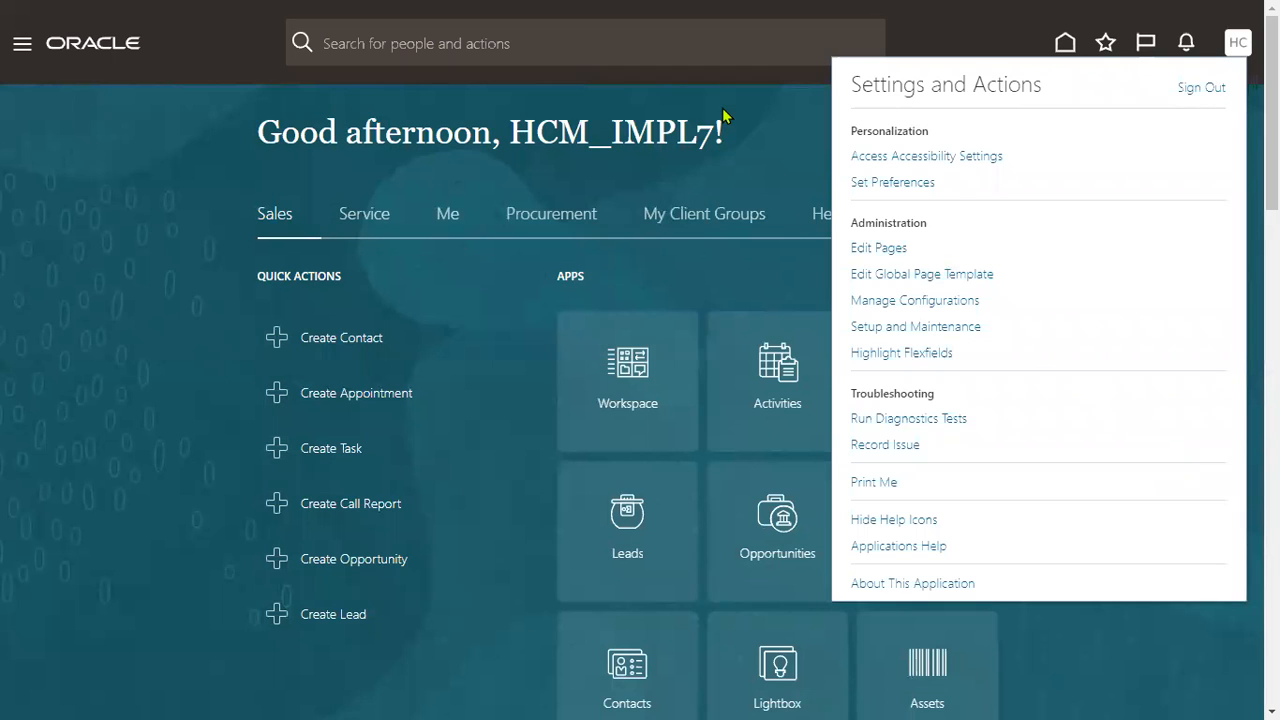
mouse_move(1032, 328)
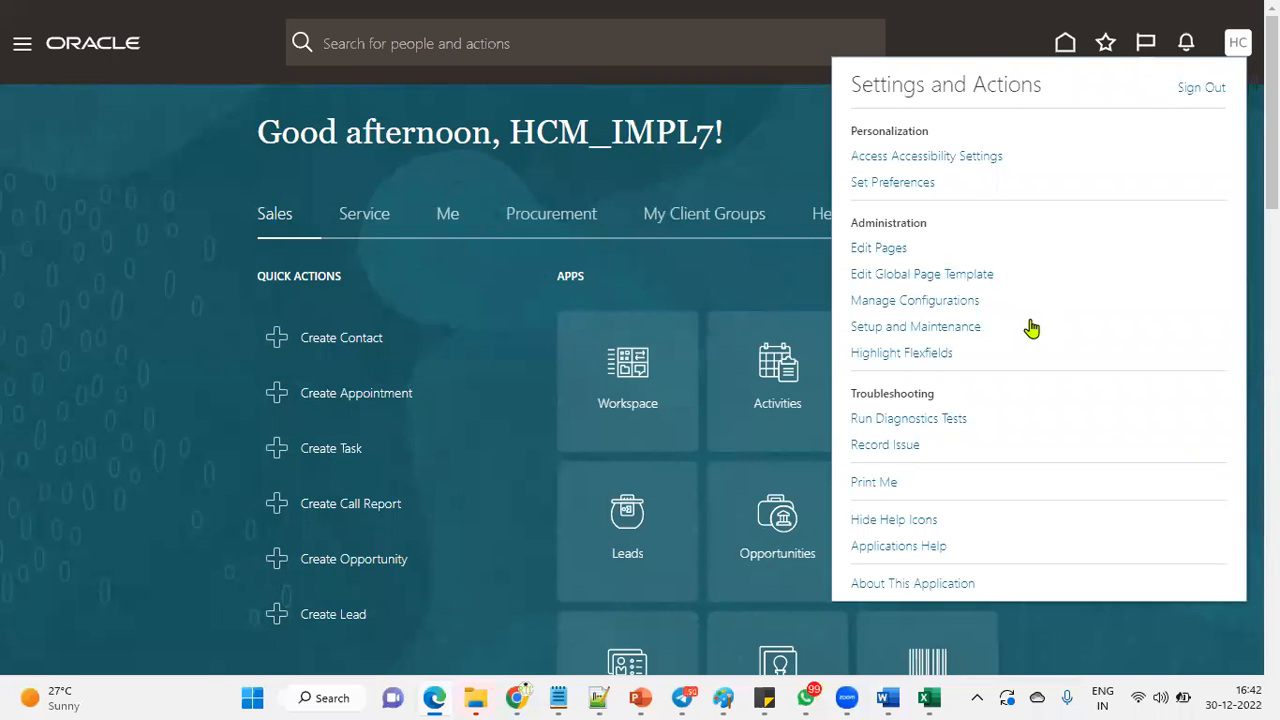
mouse_move(916, 326)
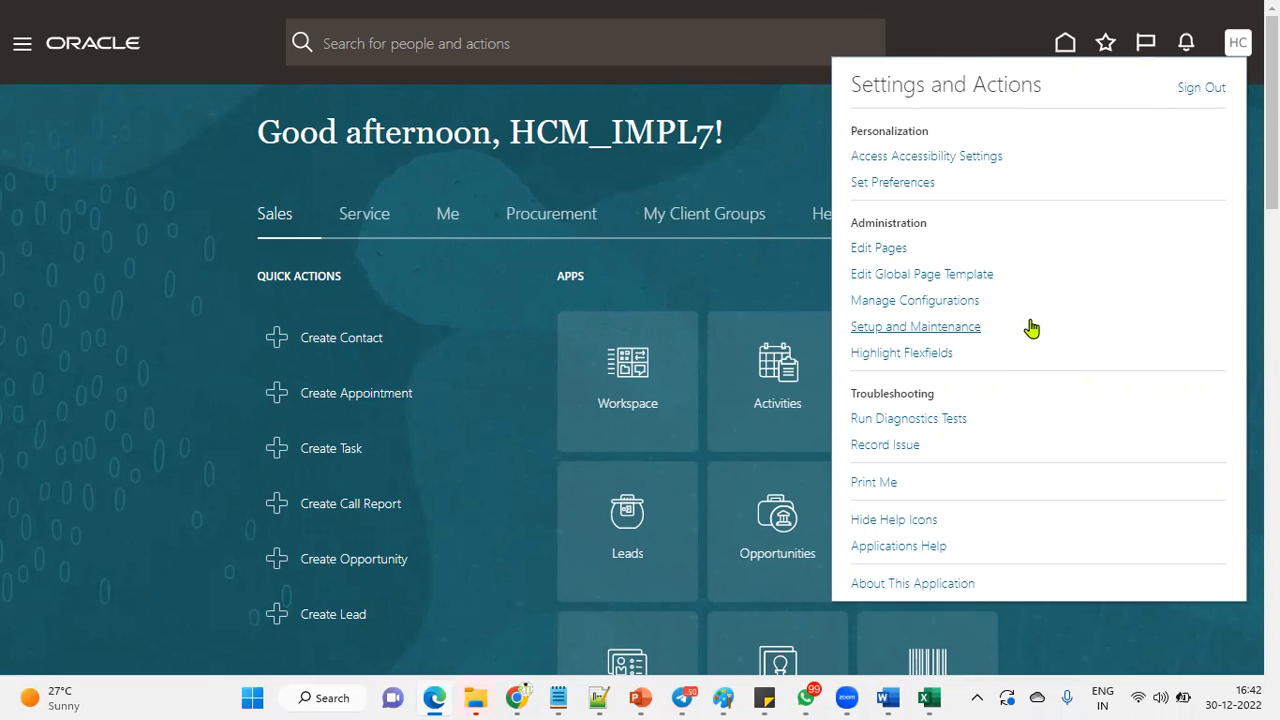
mouse_move(968, 344)
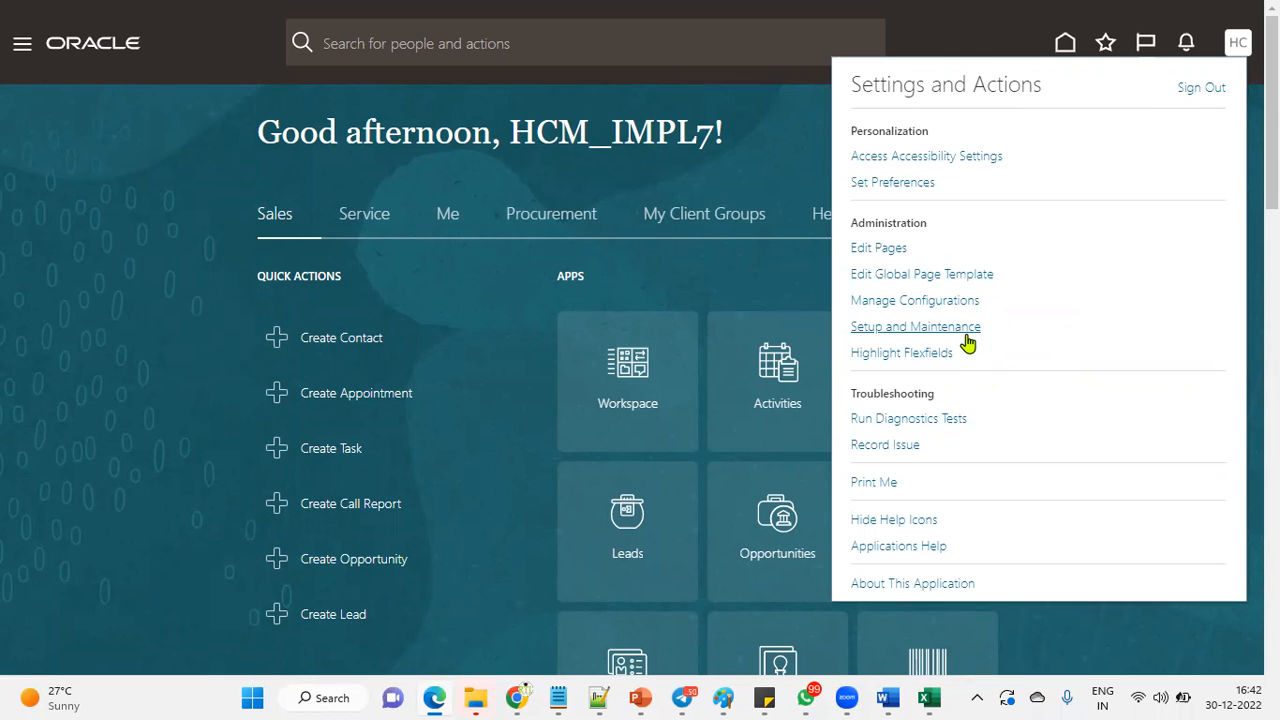
click(916, 326)
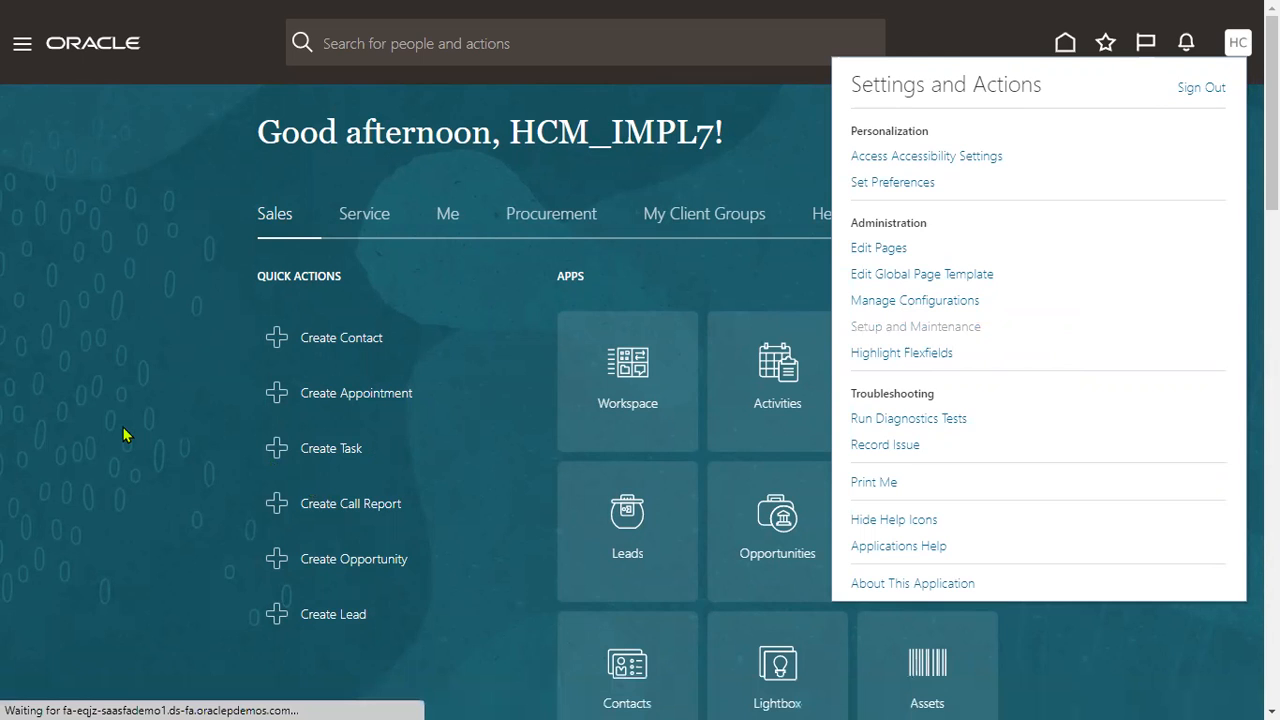
From the Setup: Compensation Management page, bring up the setup task Search page.
click(914, 326)
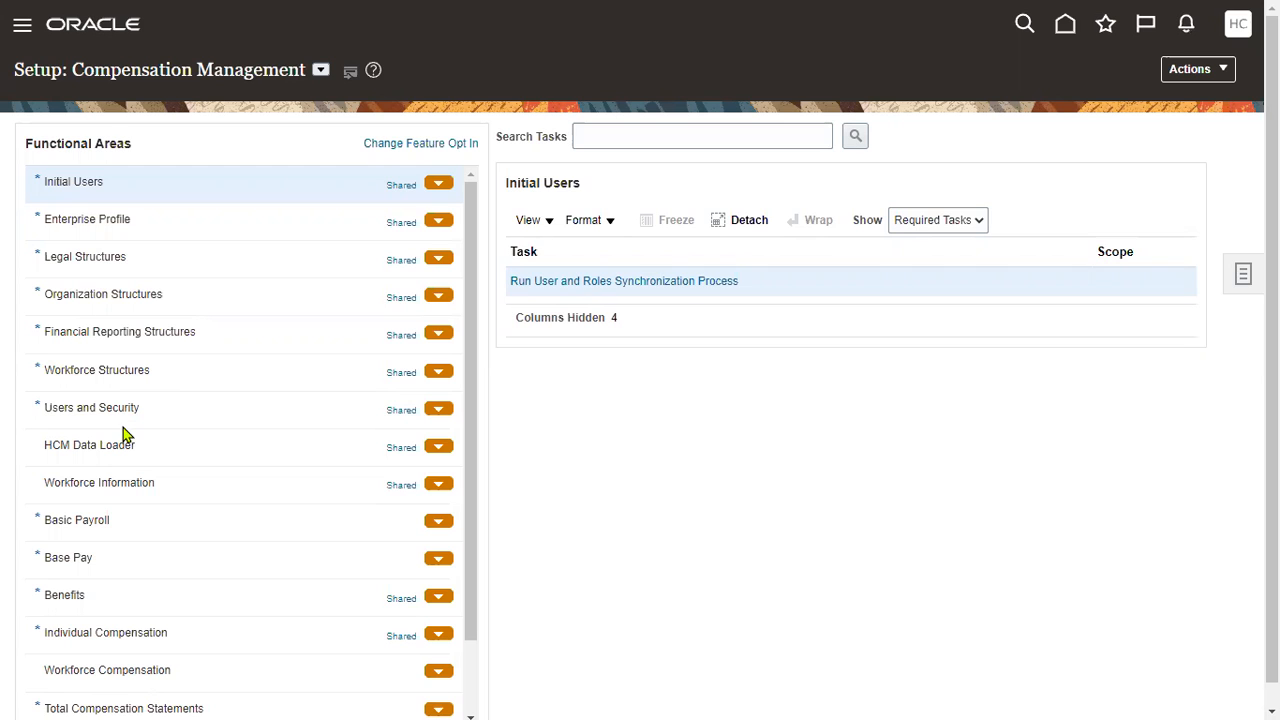
mouse_move(1178, 314)
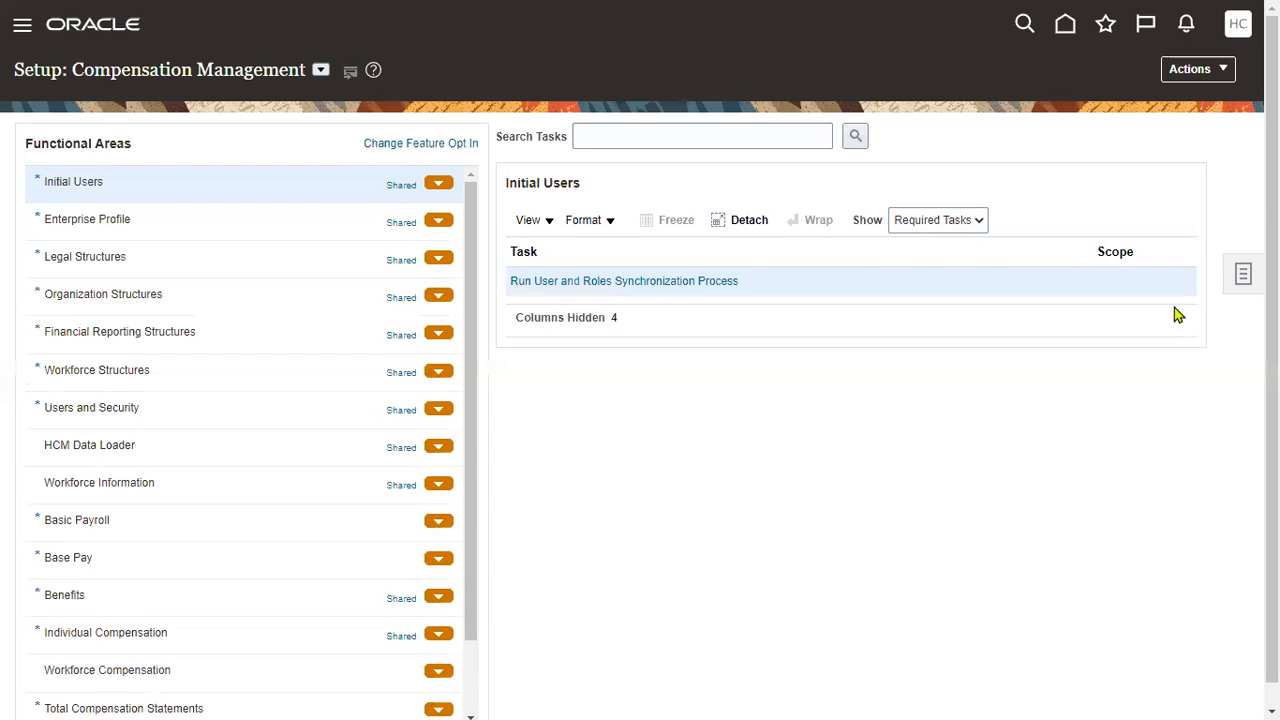
click(1242, 272)
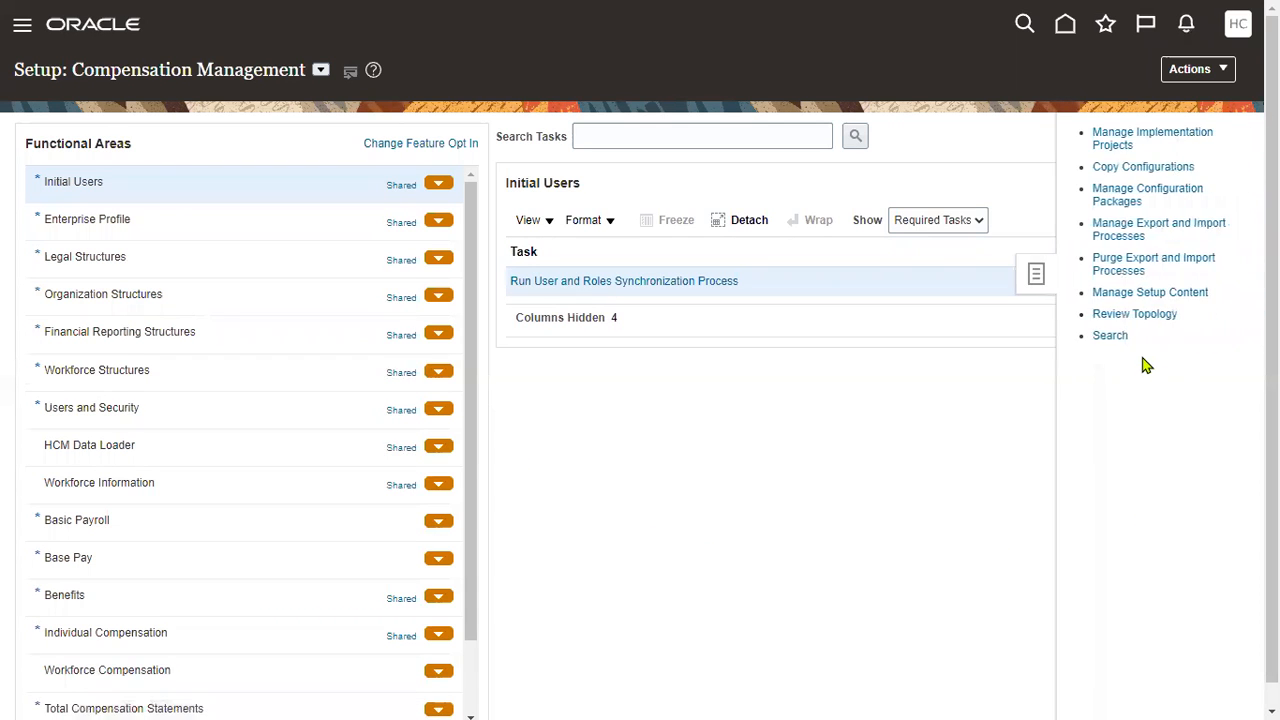
click(1110, 336)
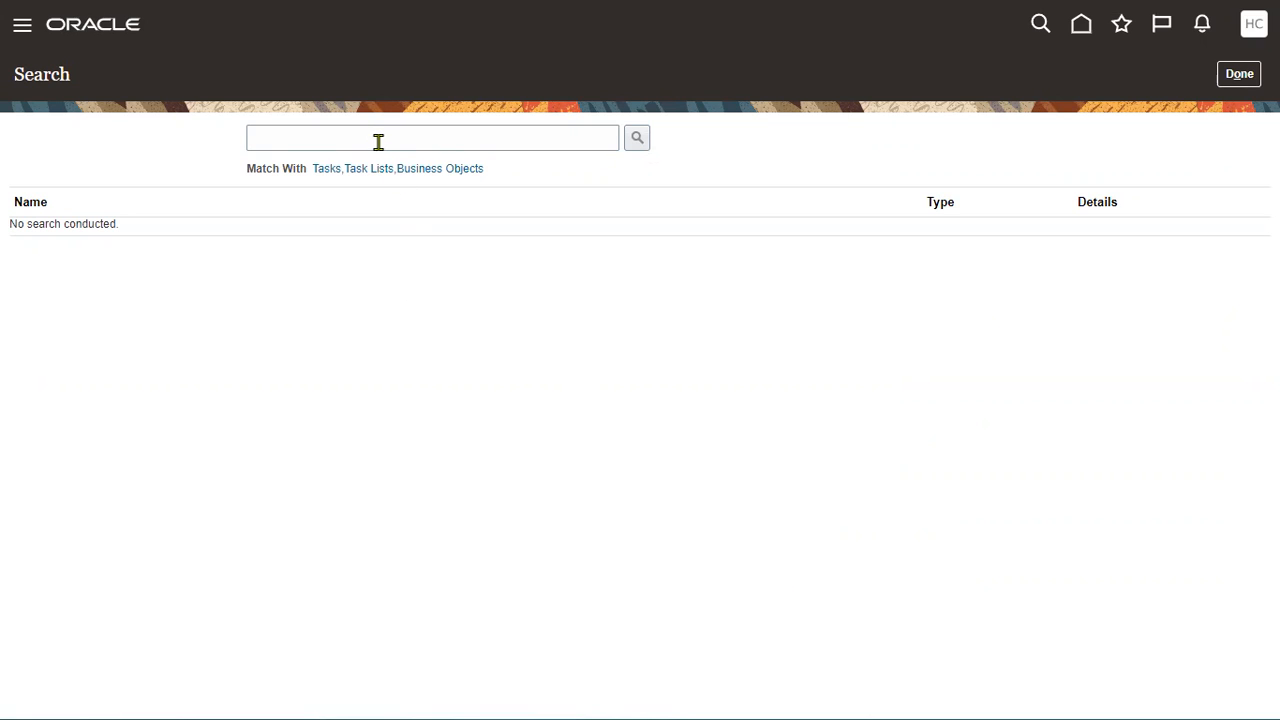
Search setup tasks for '%administ%pro%' to list Manage Administrator Profile Values.
click(432, 136)
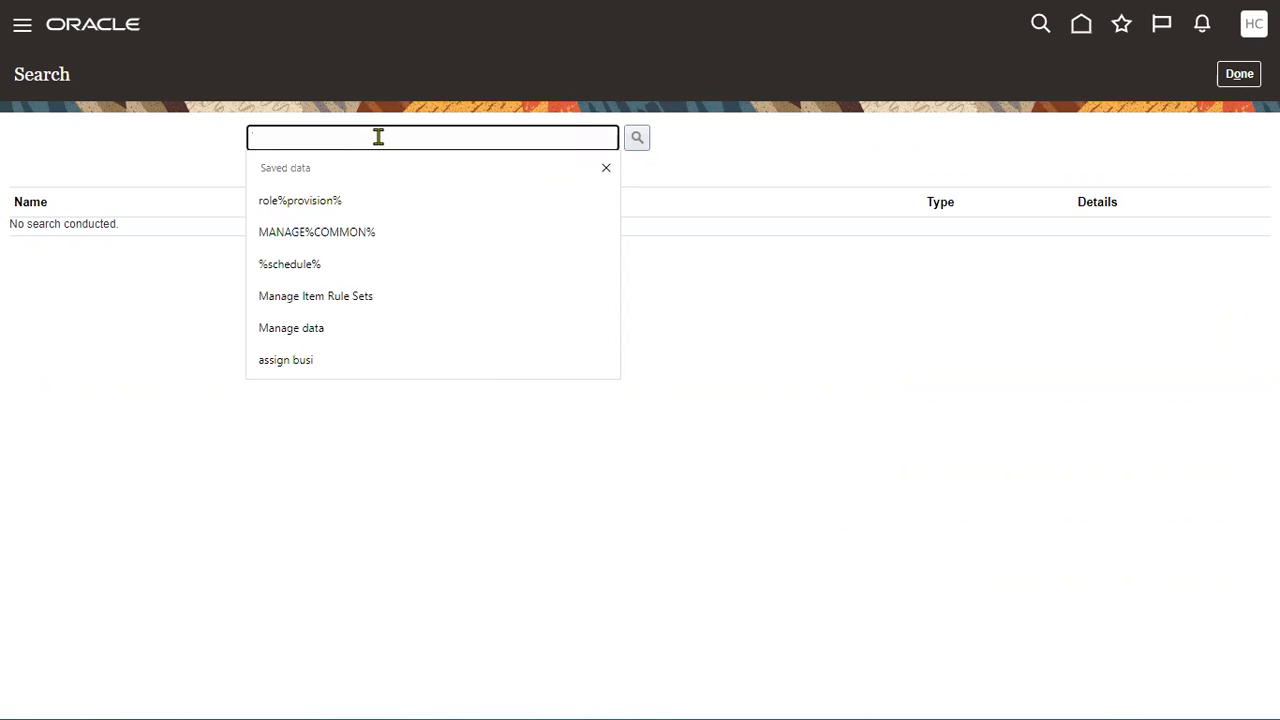
text(%a)
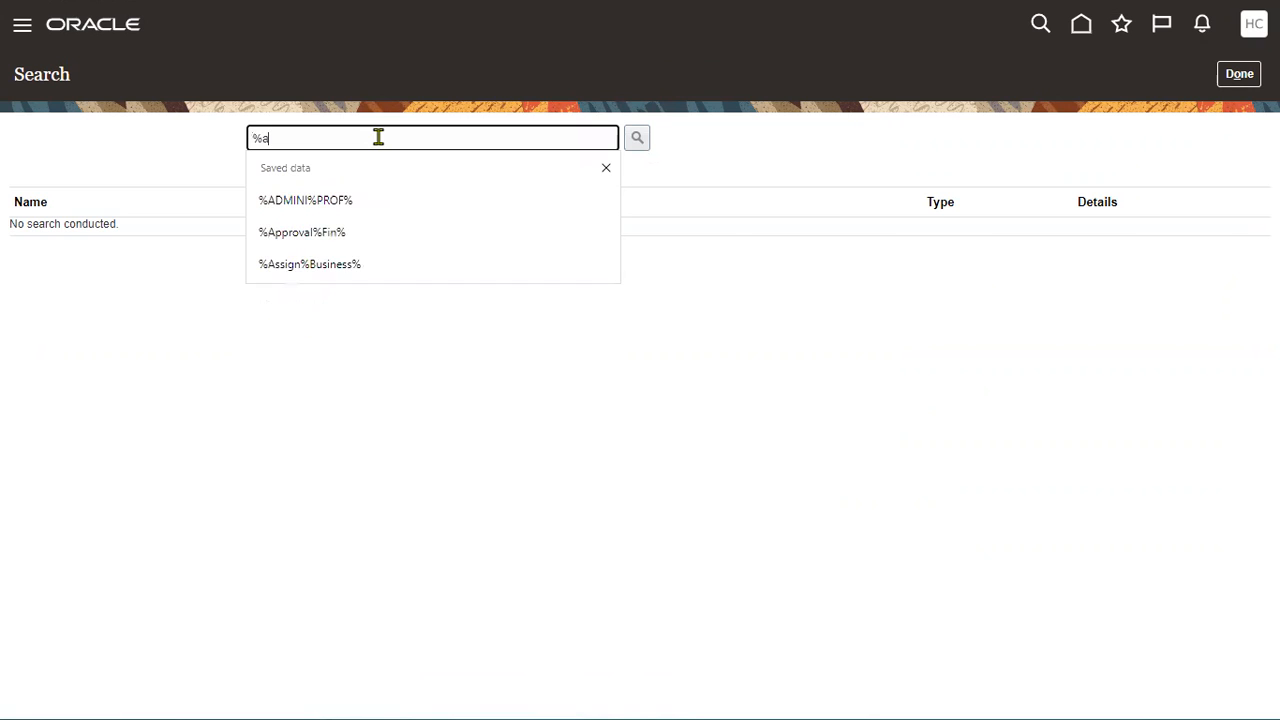
text(adminis)
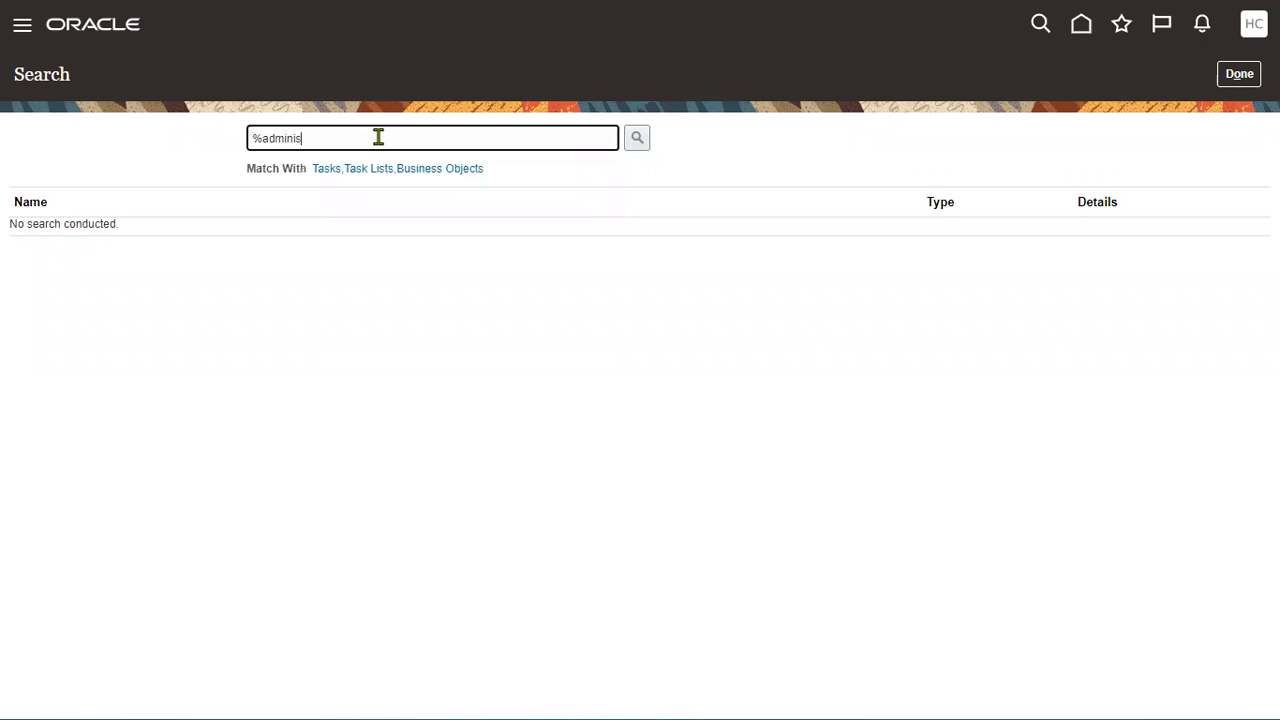
text(t%pro)
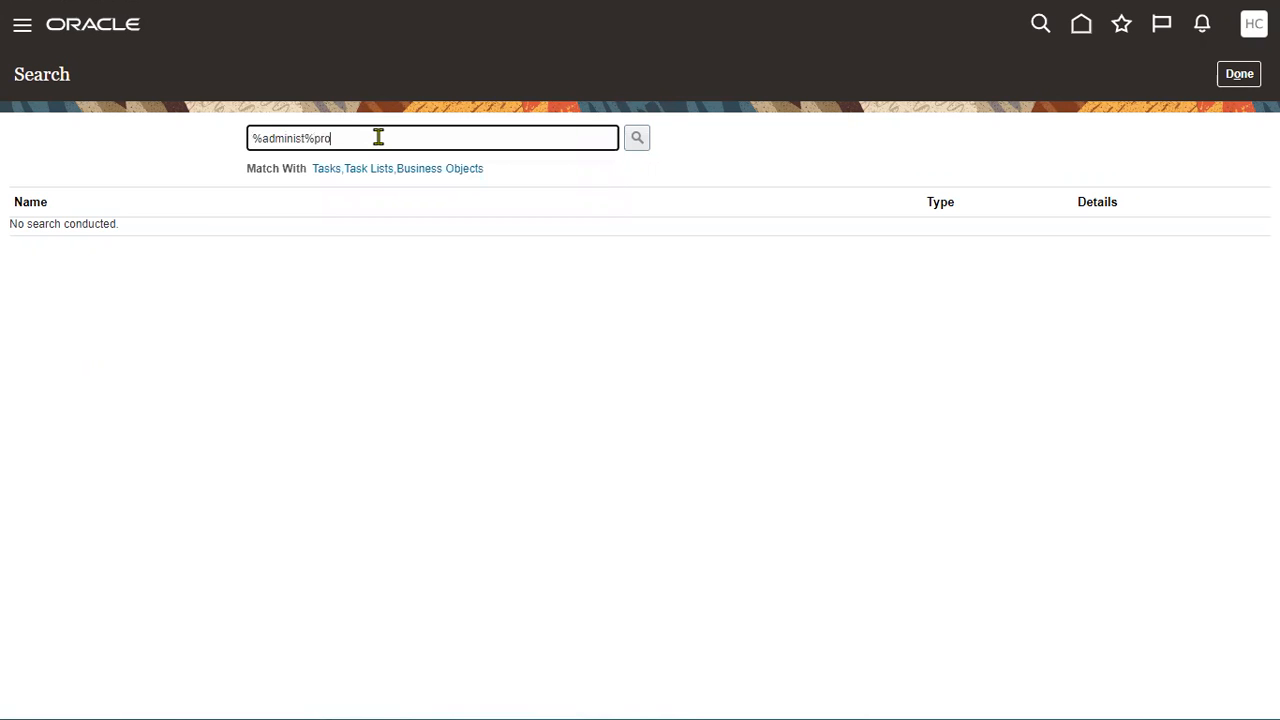
click(636, 136)
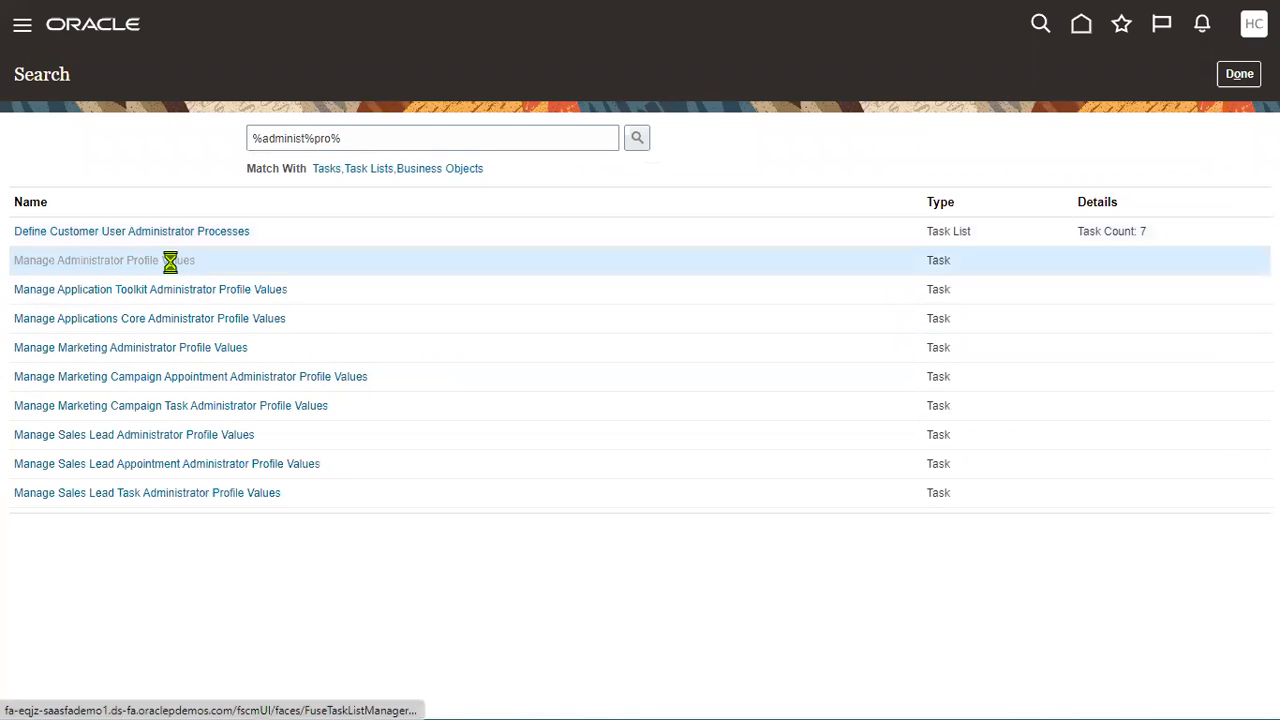
Search Translation Editor Languages (FND_TRANS_EDITOR_LANGS) and begin editing its Site-level value with 'F'.
click(112, 260)
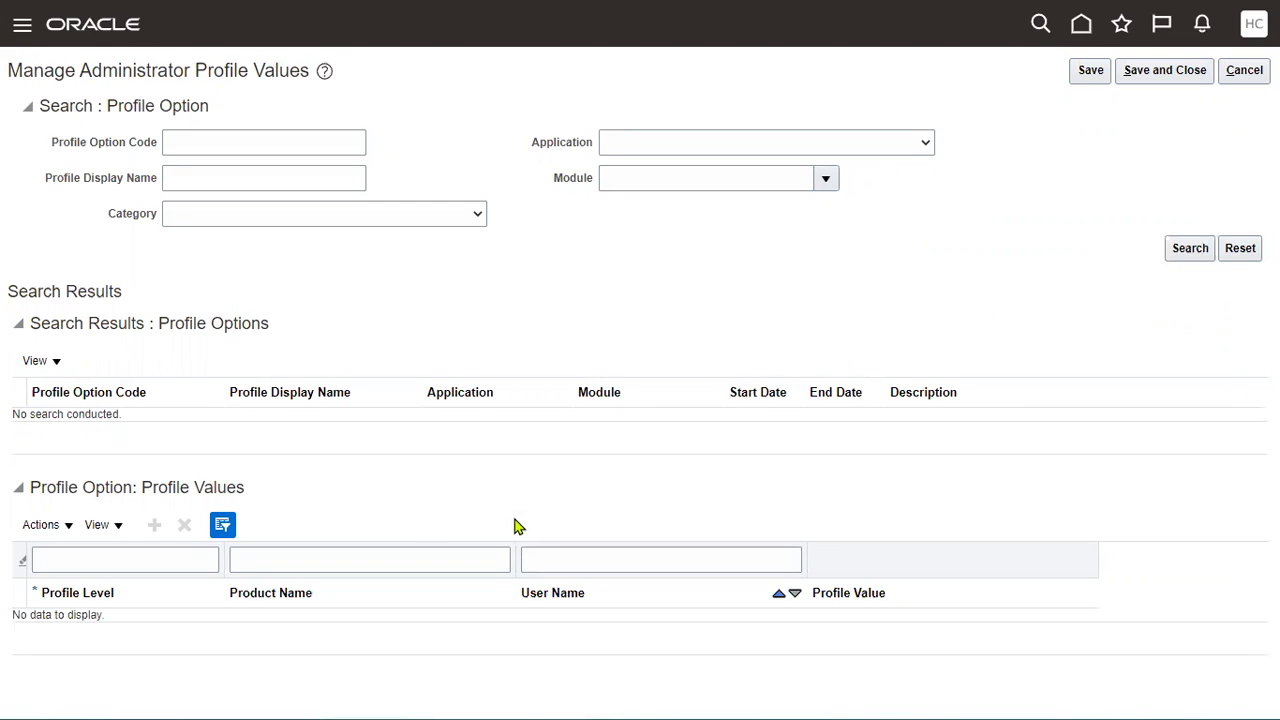
right_click(264, 176)
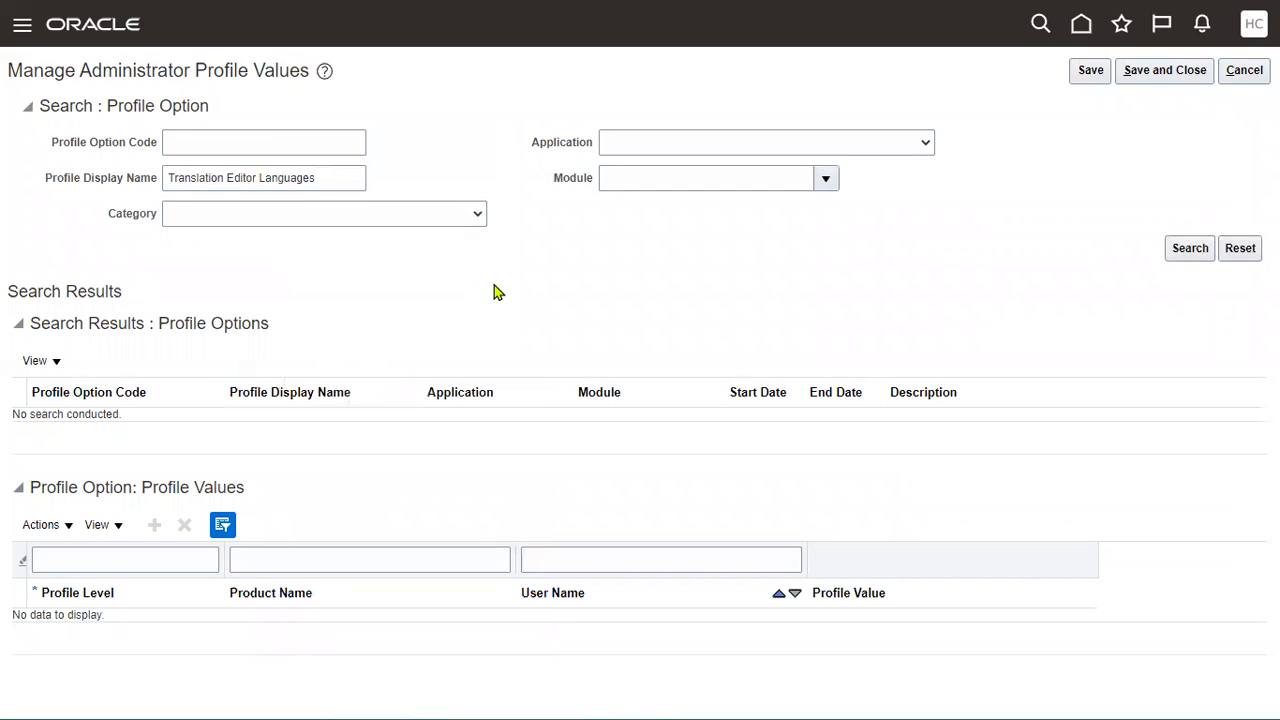
mouse_move(184, 216)
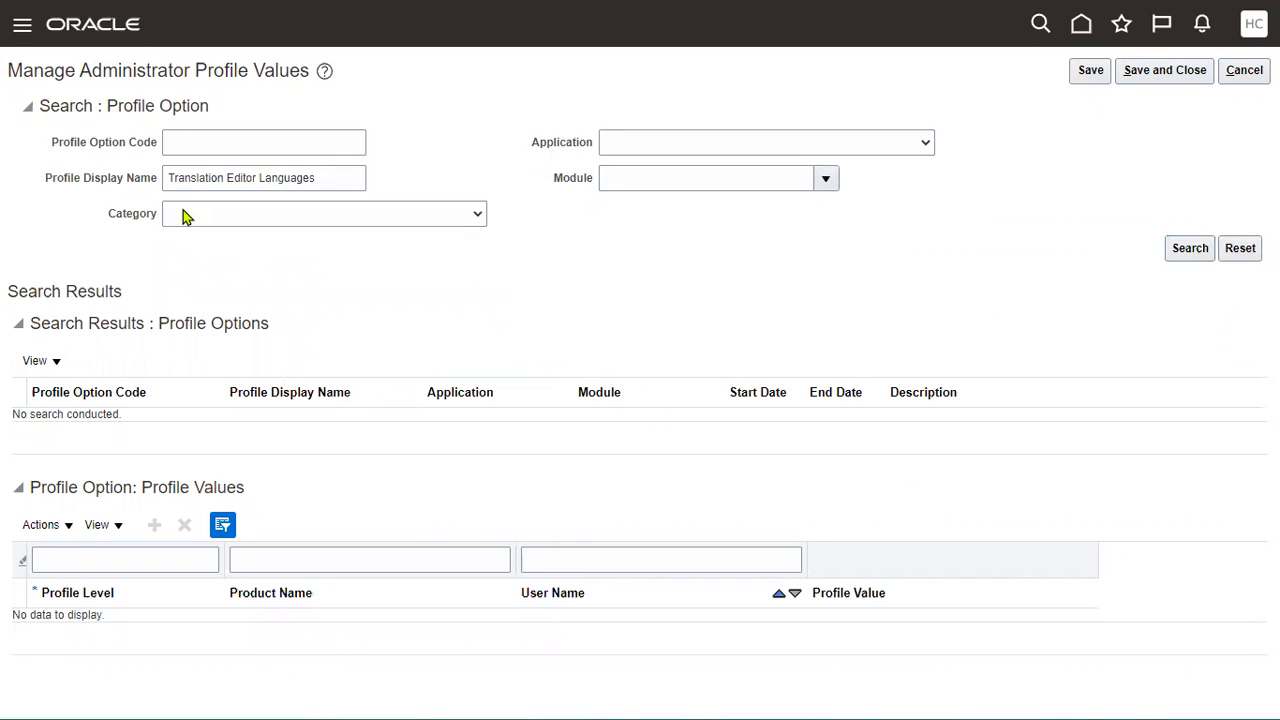
click(1188, 248)
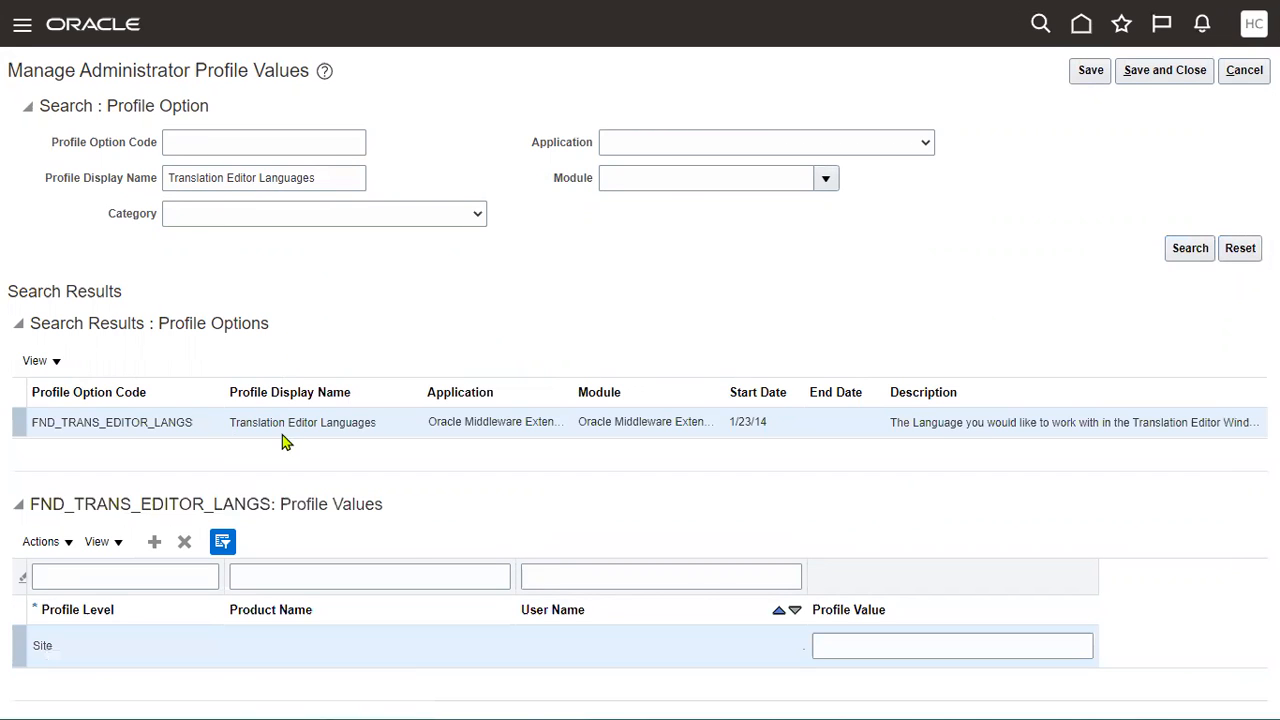
mouse_move(942, 422)
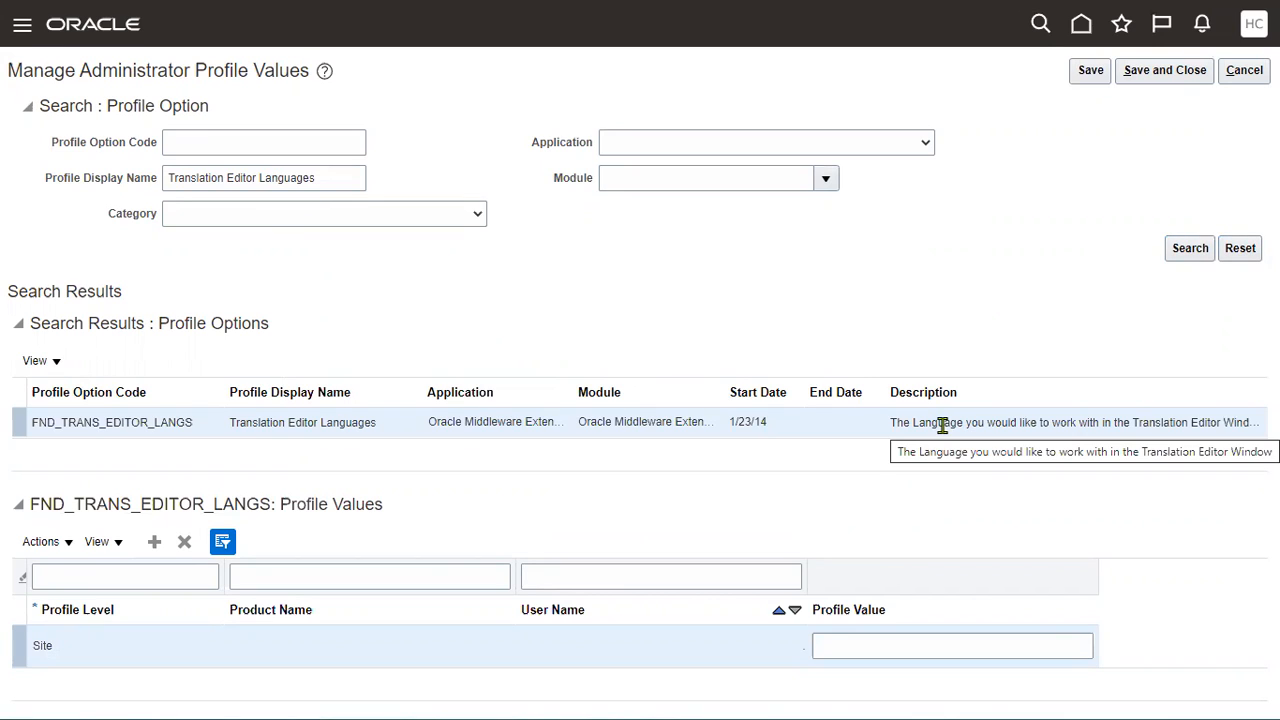
click(952, 644)
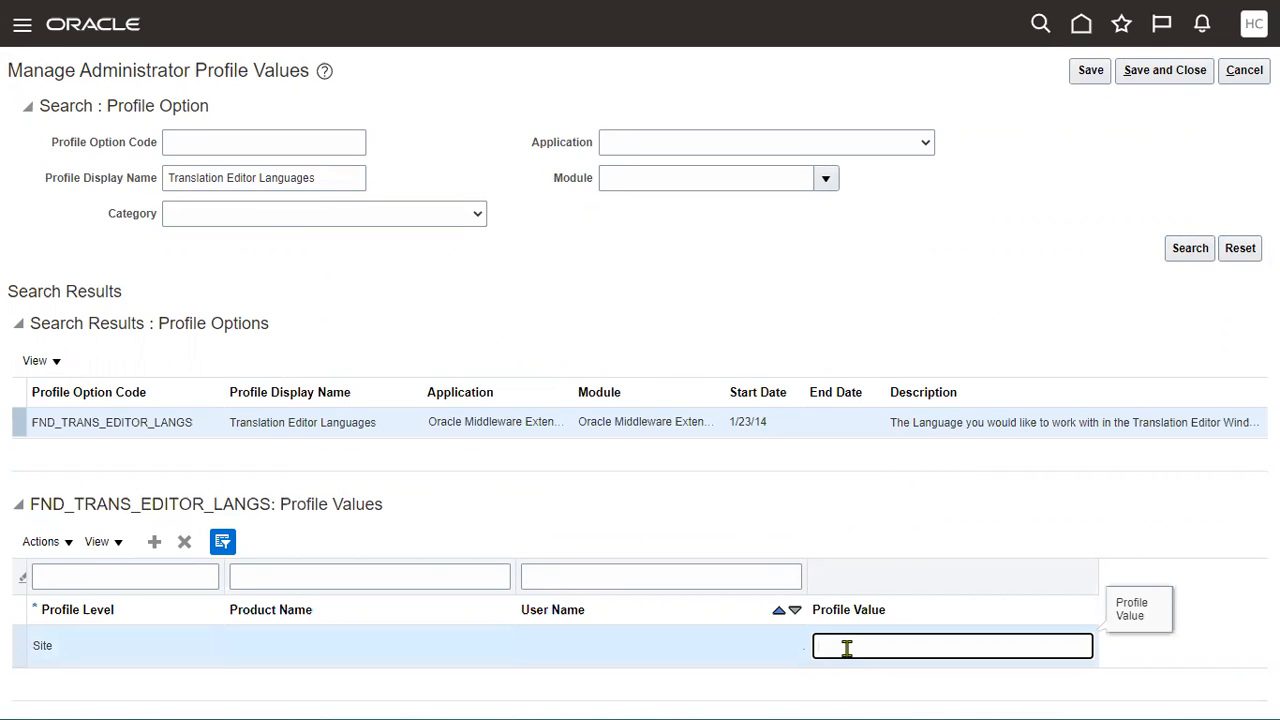
text(F)
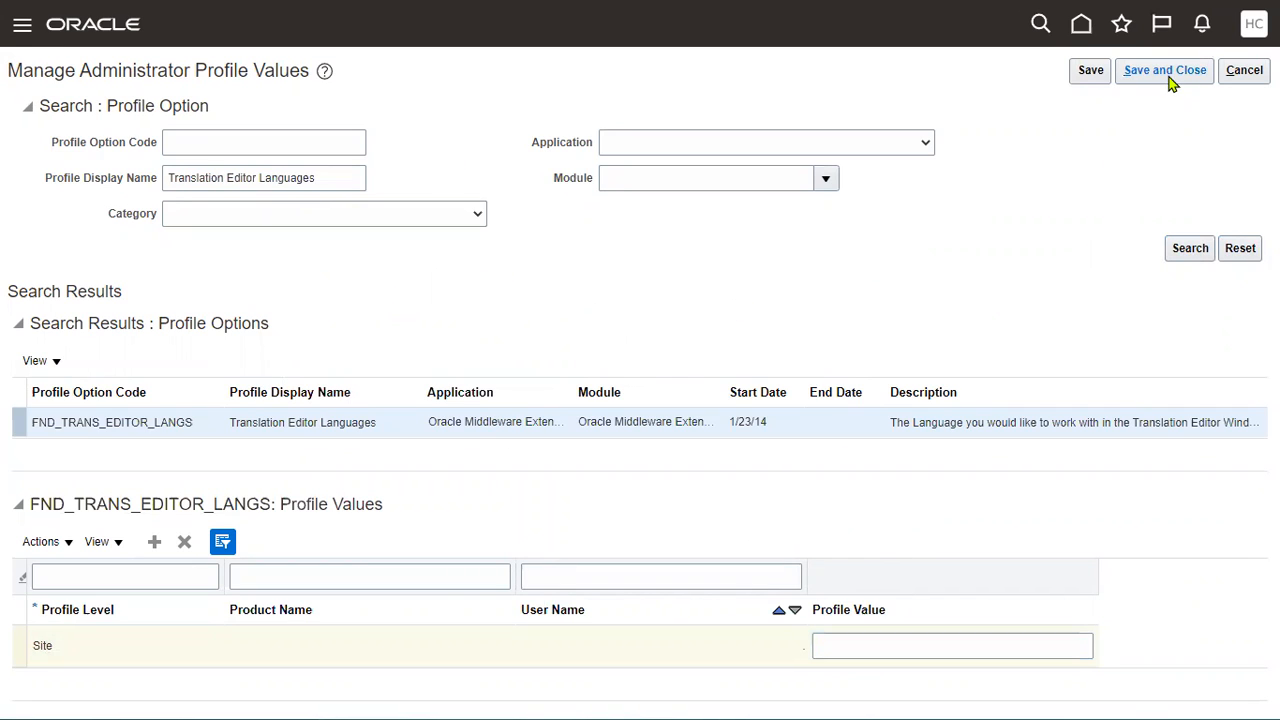
mouse_move(868, 74)
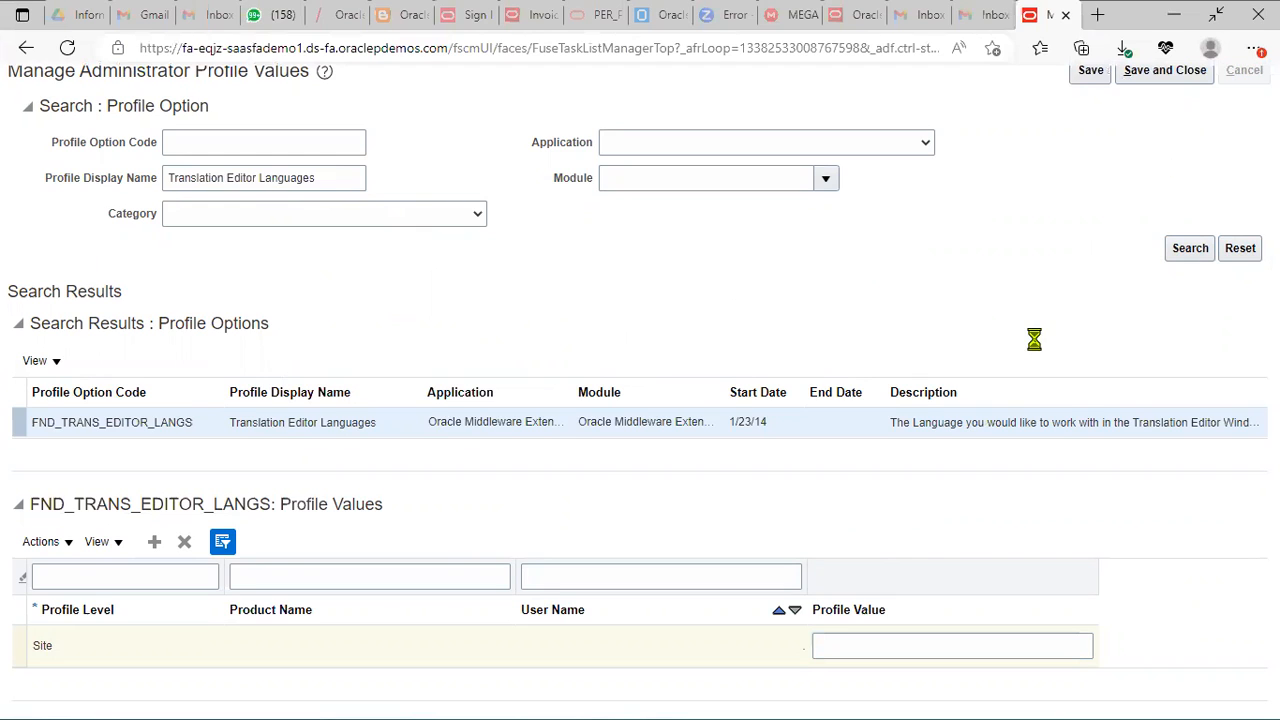
Save and close the profile values page, returning to the Compensation Management task list.
click(1238, 74)
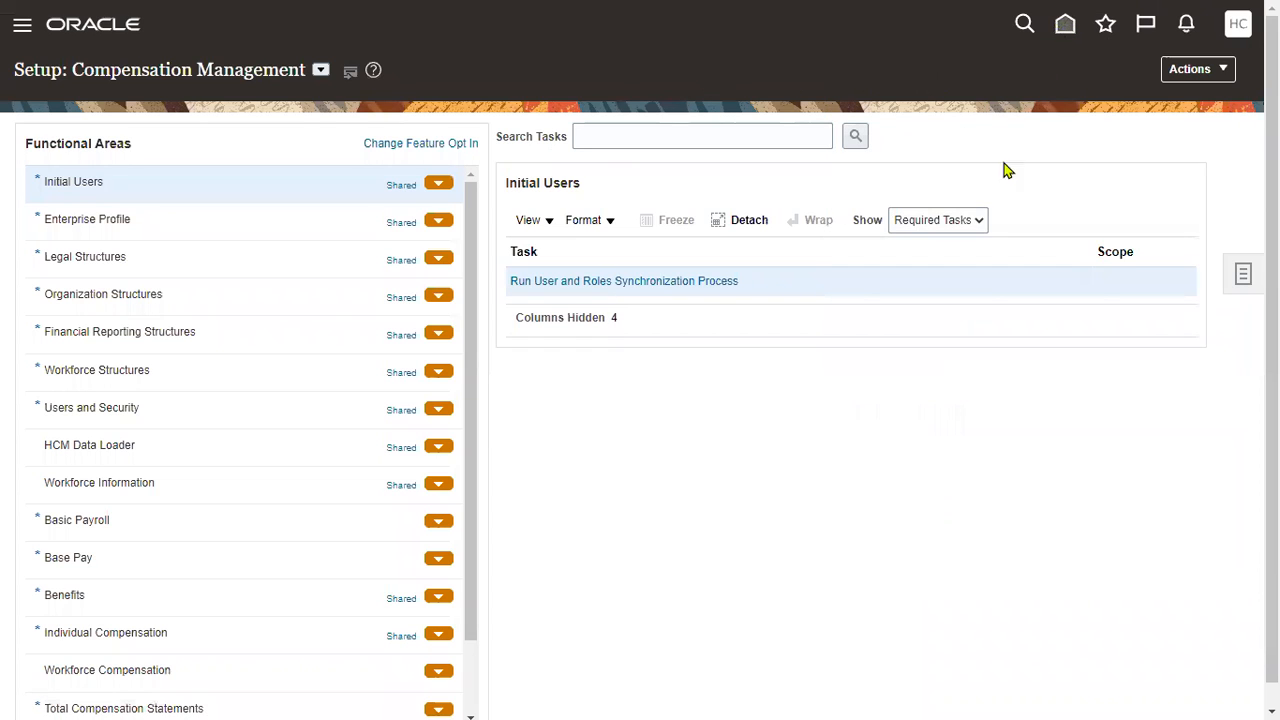
mouse_move(764, 576)
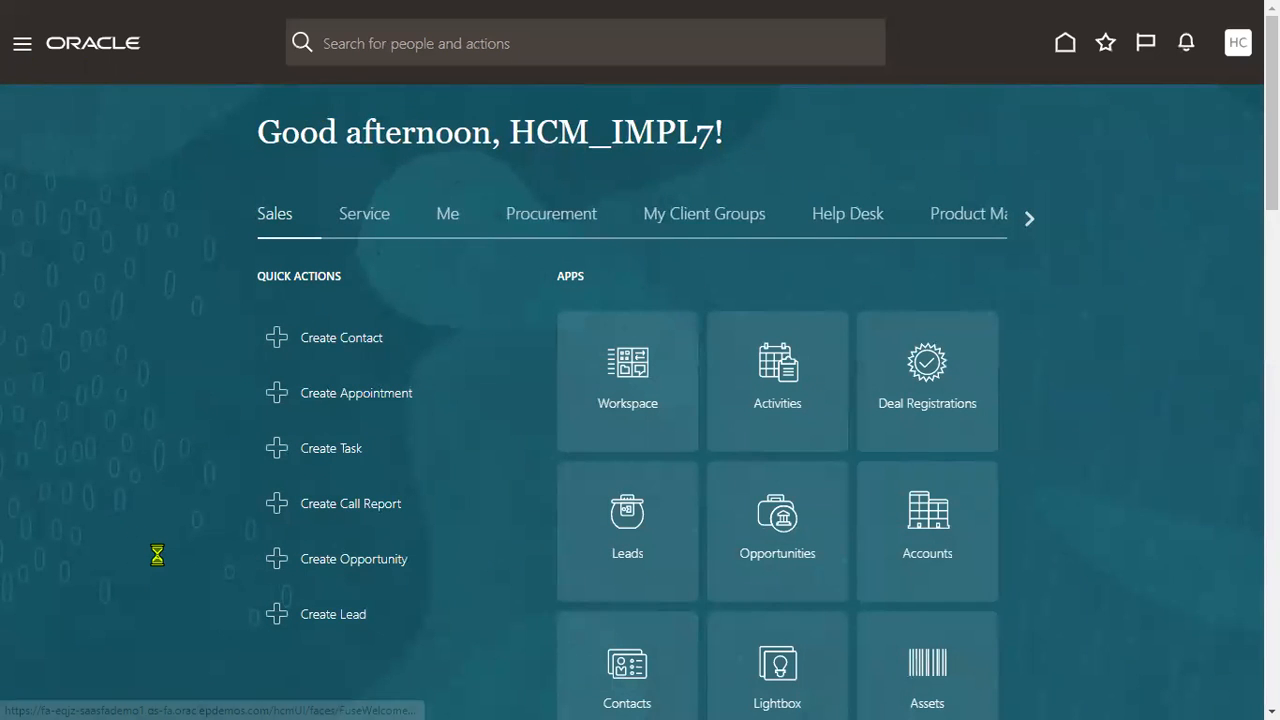
Reach the Security Console Roles page via Navigator > Tools and dismiss the import warning.
click(22, 42)
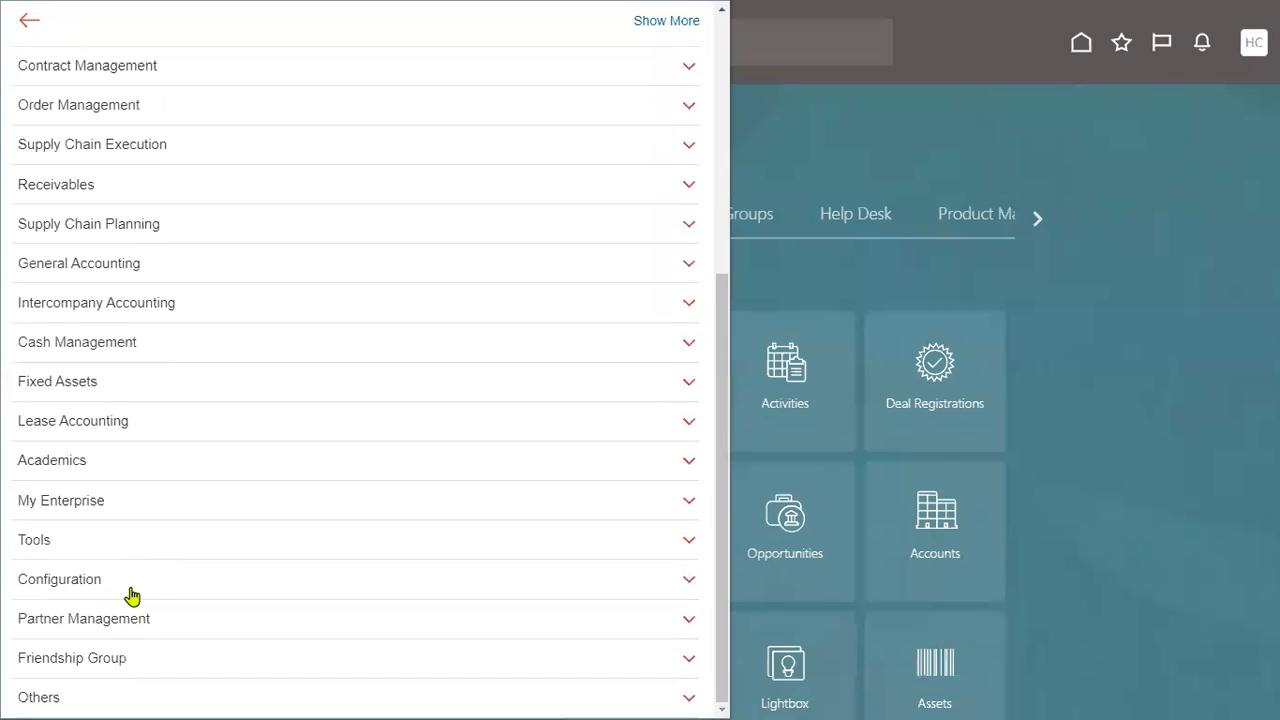
click(32, 540)
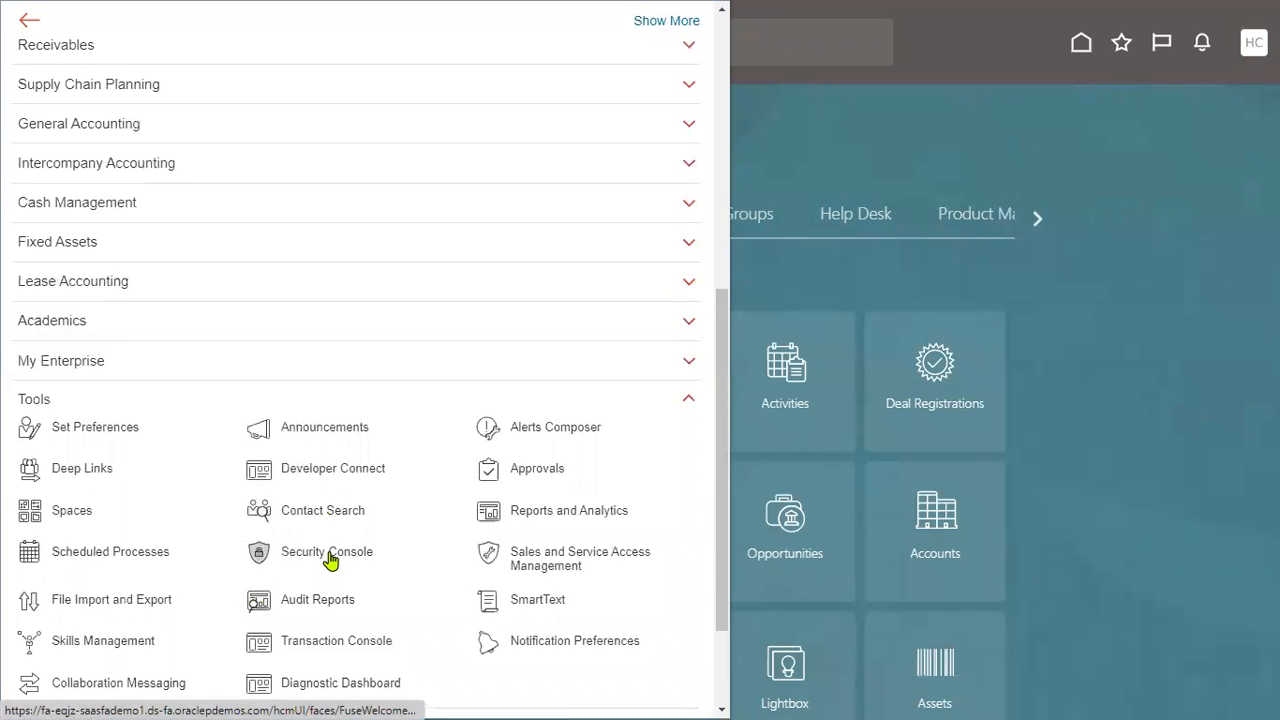
mouse_move(436, 86)
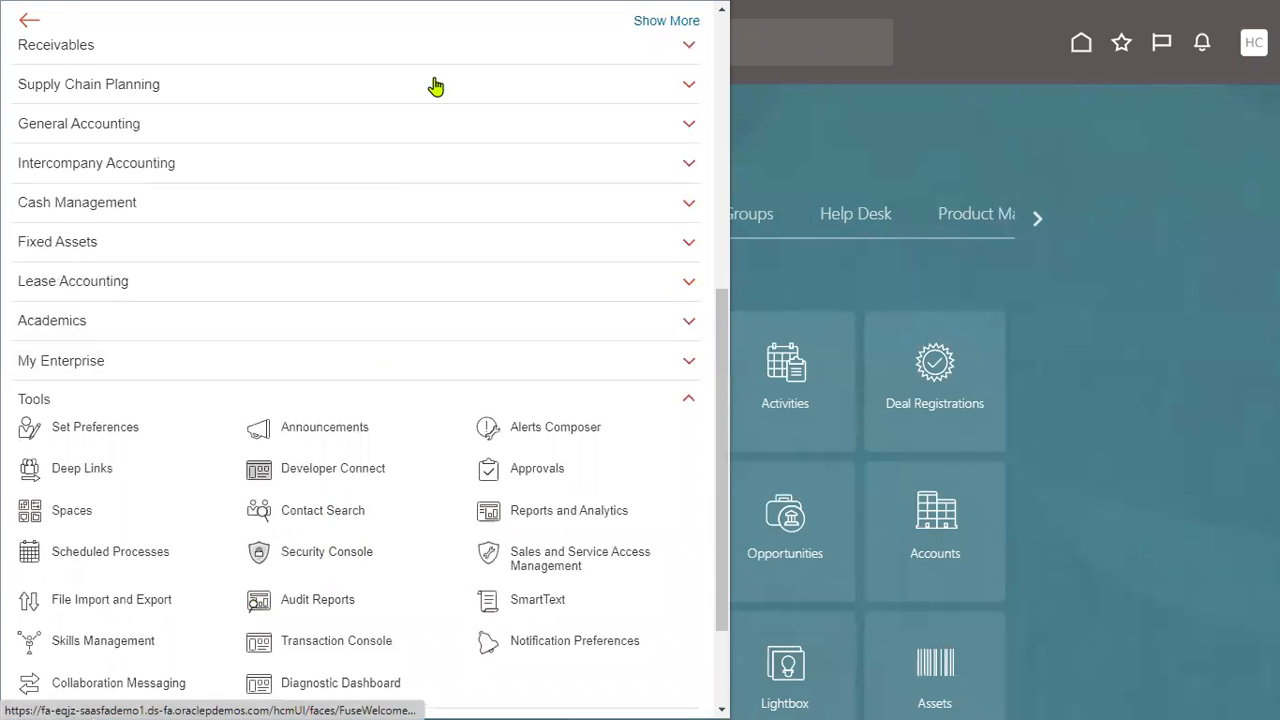
click(326, 552)
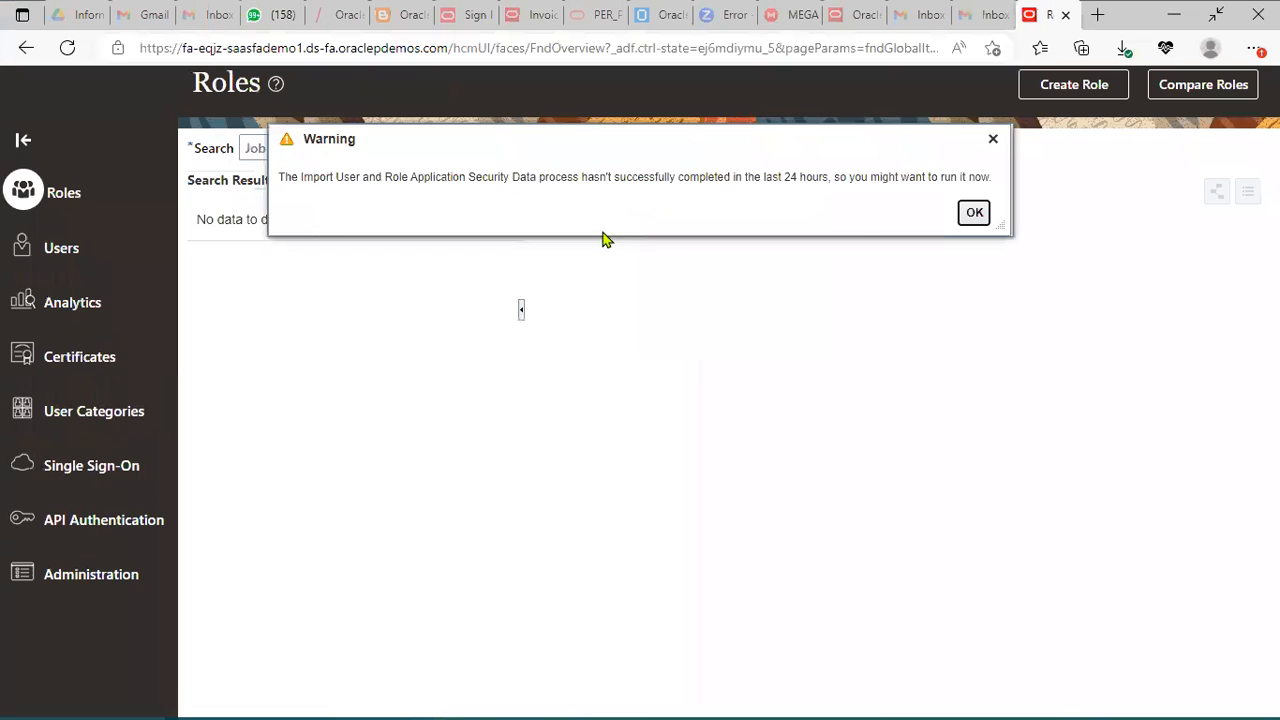
click(972, 212)
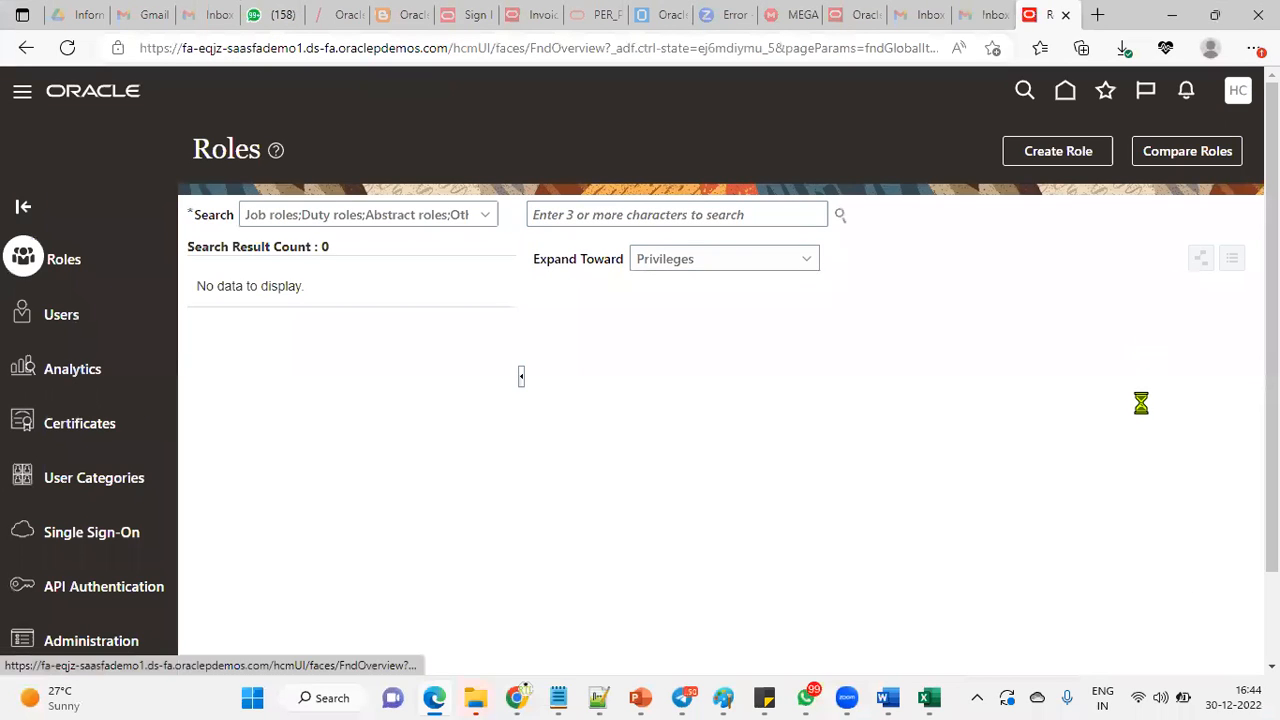
Bring up the Settings and Actions menu from the global header avatar.
click(1236, 90)
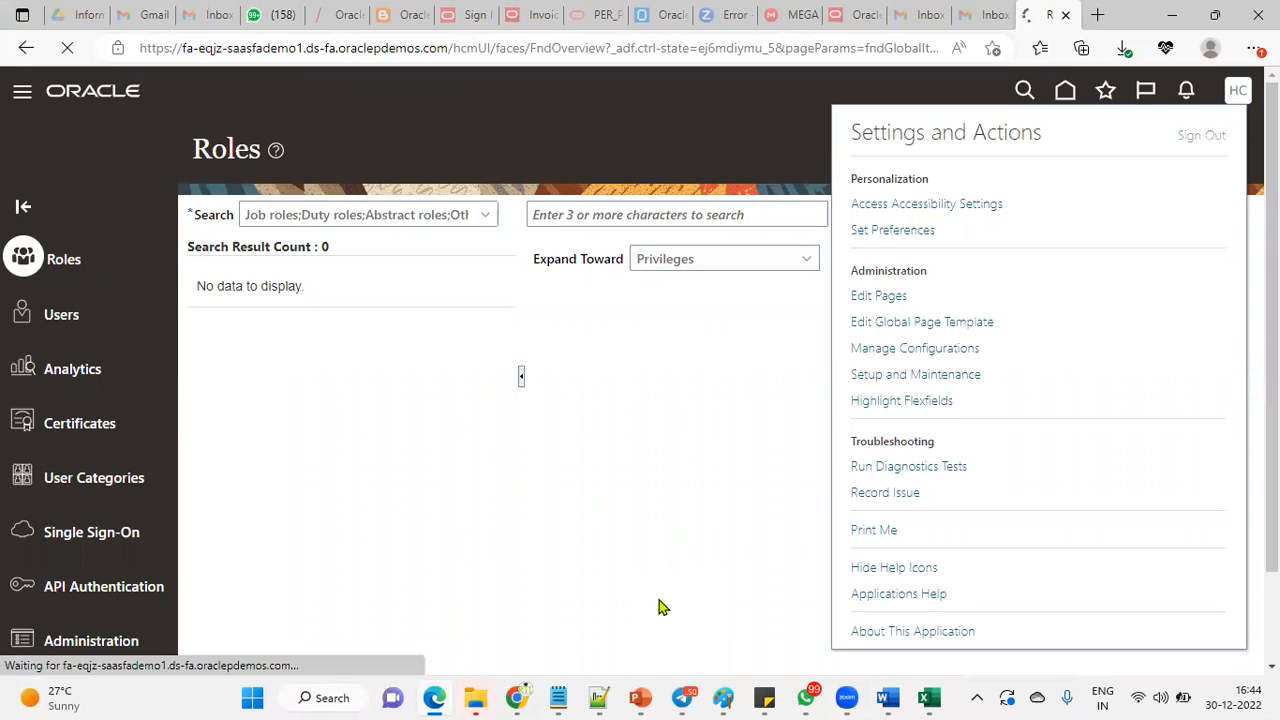
Sign out of the current session and confirm the sign-out.
click(1200, 136)
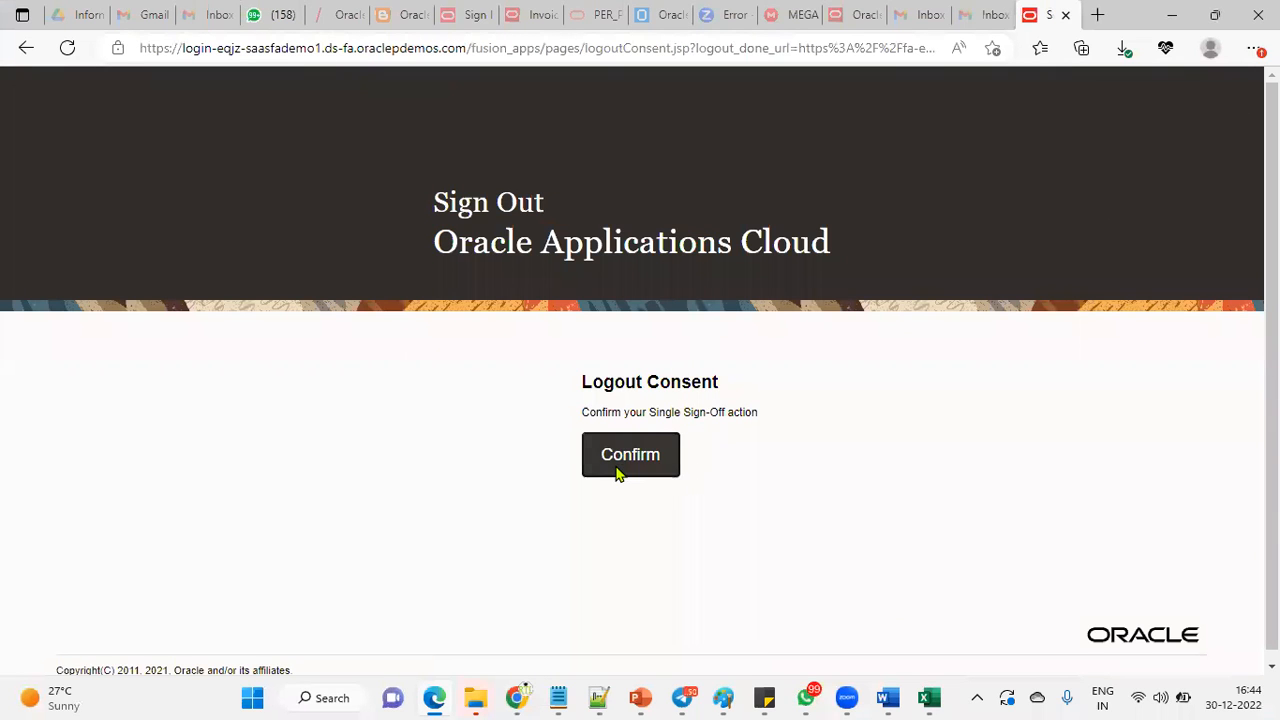
click(630, 454)
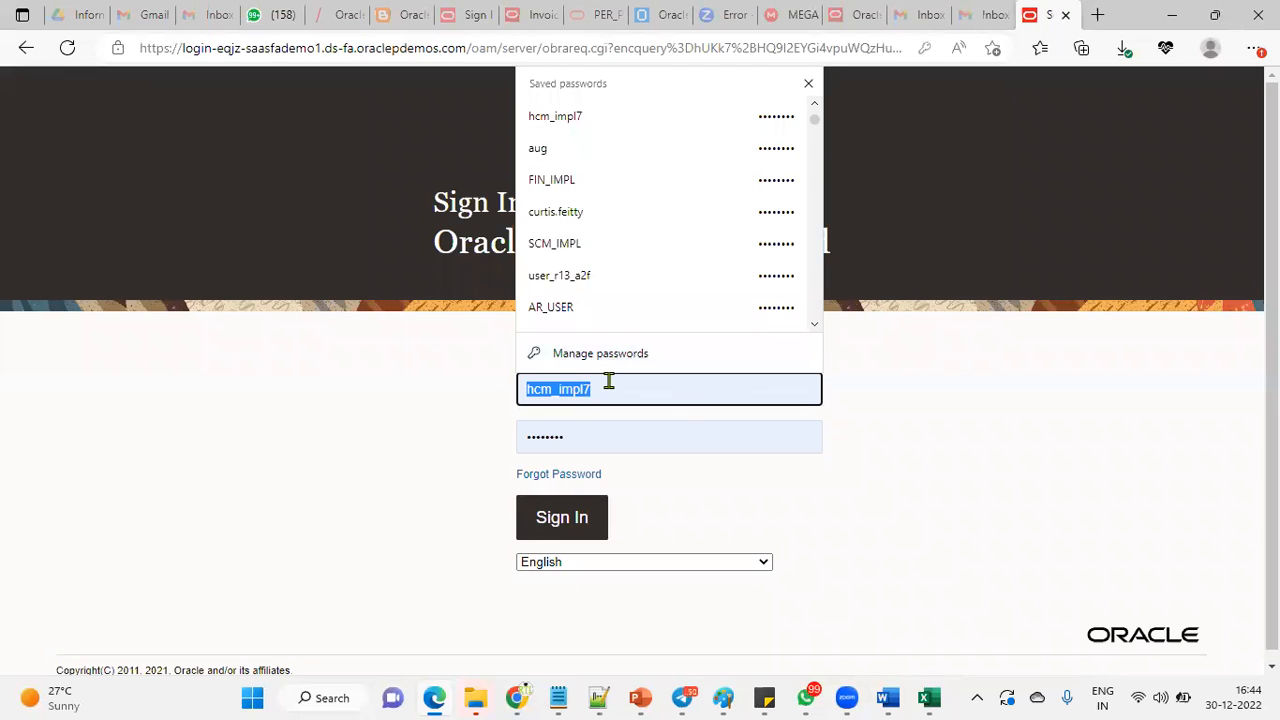
text(curtis.fietty)
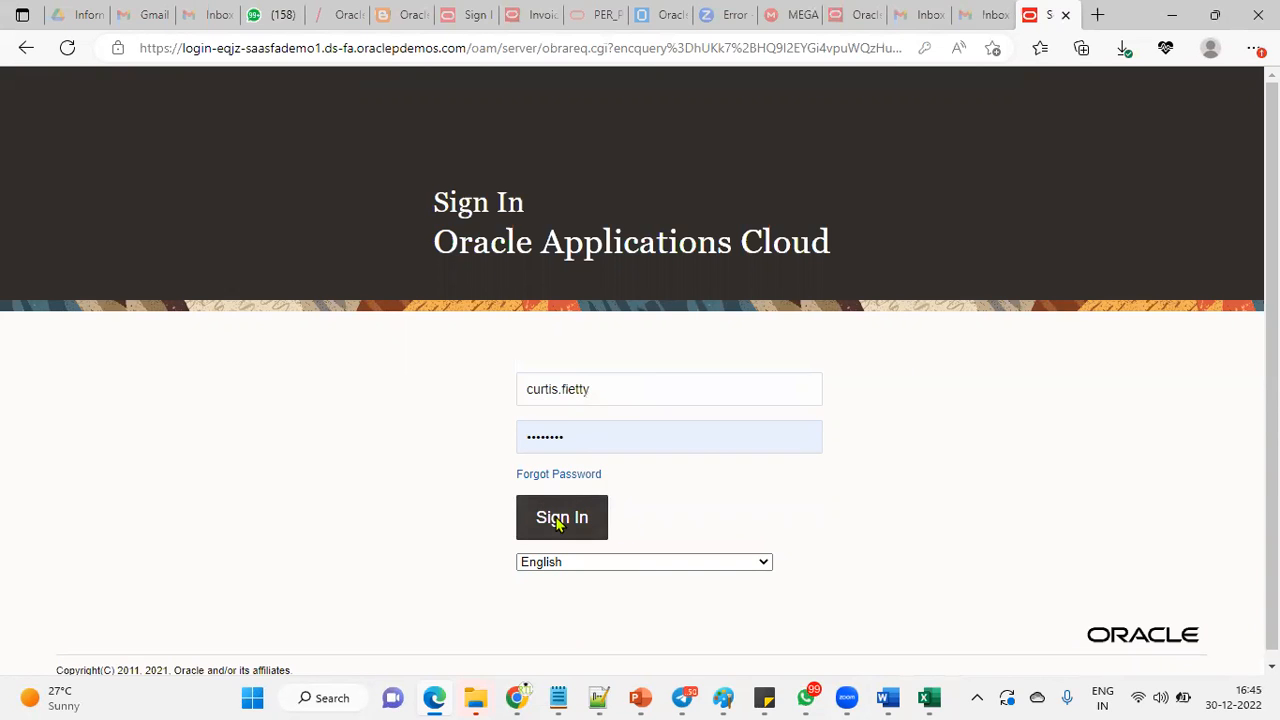
click(560, 516)
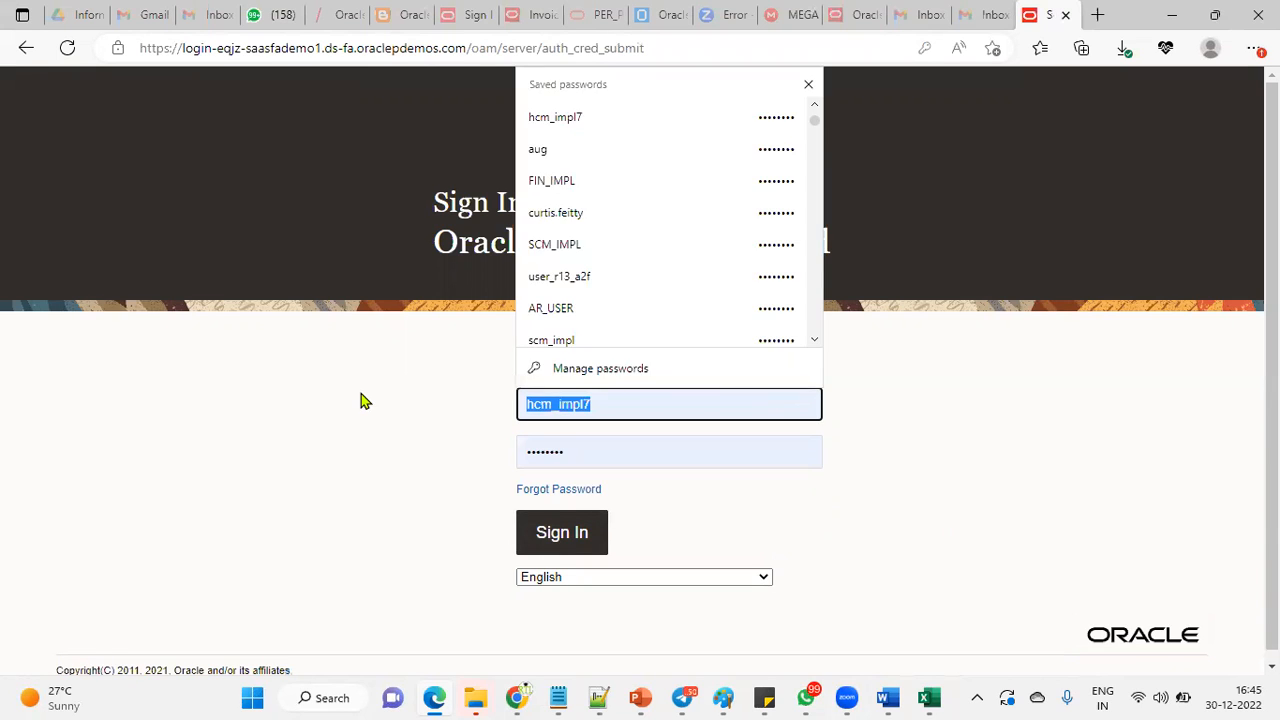
click(556, 212)
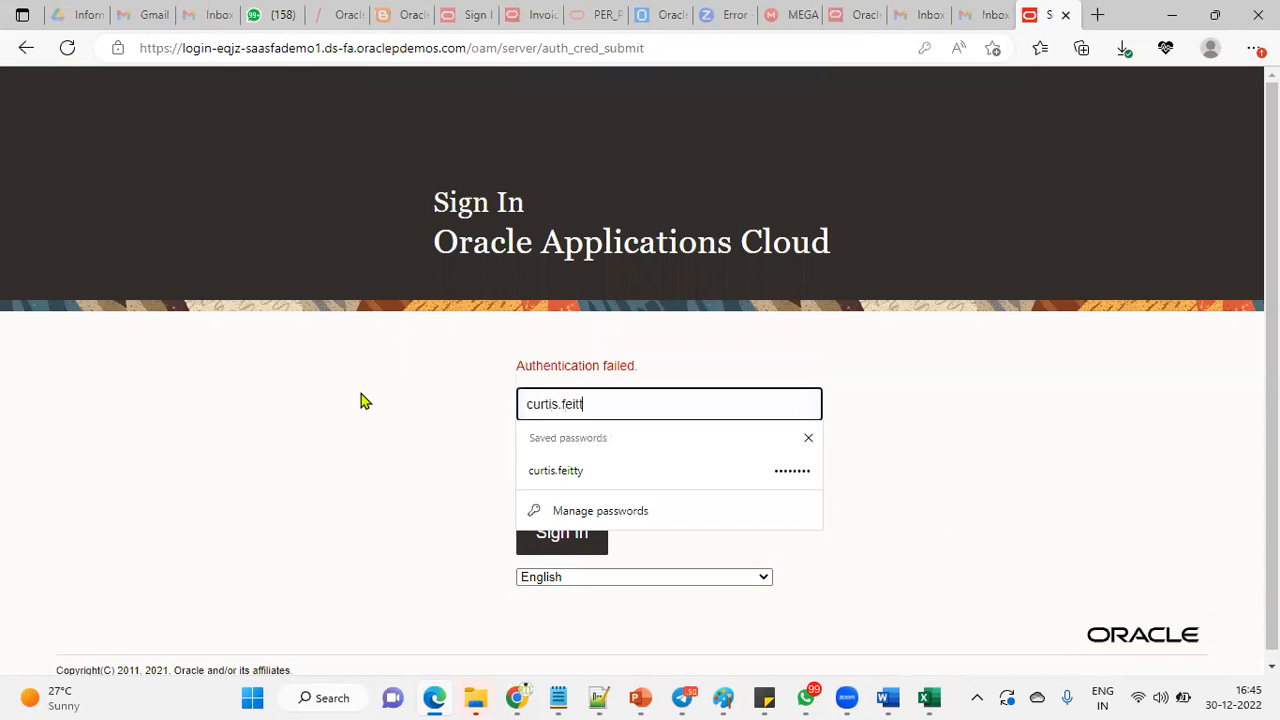
click(556, 470)
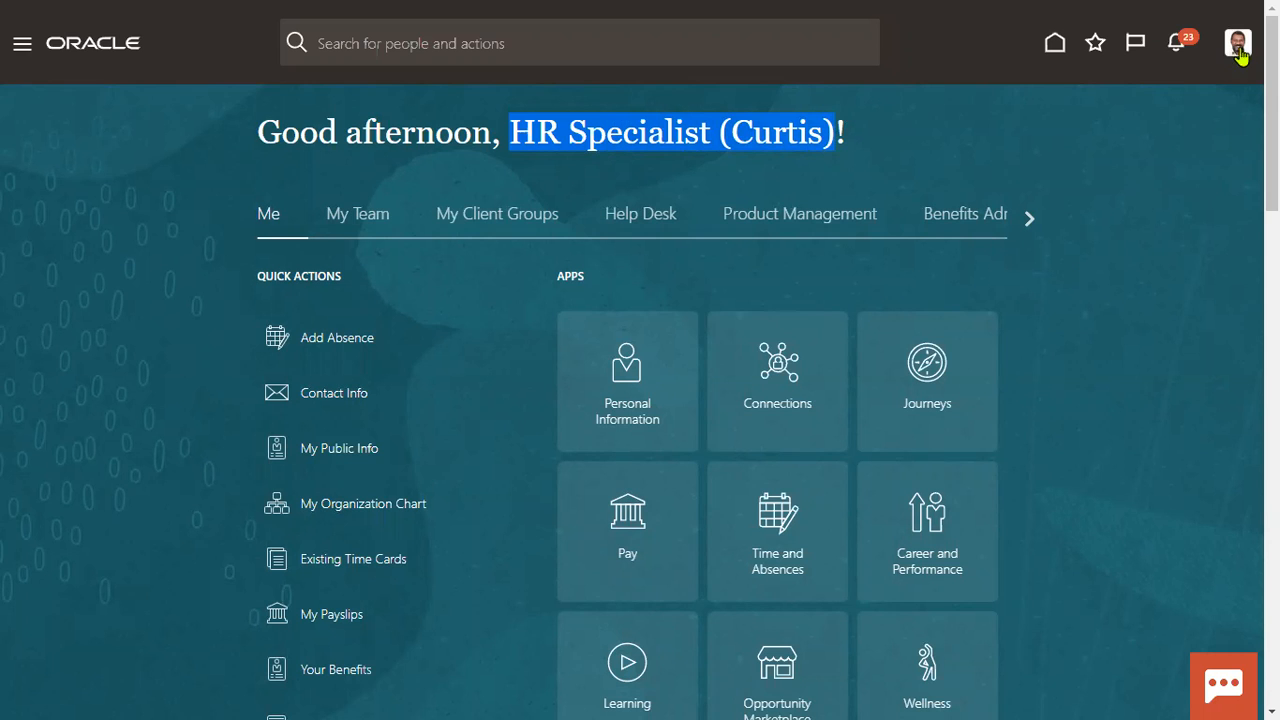
Reach the Setup: Compensation Management page from the Settings and Actions menu.
click(1238, 42)
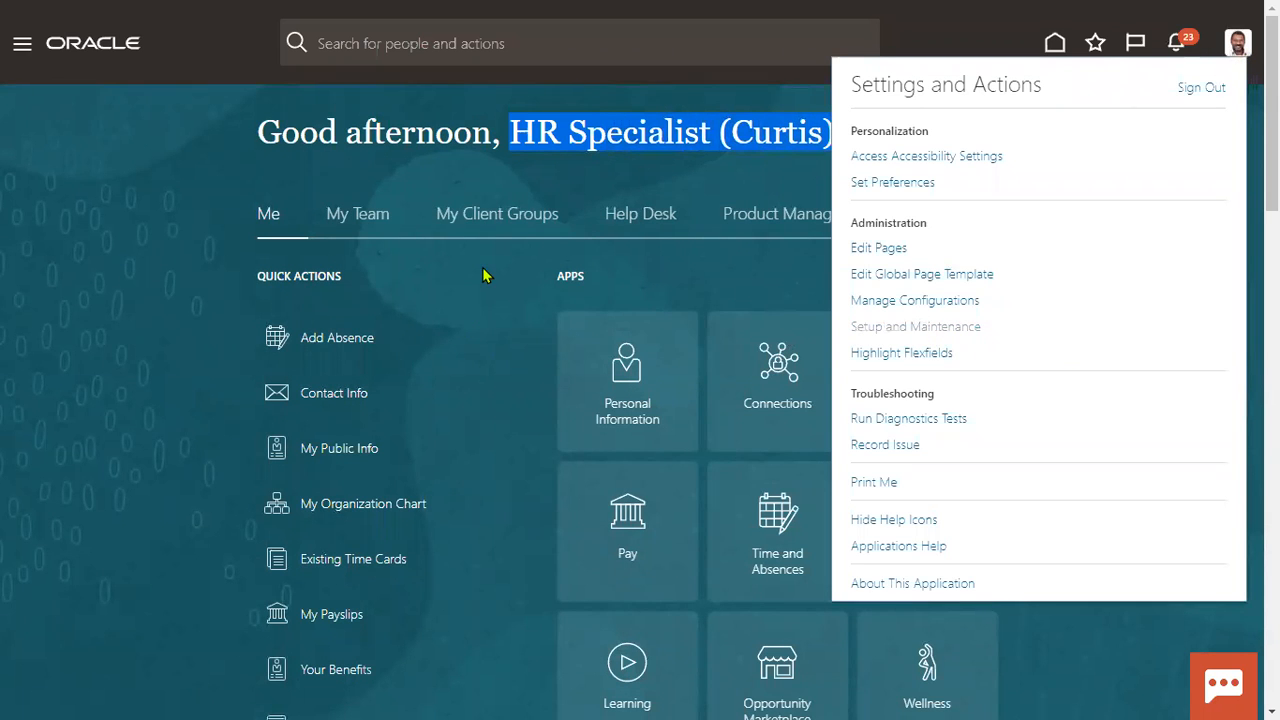
mouse_move(600, 164)
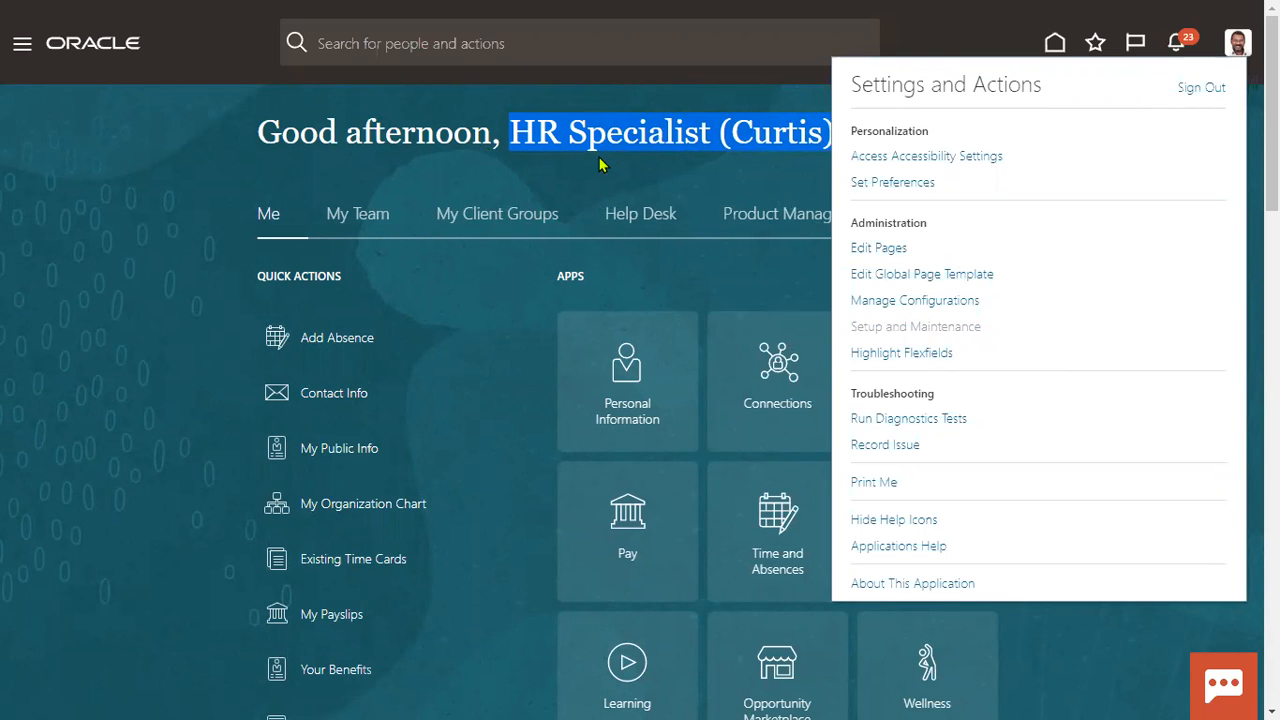
click(916, 326)
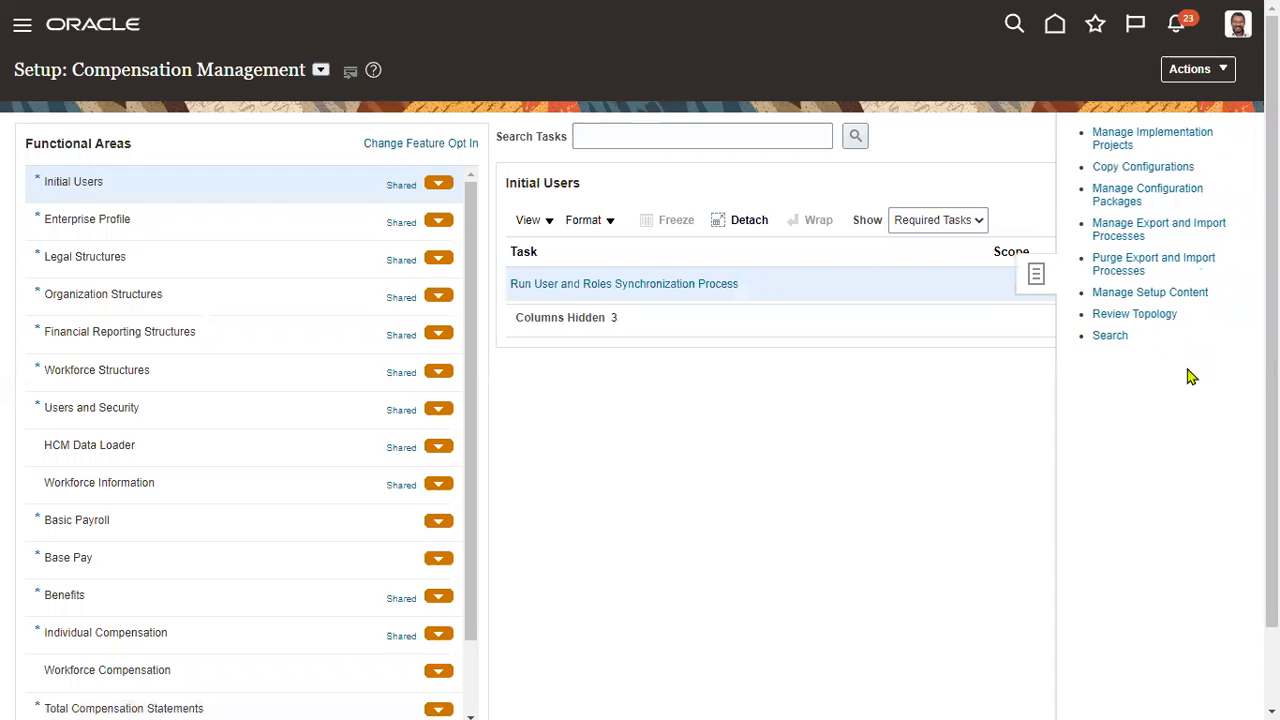
Search setup tasks with the saved %ADMIN%PROF% term and launch Manage Administrator Profile Values.
click(1110, 336)
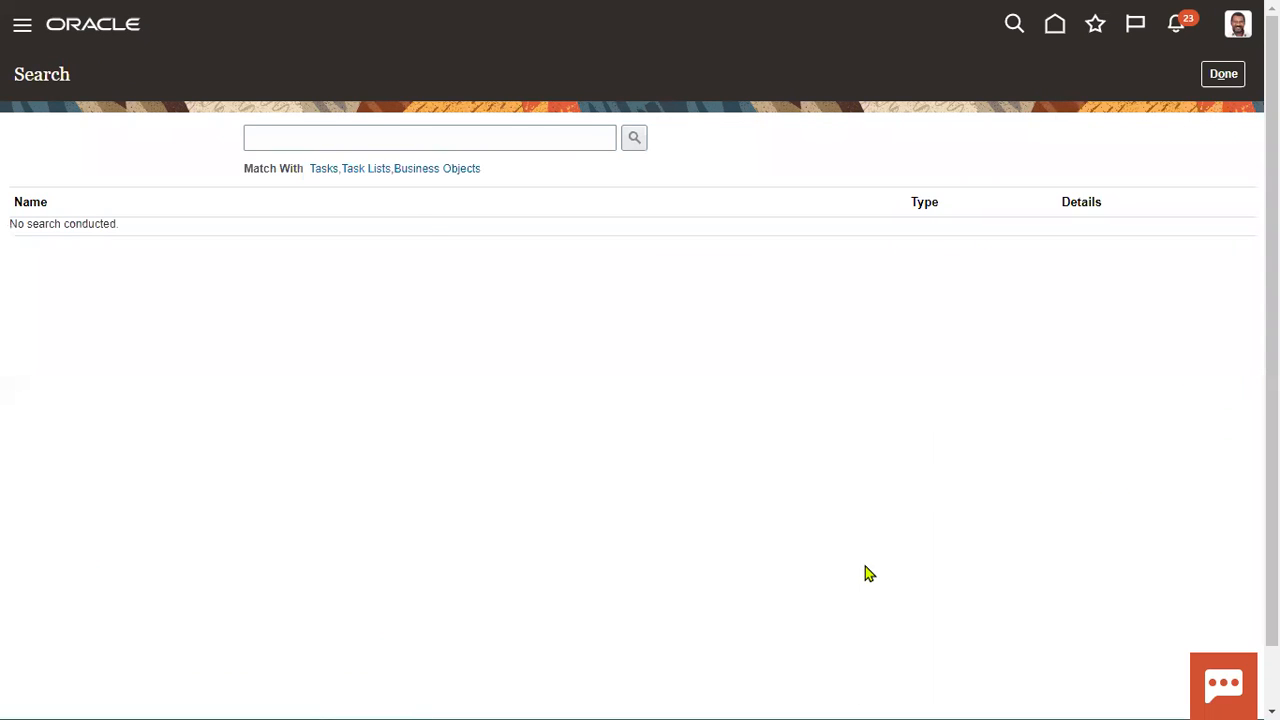
mouse_move(548, 264)
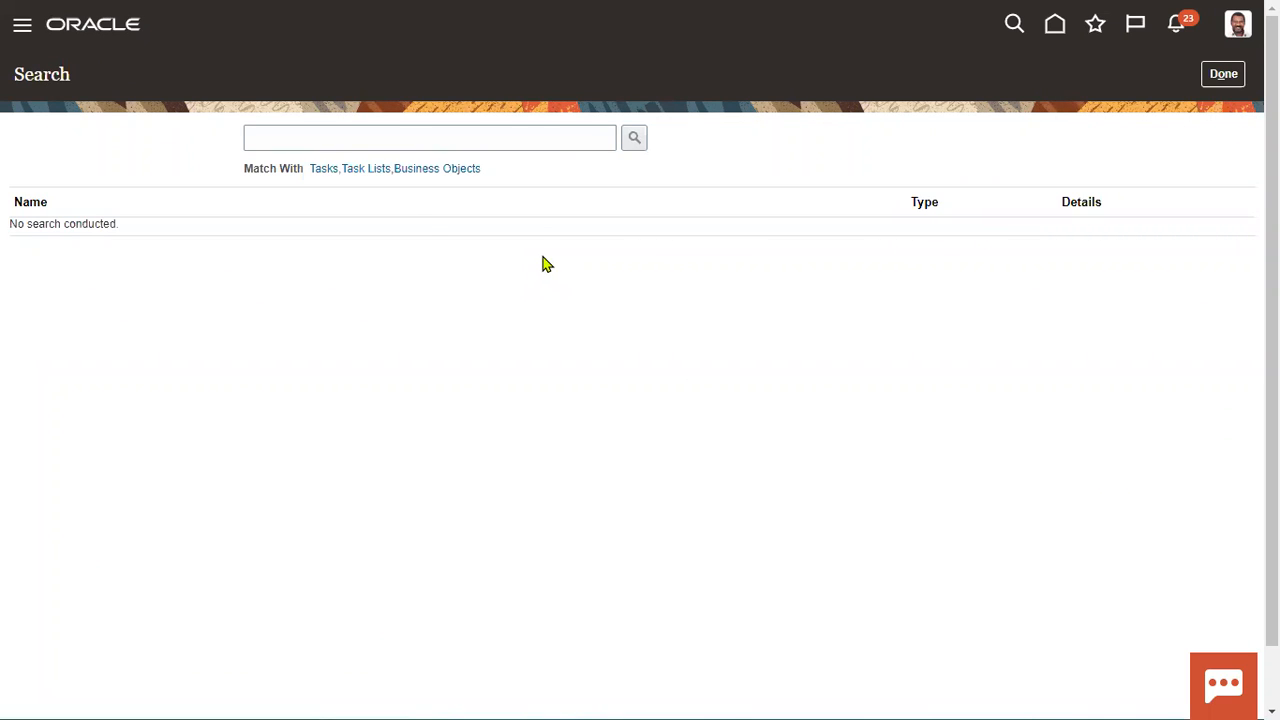
click(428, 136)
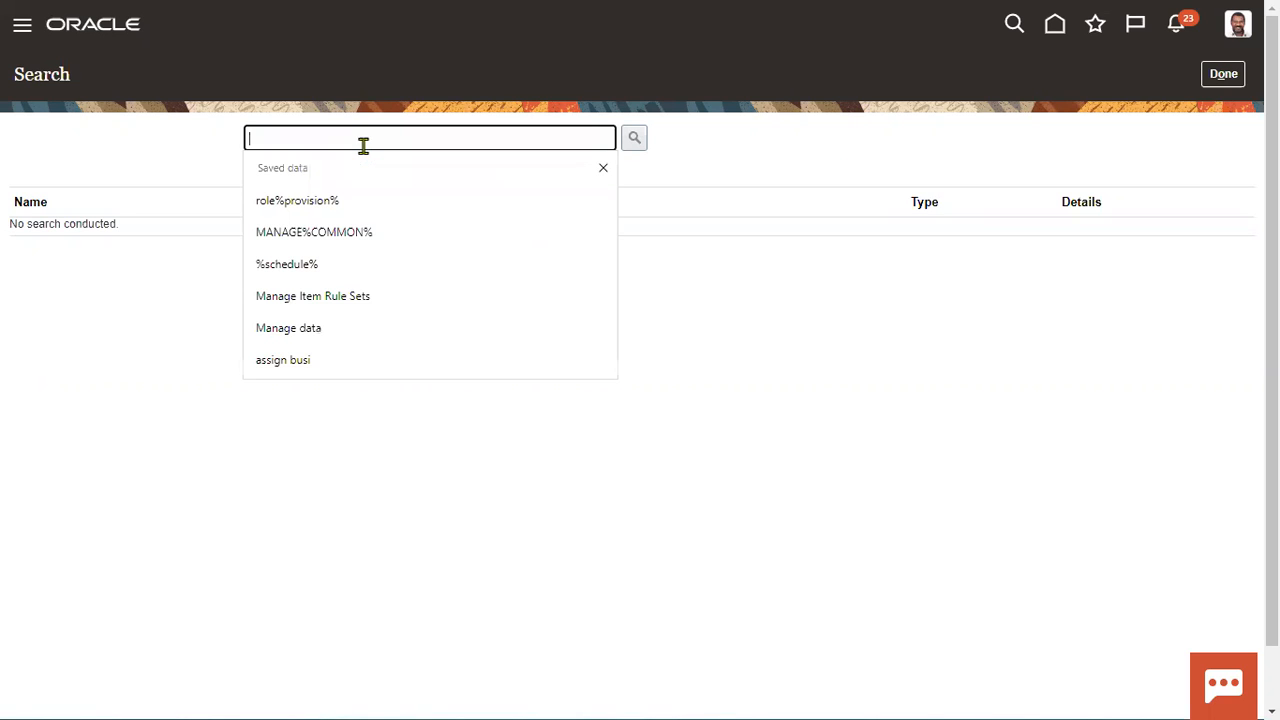
text(%)
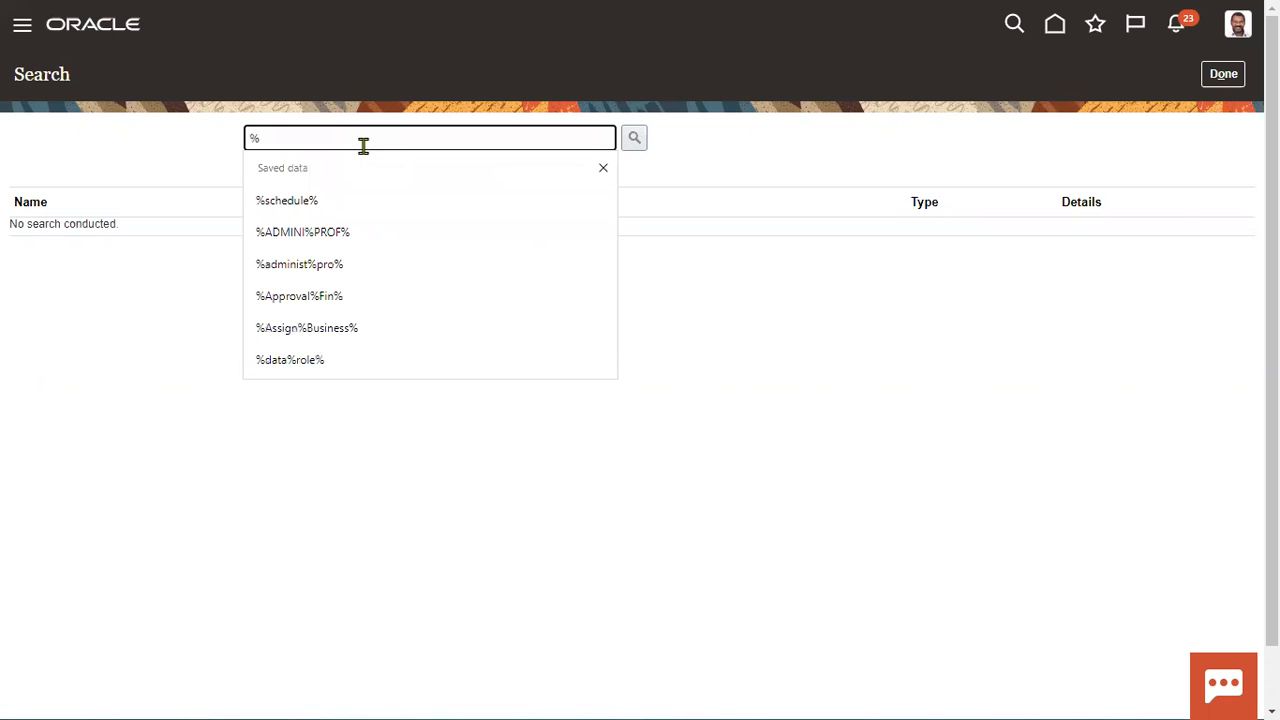
click(304, 232)
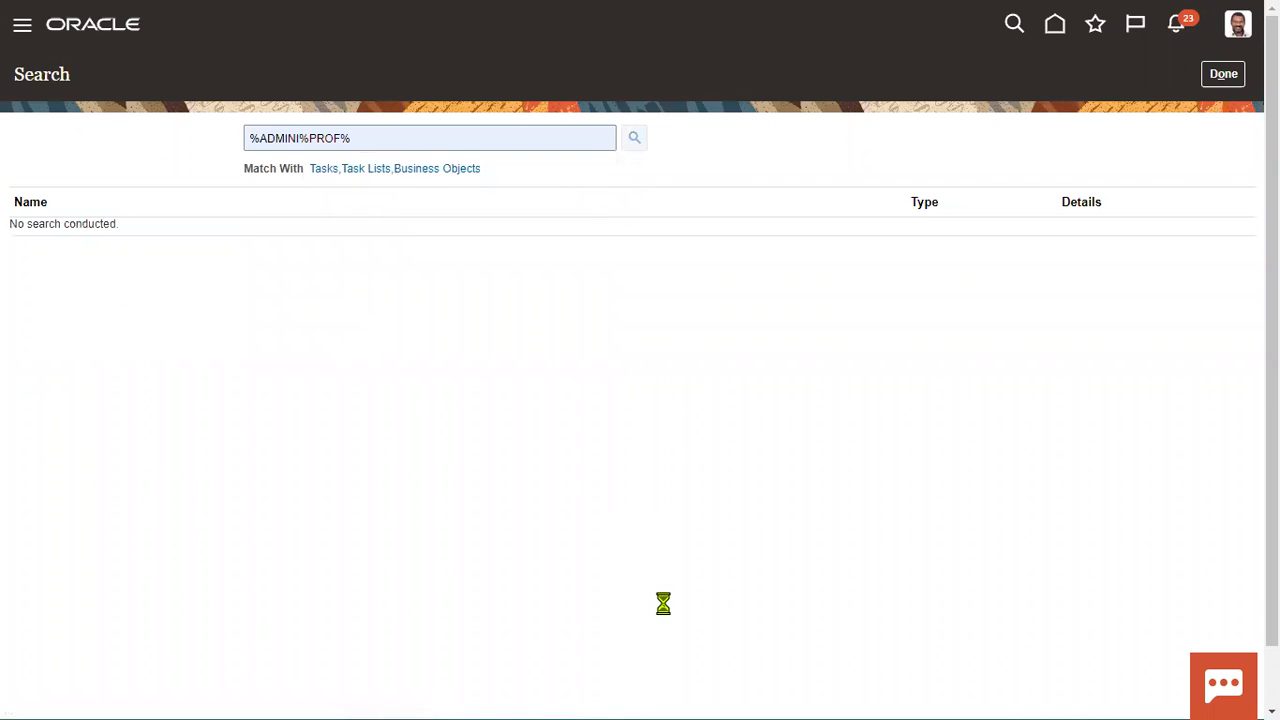
click(634, 136)
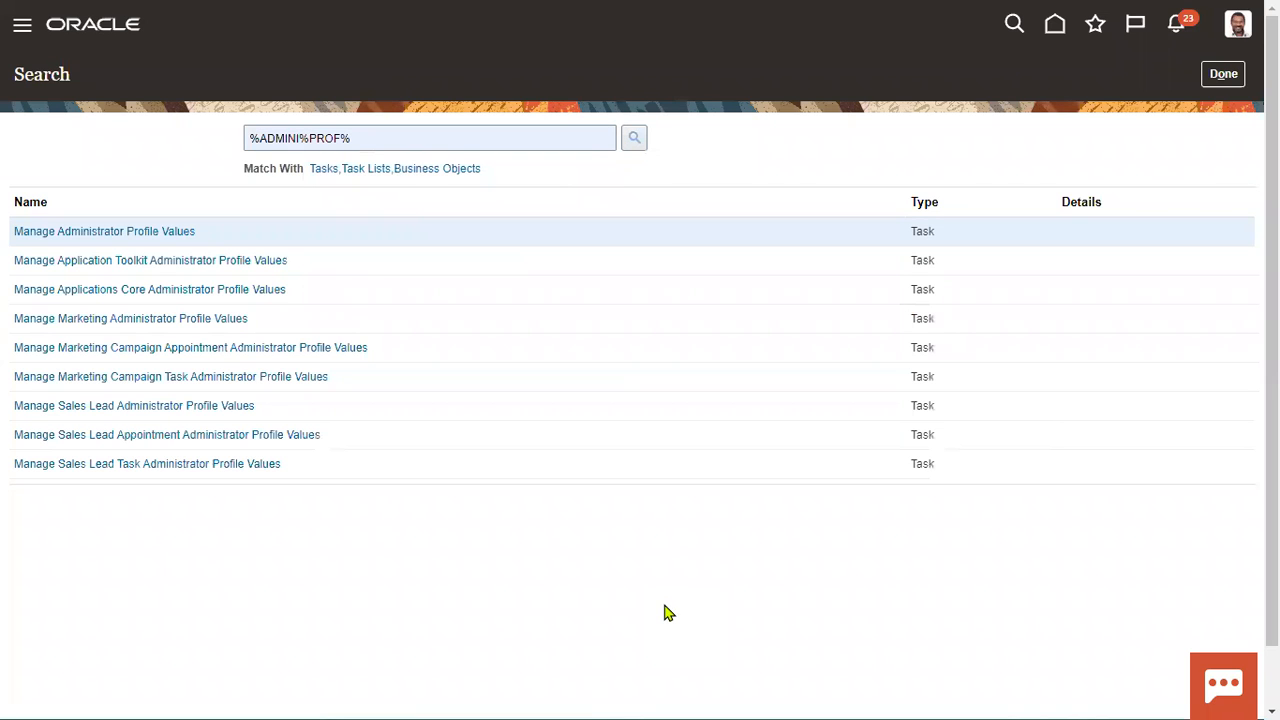
mouse_move(130, 318)
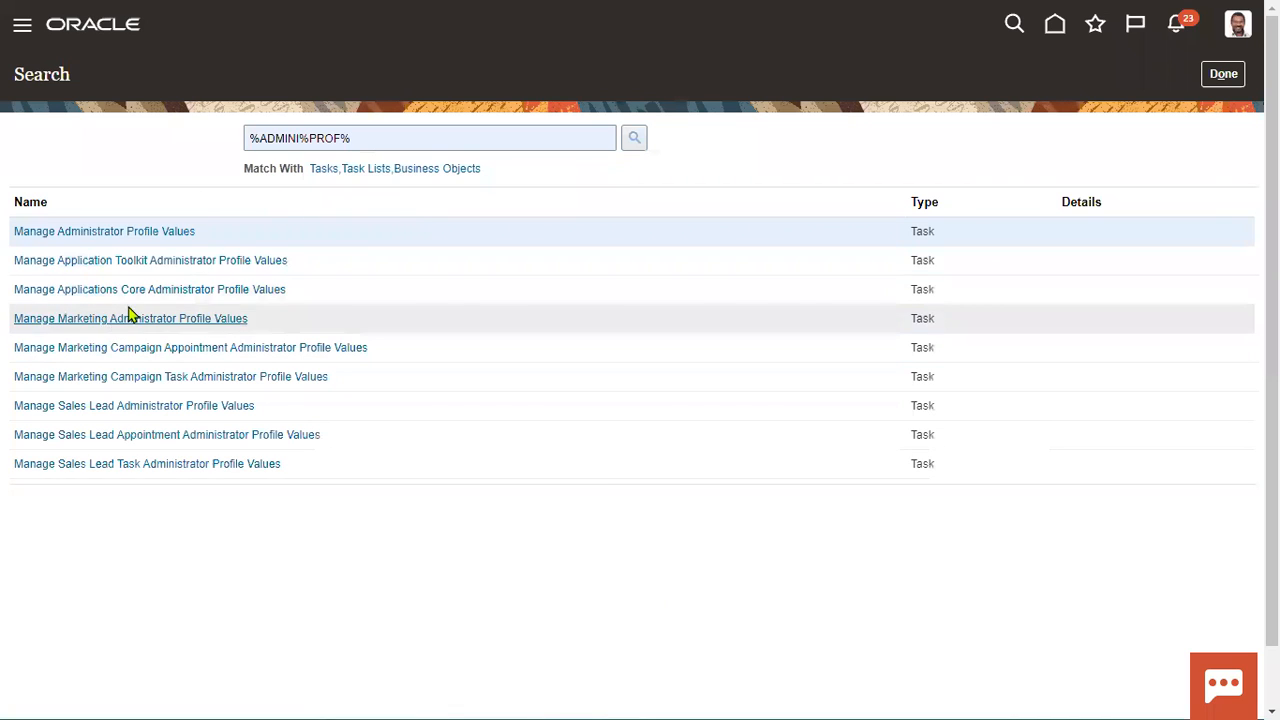
click(104, 232)
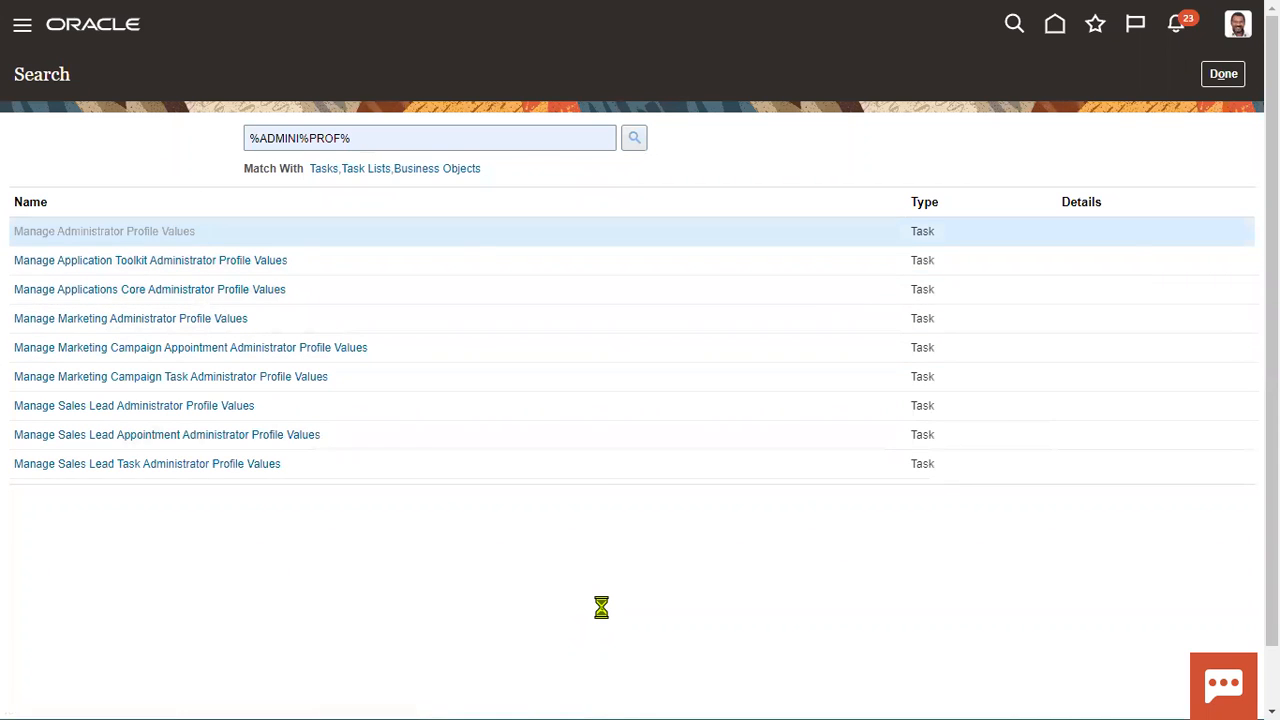
Search Profile Option Code FND_USER_PHOTO_ENABLED and confirm the Site-level value is Yes.
click(104, 232)
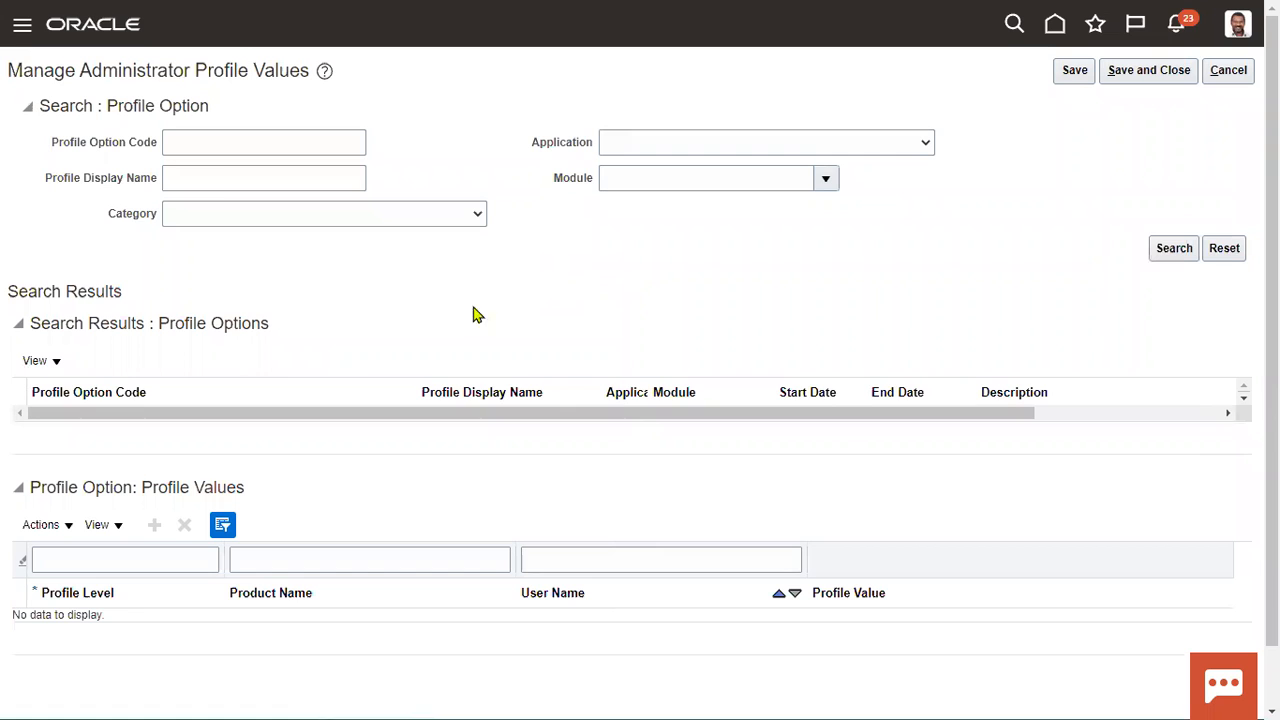
click(264, 176)
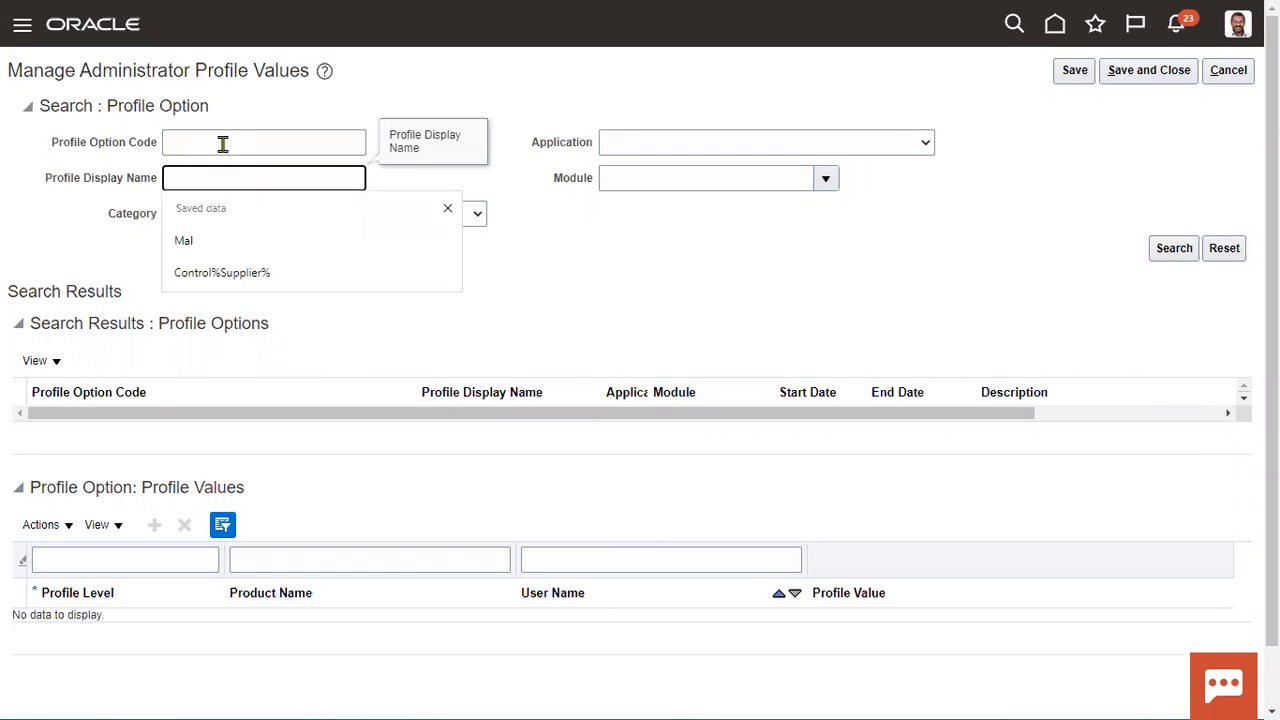
text(NY)
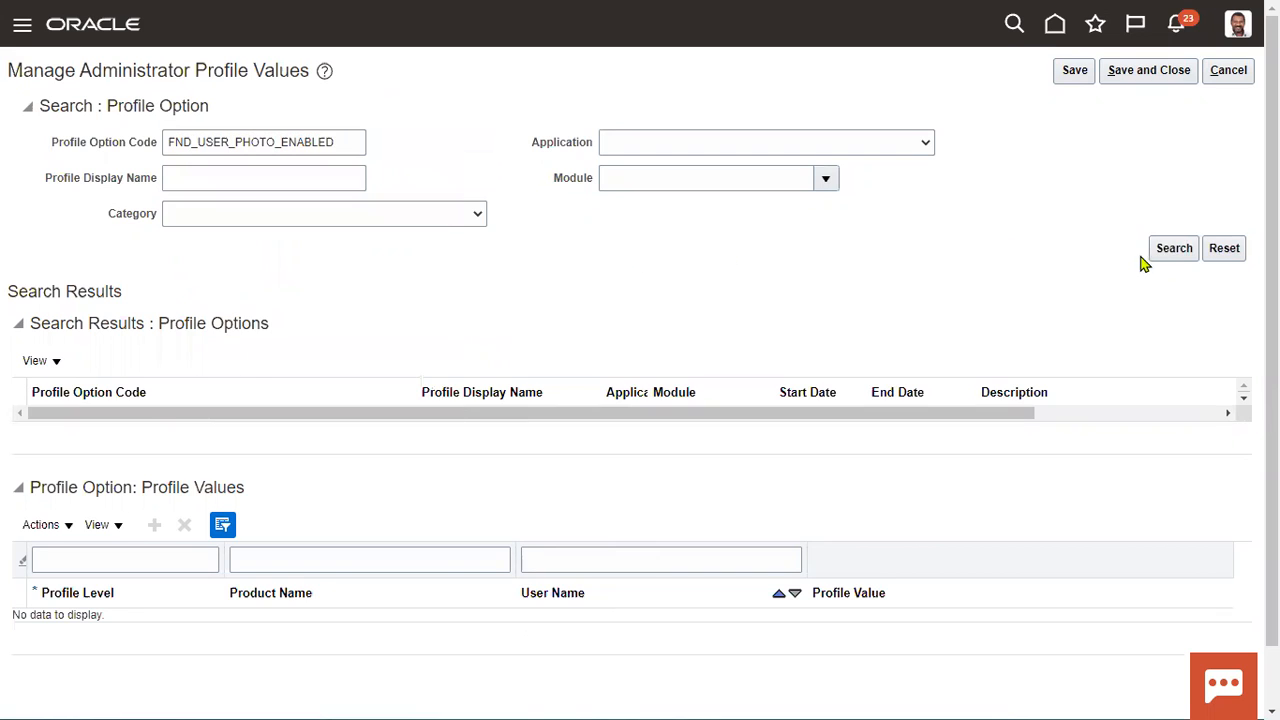
click(1172, 248)
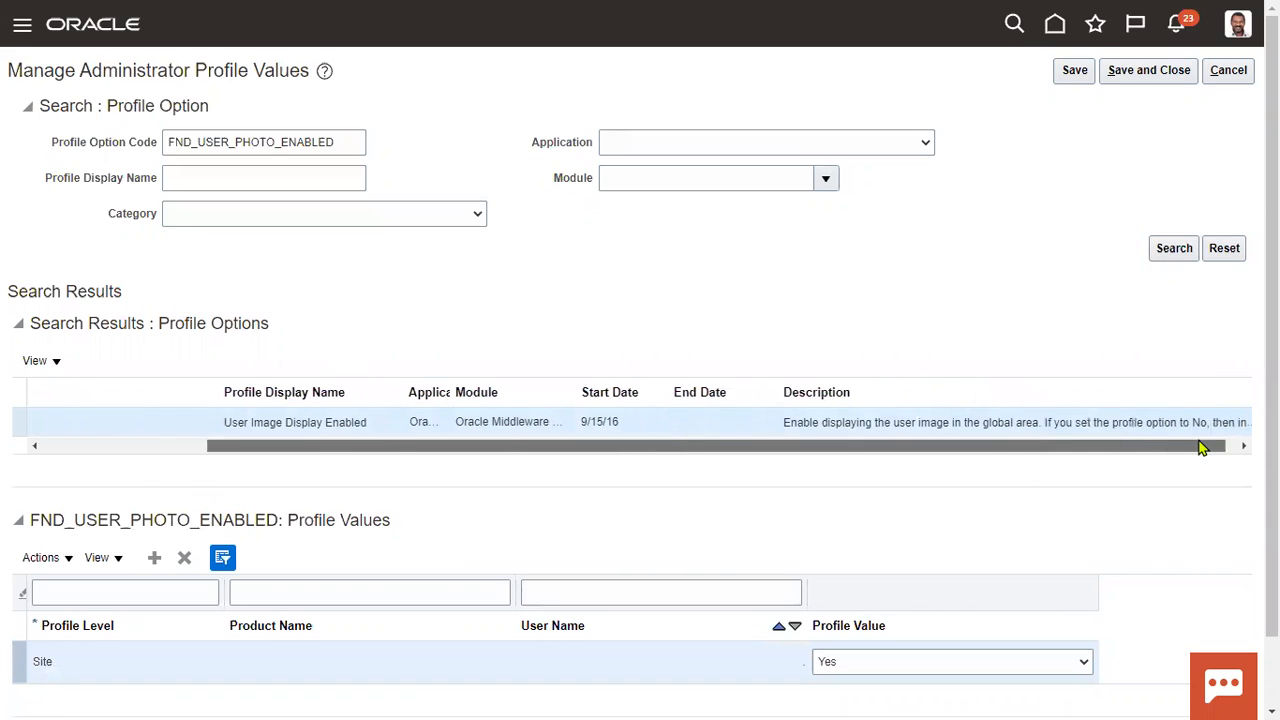
mouse_move(956, 440)
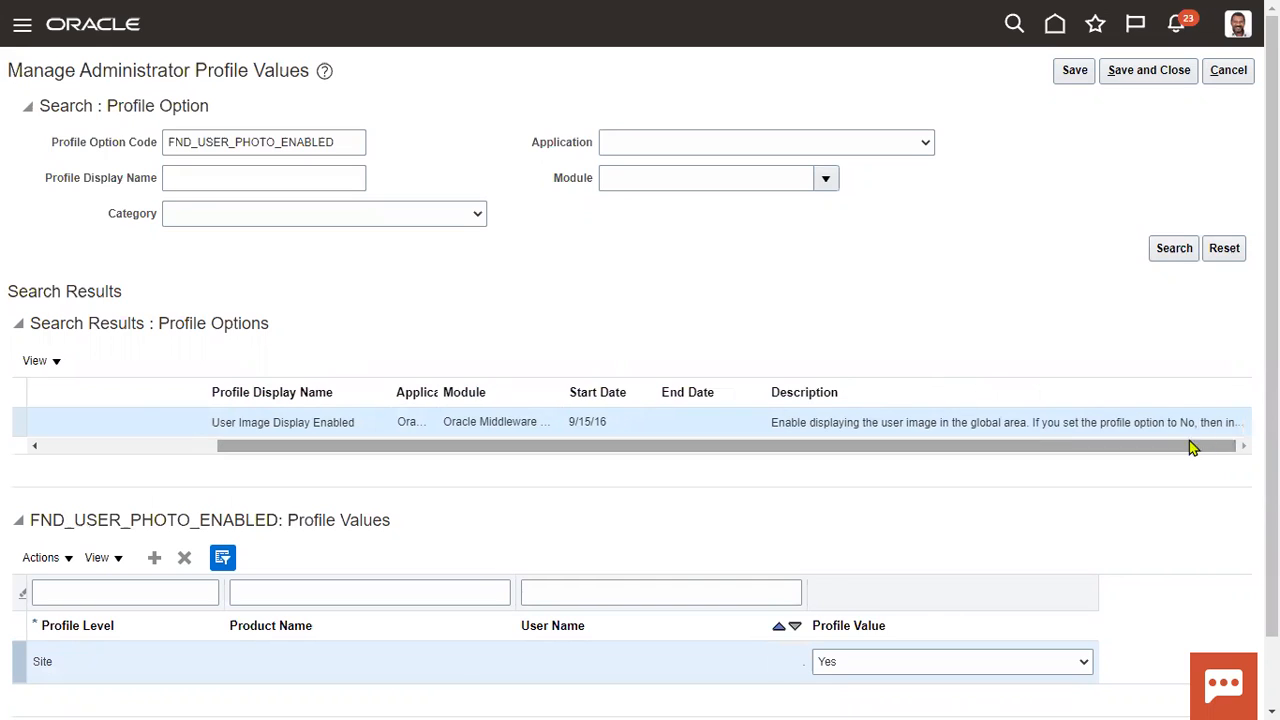
mouse_move(1164, 422)
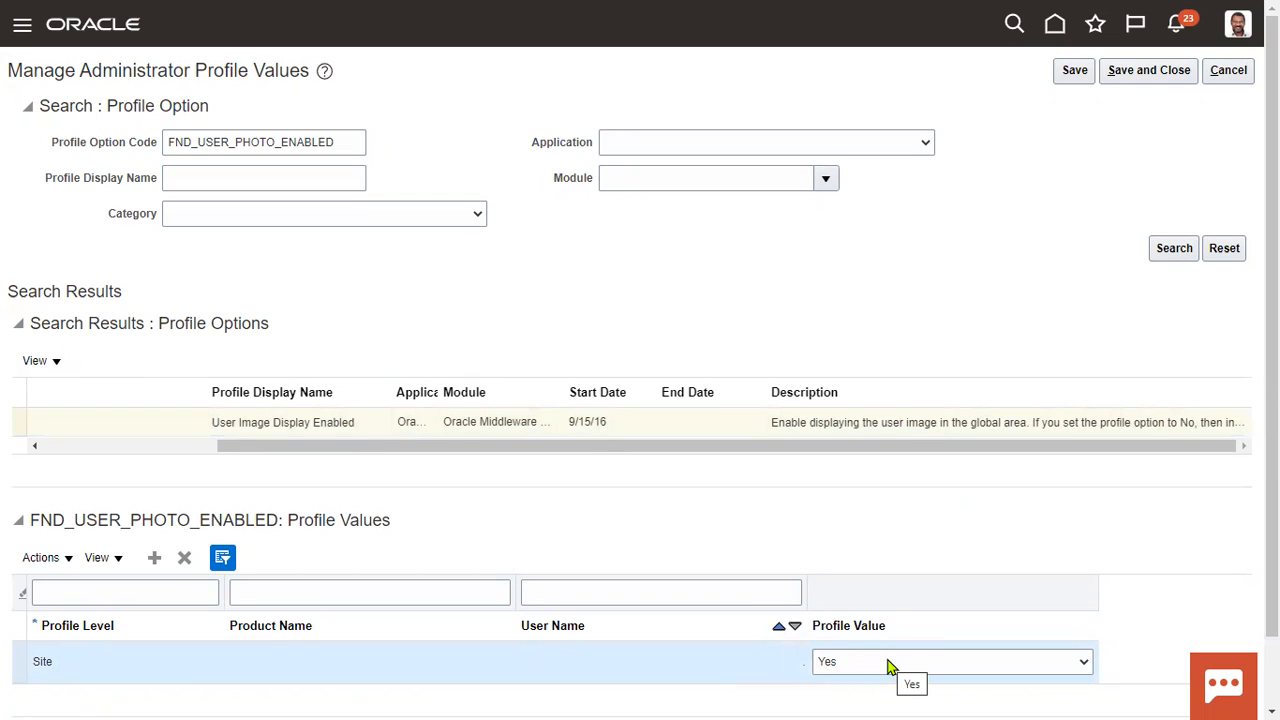
mouse_move(704, 596)
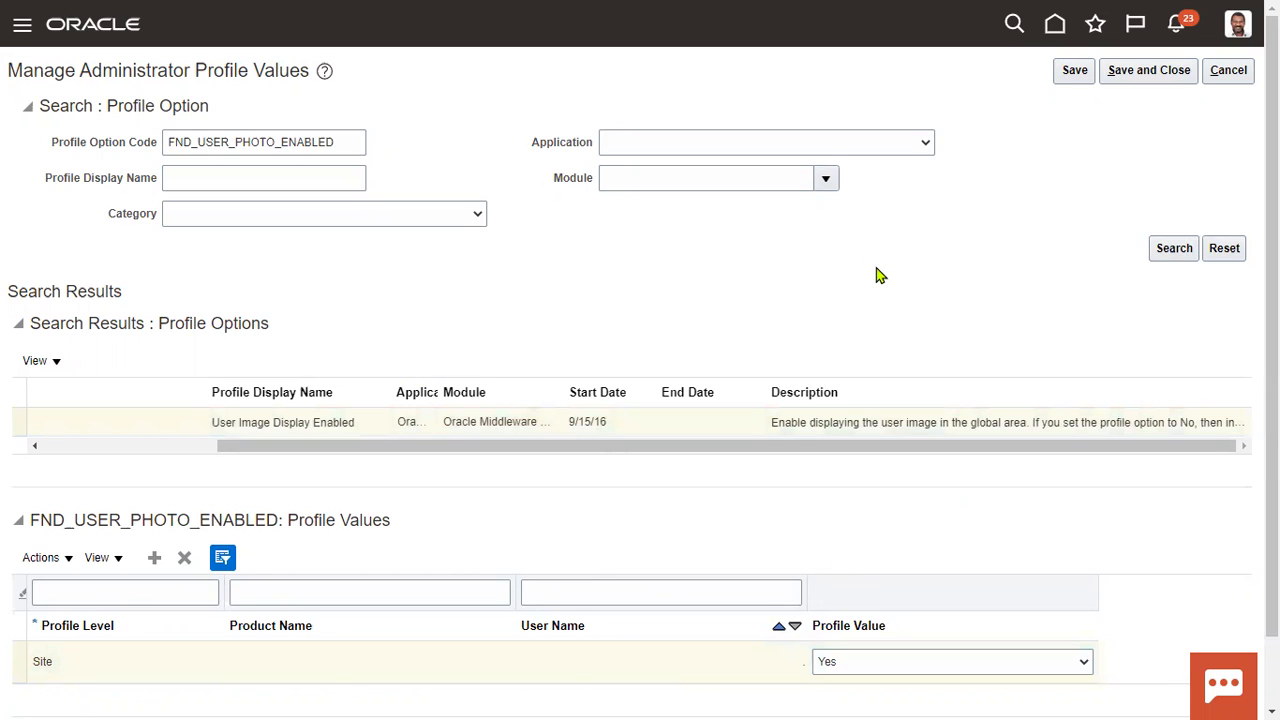
mouse_move(898, 418)
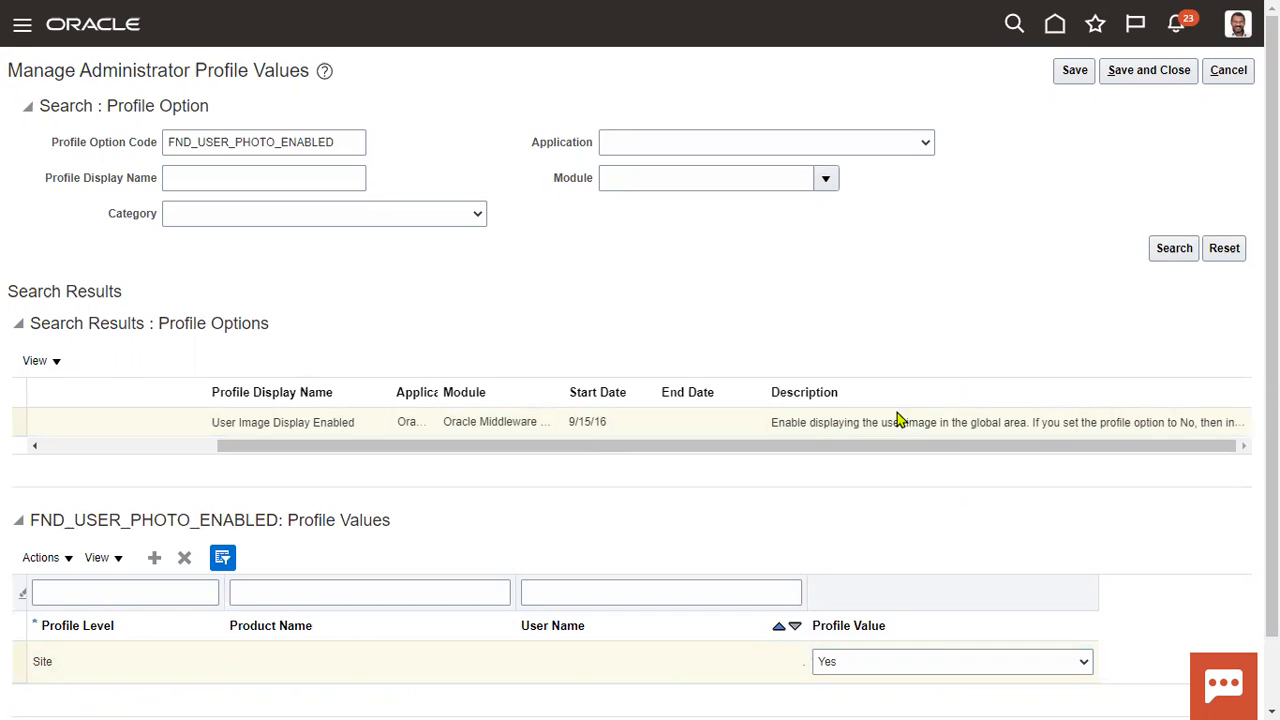
mouse_move(880, 420)
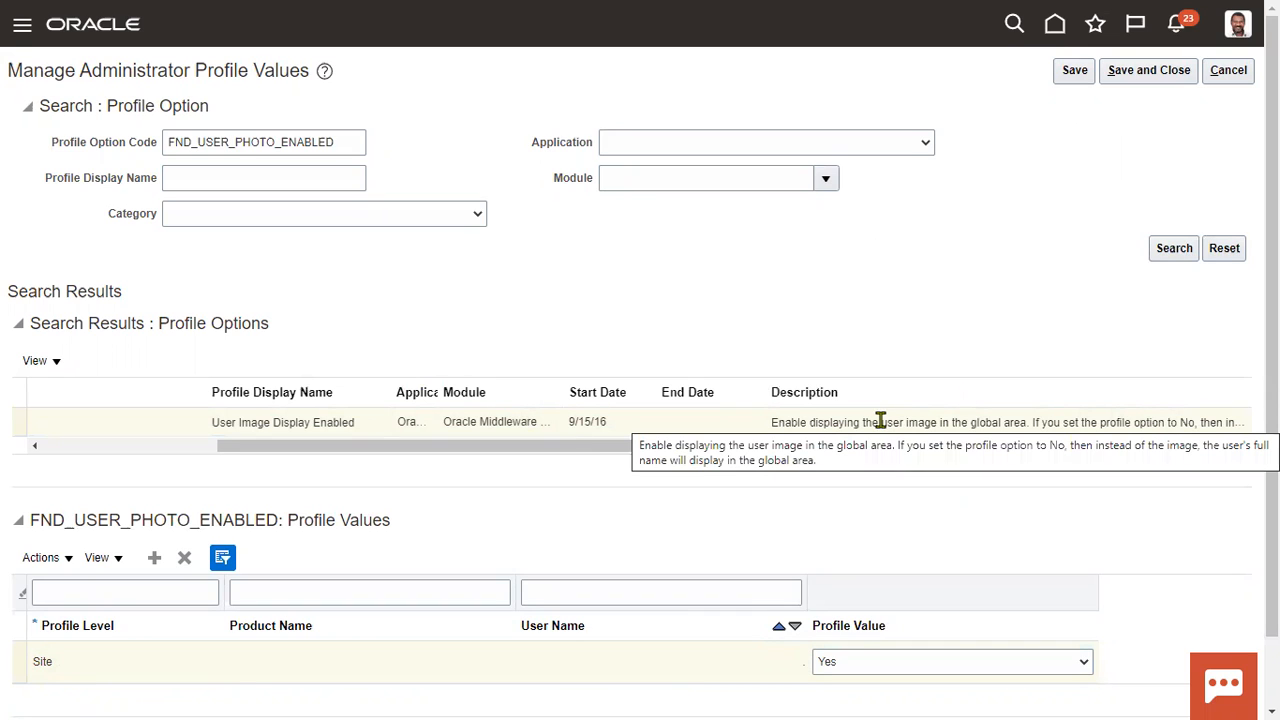
mouse_move(1192, 132)
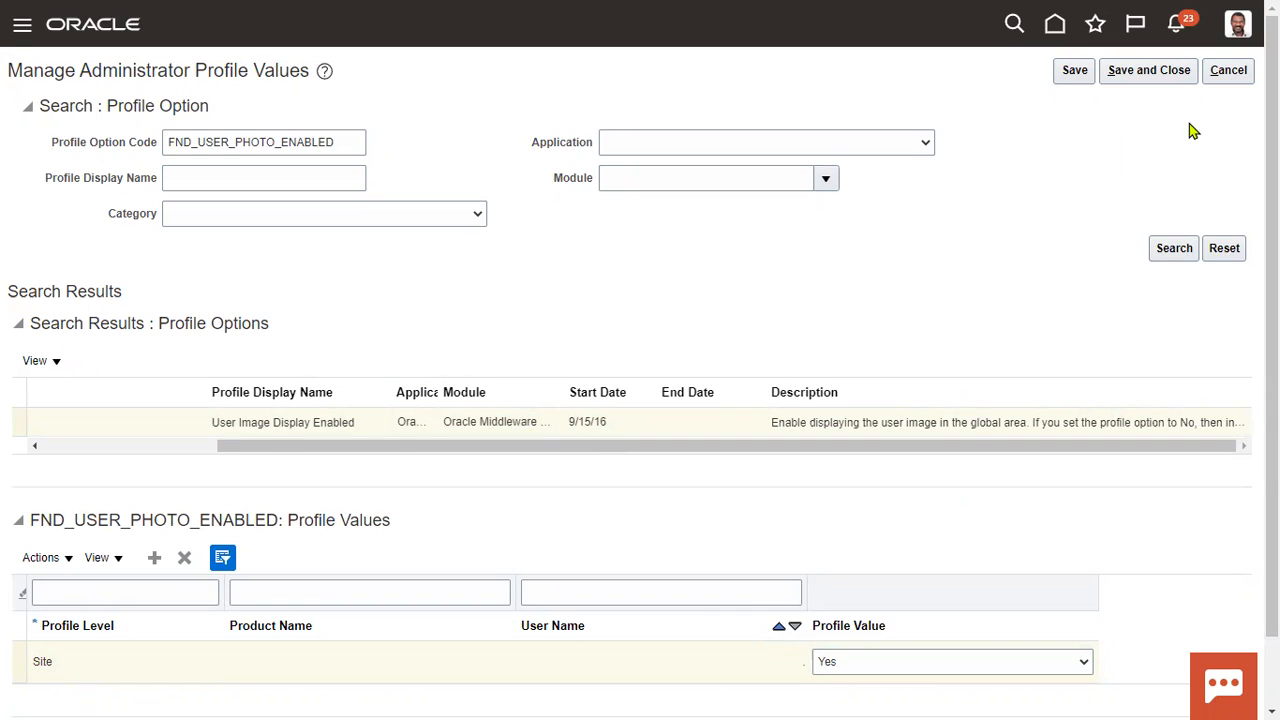
Close the profile values page and finish the task search, back at Compensation Management setup.
click(1228, 70)
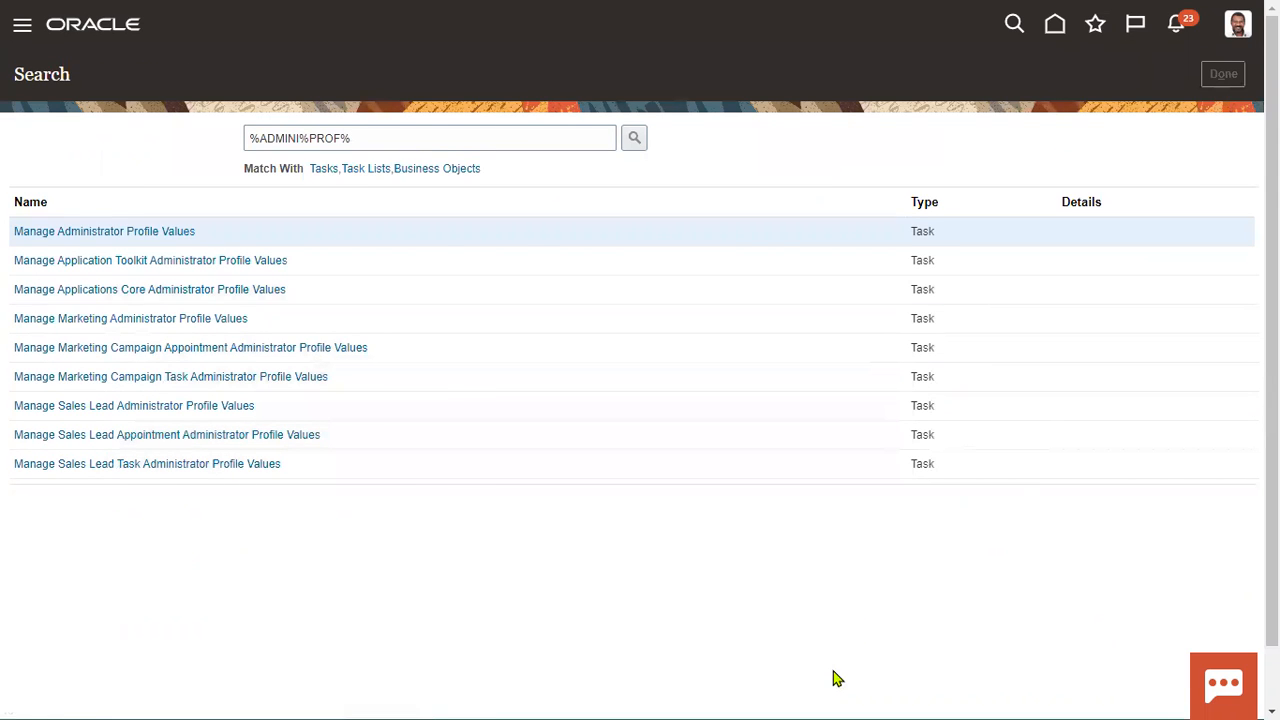
click(104, 232)
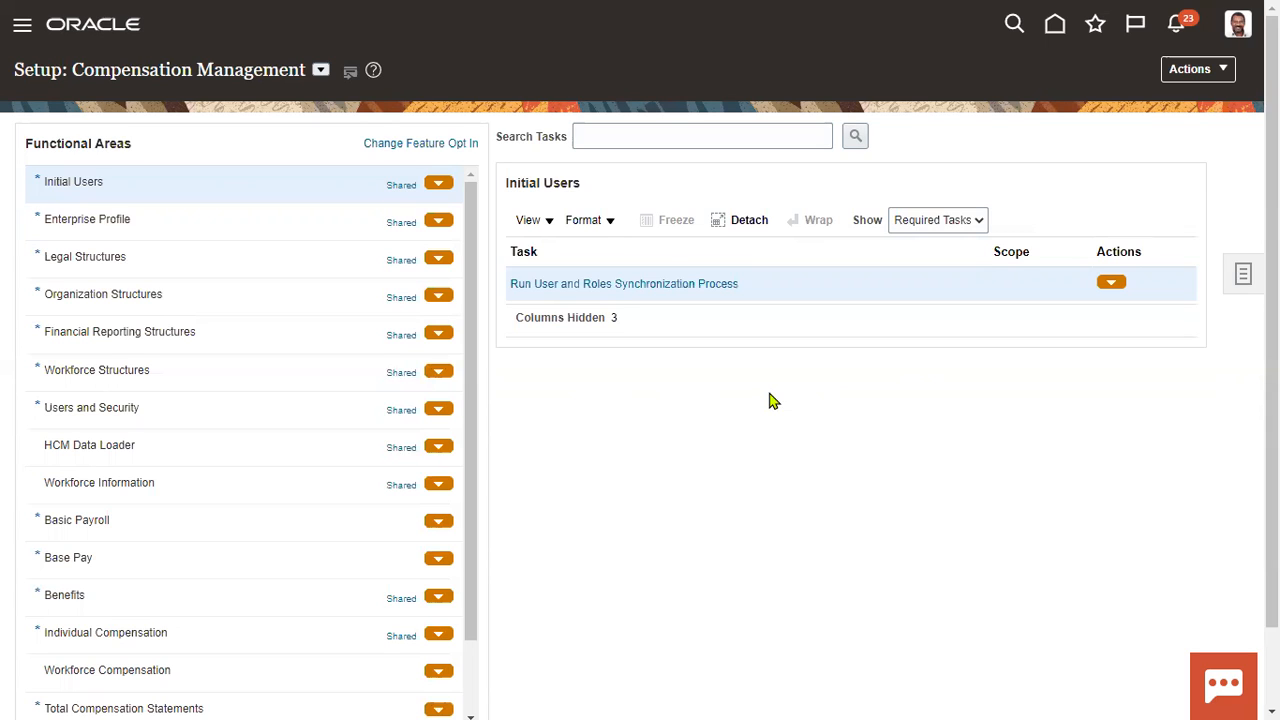
mouse_move(1090, 78)
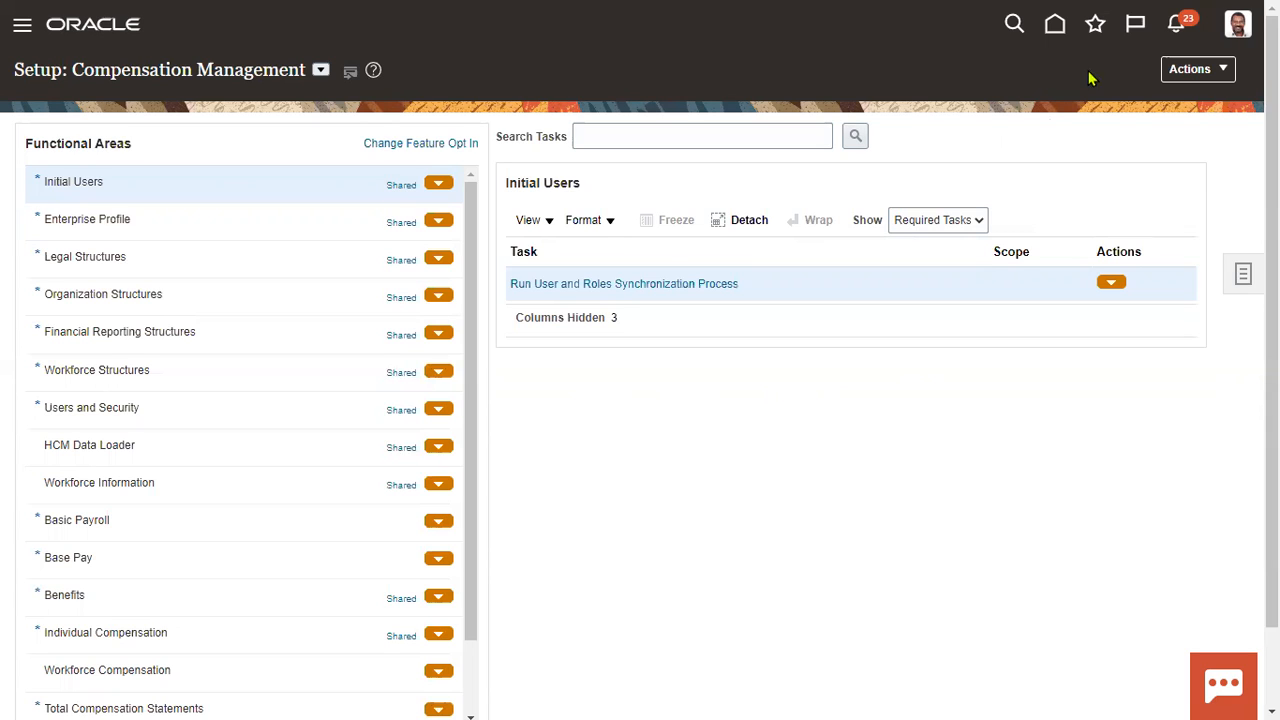
mouse_move(1244, 84)
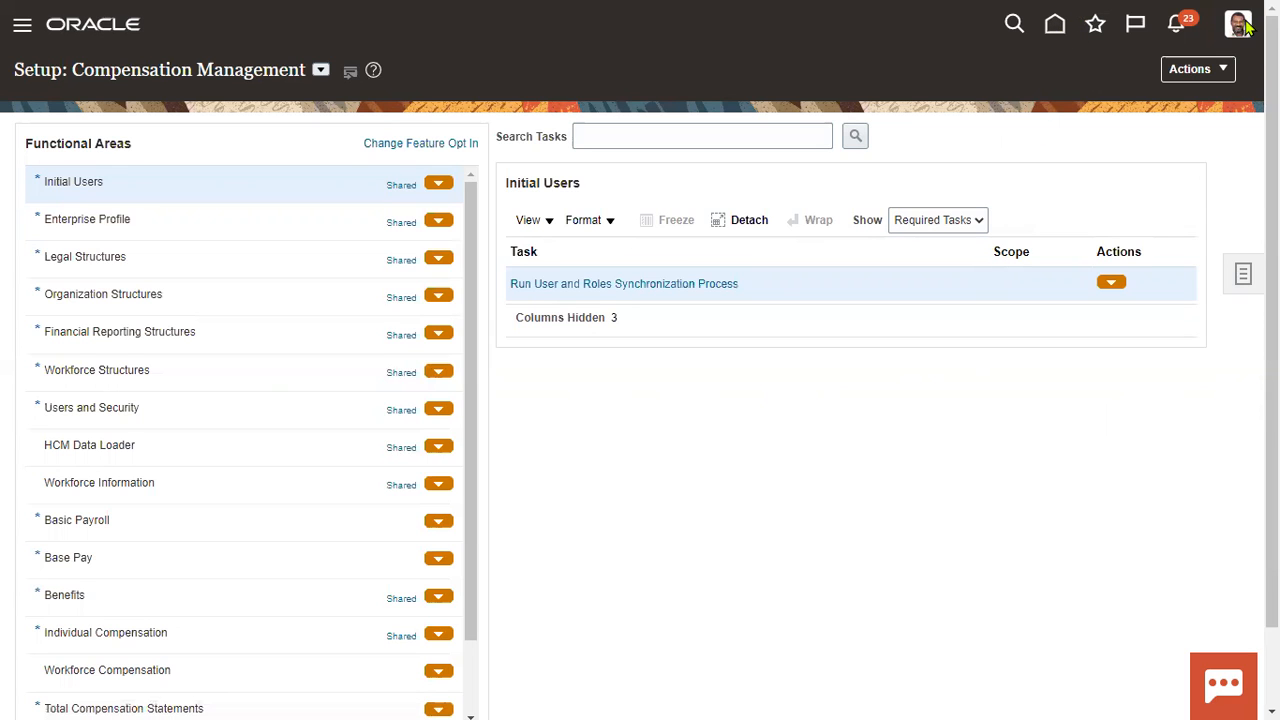
mouse_move(1196, 512)
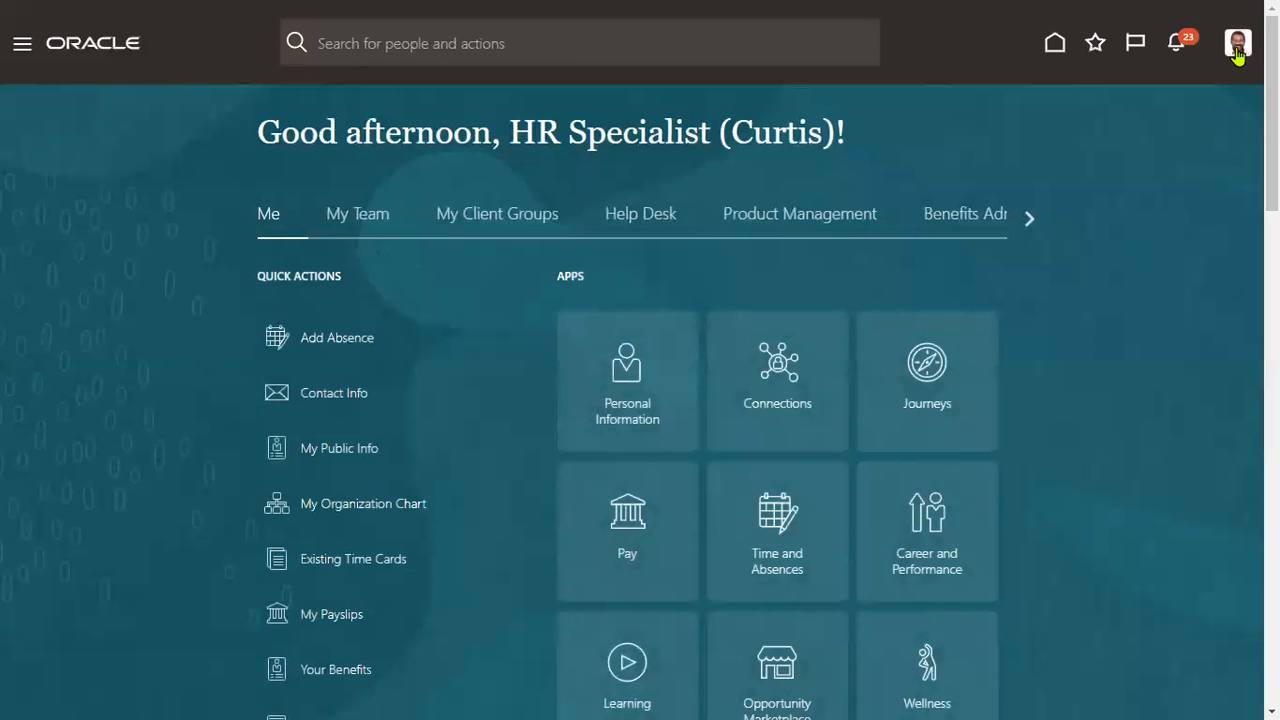
Bring up the Settings and Actions list from the HR Specialist home page.
click(1238, 44)
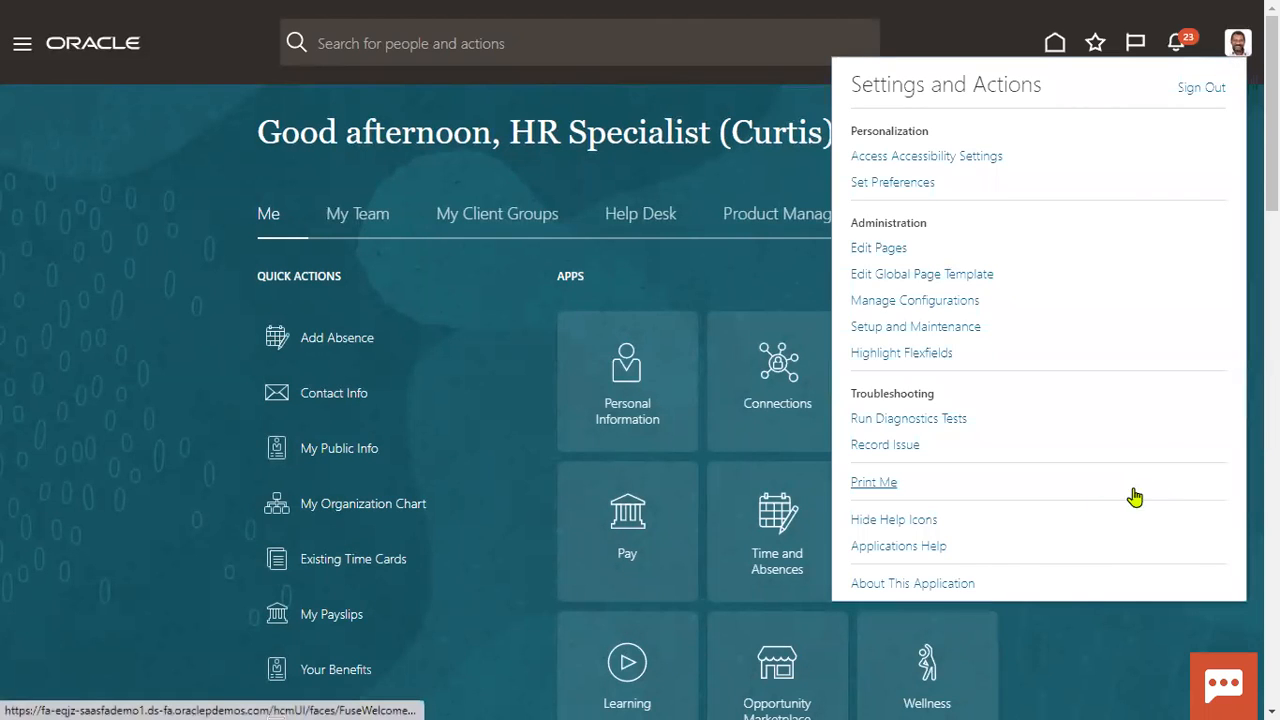
mouse_move(938, 360)
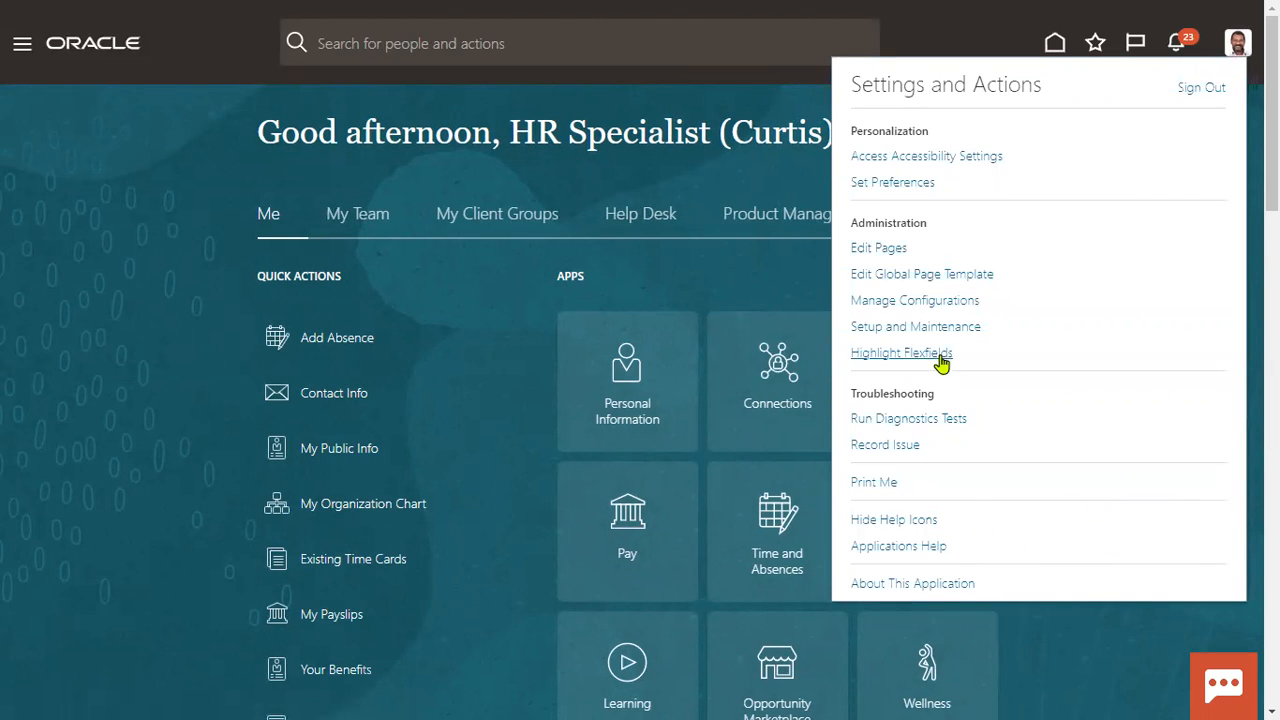